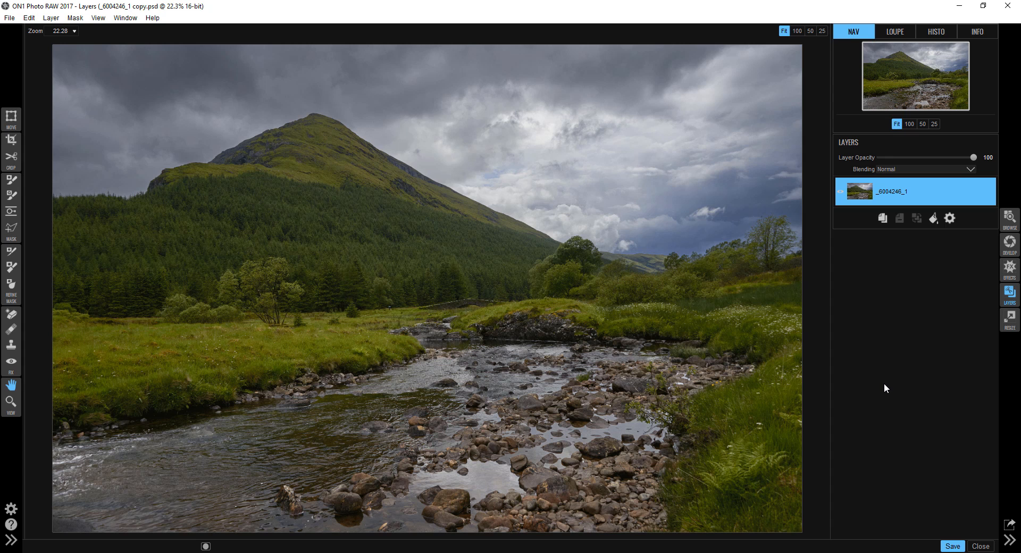
pyautogui.moveTo(886, 375)
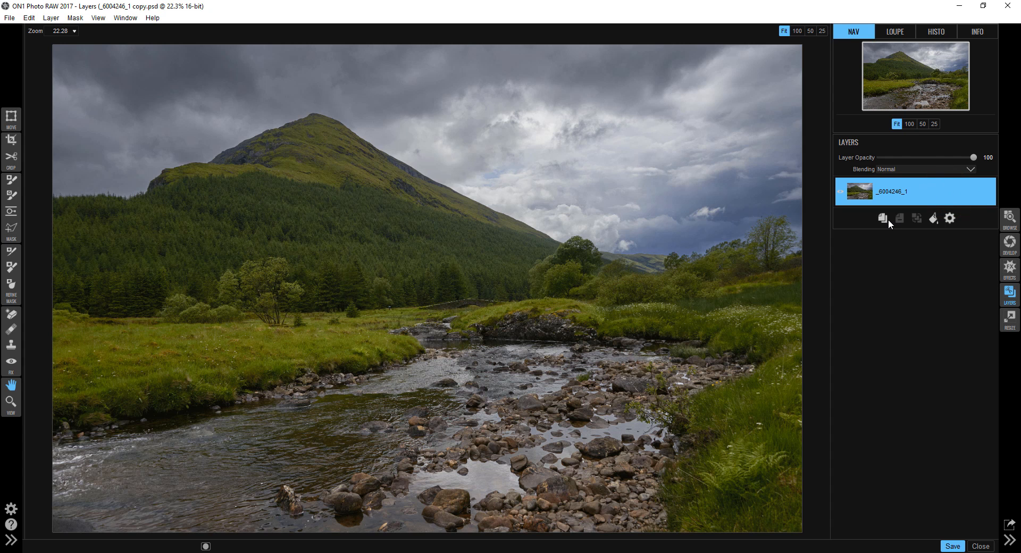
# Step: Duplicate the photo layer and lower the Multiply copy's opacity to 41
pyautogui.click(882, 218)
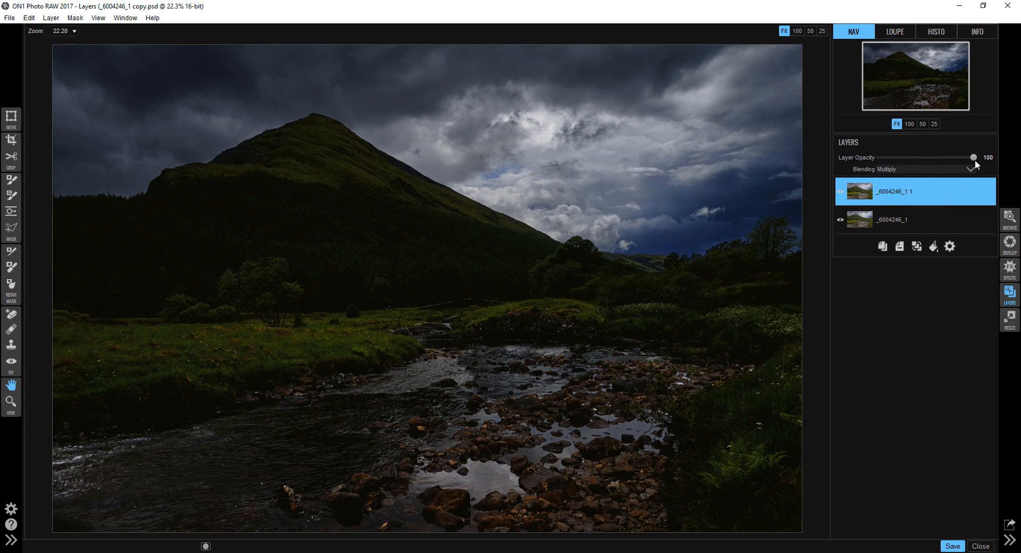
pyautogui.moveTo(973, 158); pyautogui.dragTo(930, 157)
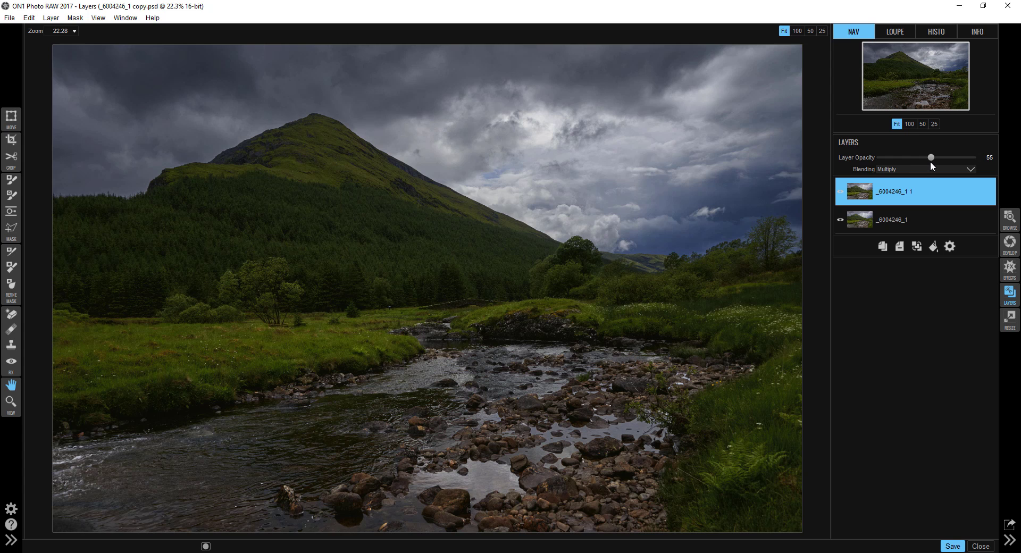
pyautogui.moveTo(931, 157); pyautogui.dragTo(919, 158)
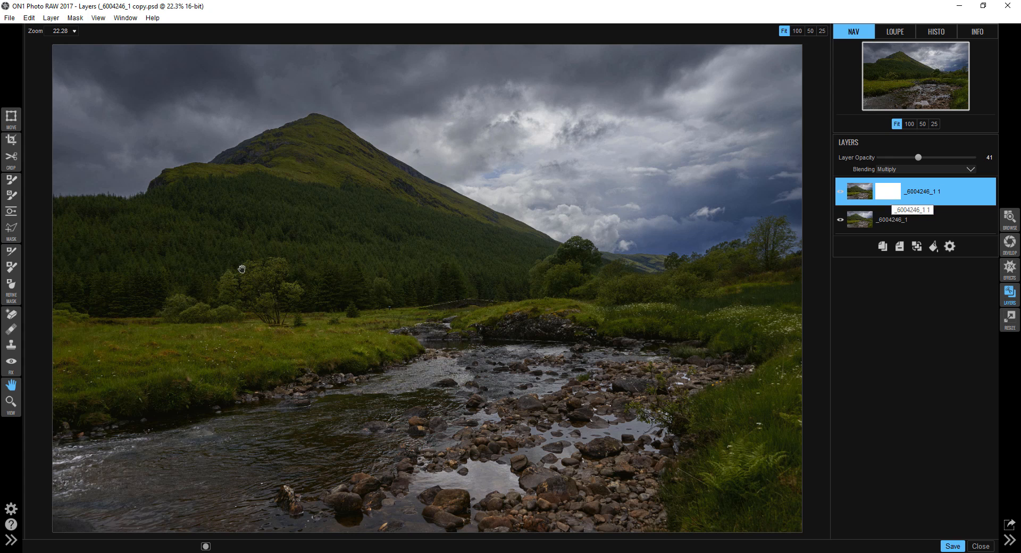
# Step: Set up the Masking Brush with feather 100, opacity 27 and Paint Out mode
pyautogui.click(10, 194)
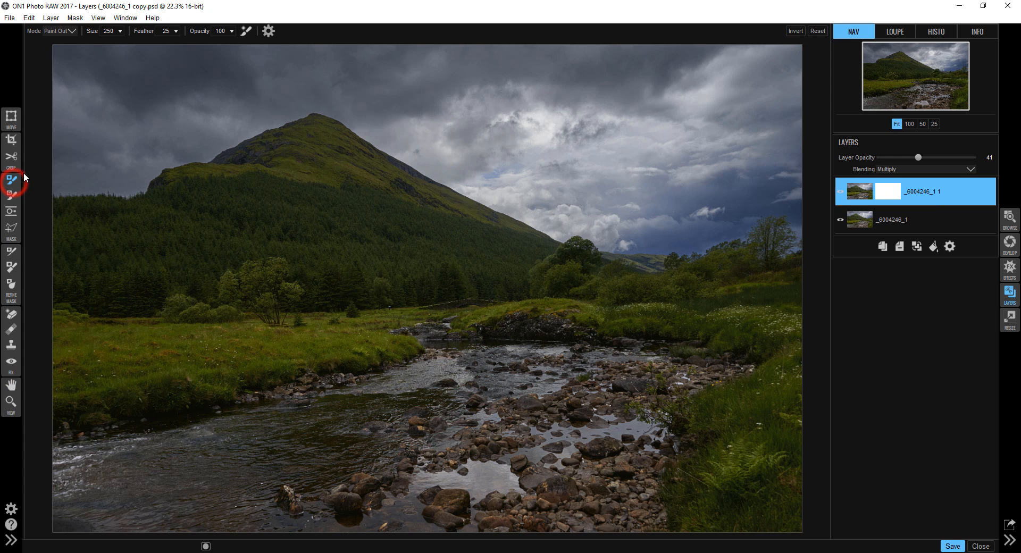
pyautogui.click(269, 31)
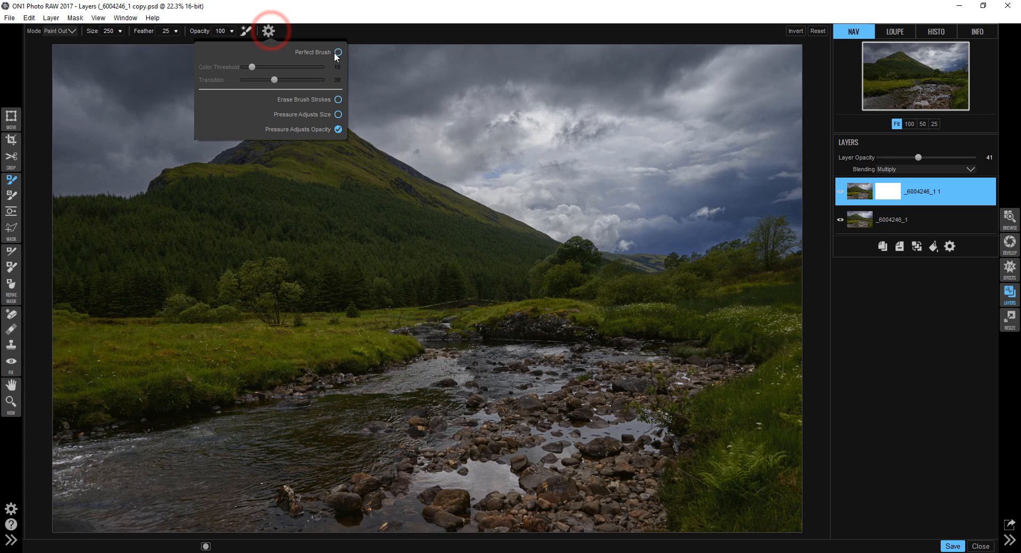
pyautogui.click(294, 31)
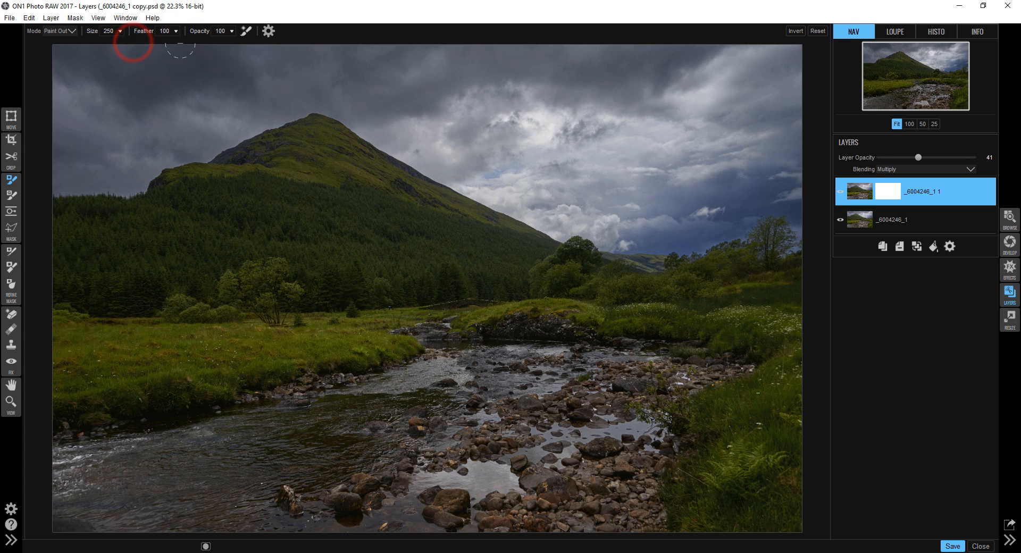
pyautogui.moveTo(231, 31); pyautogui.dragTo(214, 42)
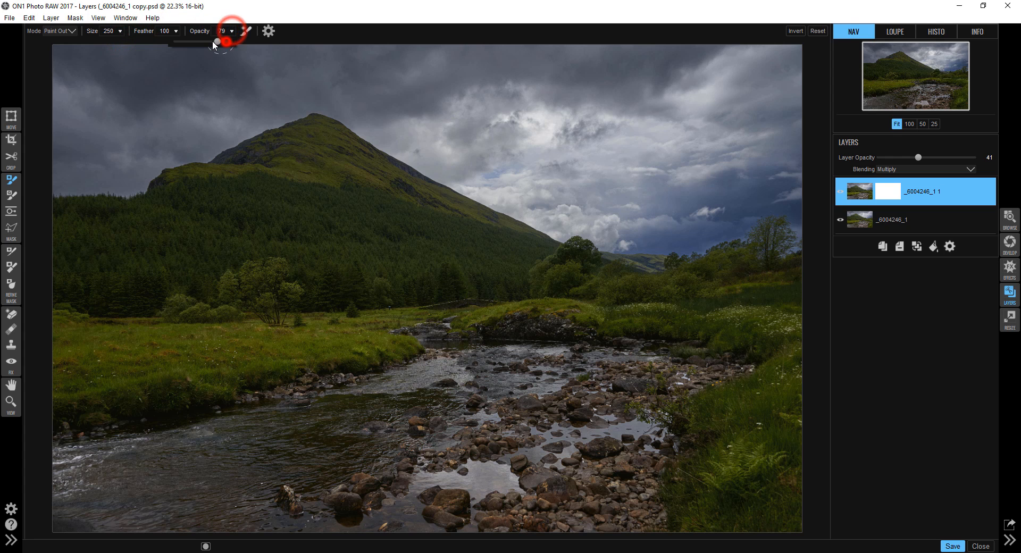
pyautogui.moveTo(220, 43); pyautogui.dragTo(185, 42)
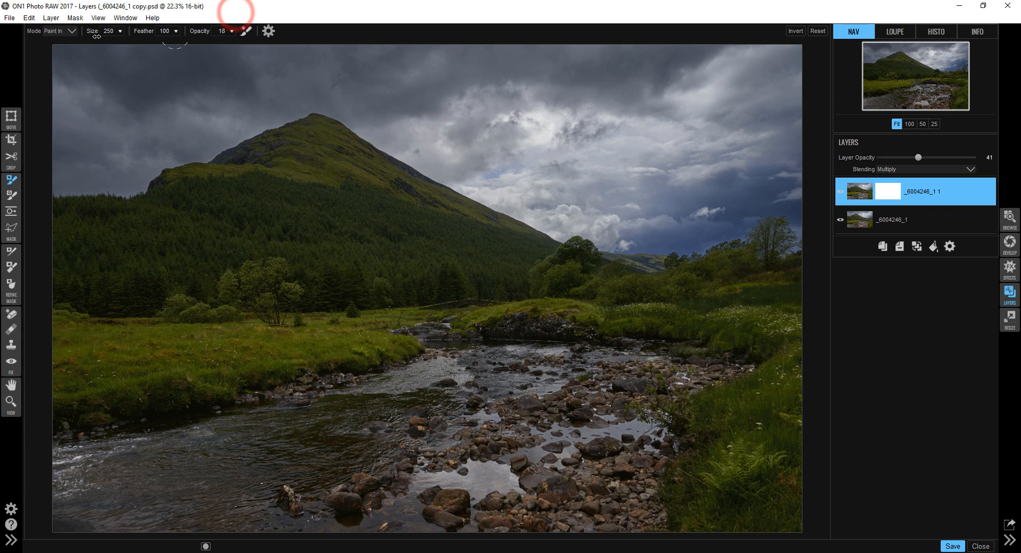
pyautogui.click(72, 31)
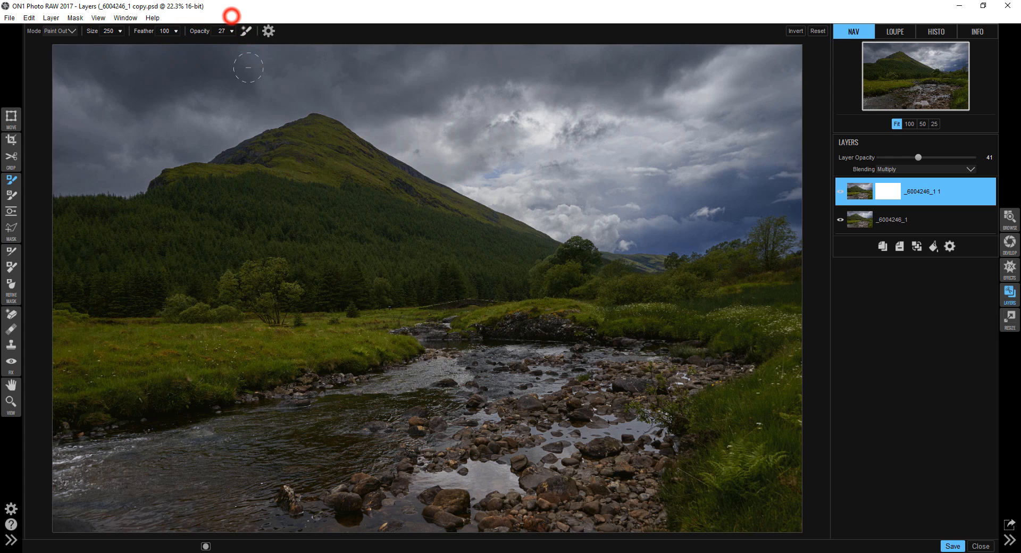
pyautogui.moveTo(390, 101)
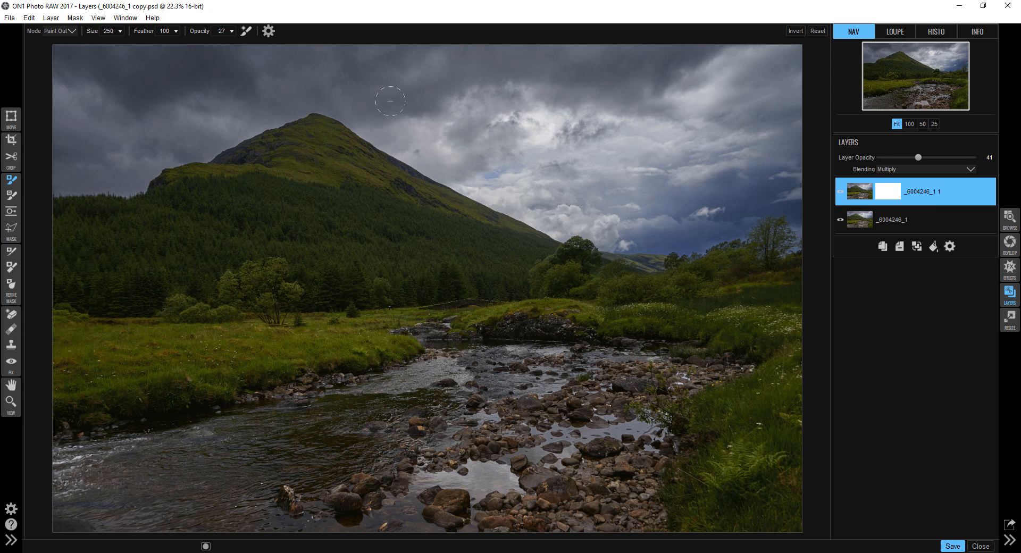
# Step: Paint the darkening off the right-hand grass, meadow patches and far bank greenery
pyautogui.click(312, 133)
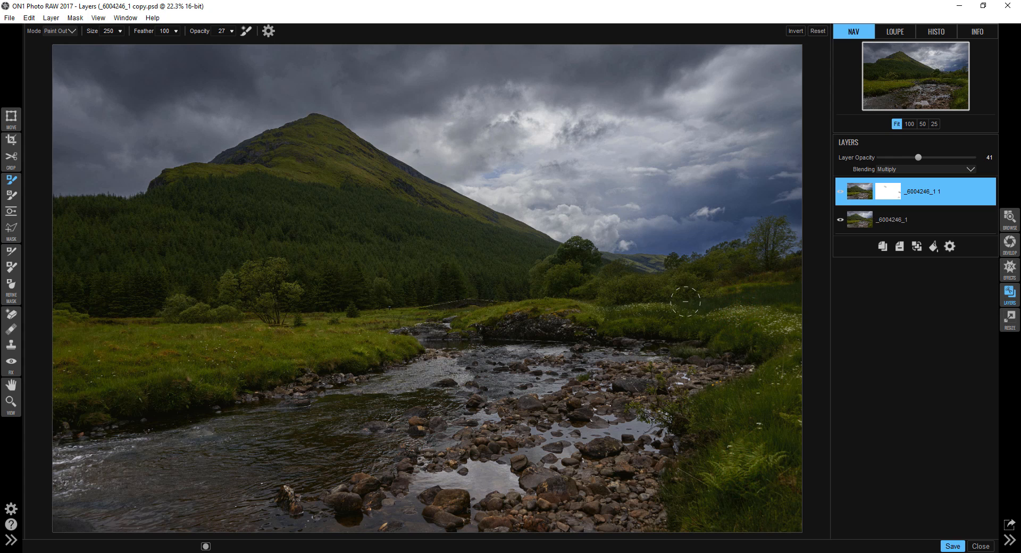
pyautogui.click(672, 311)
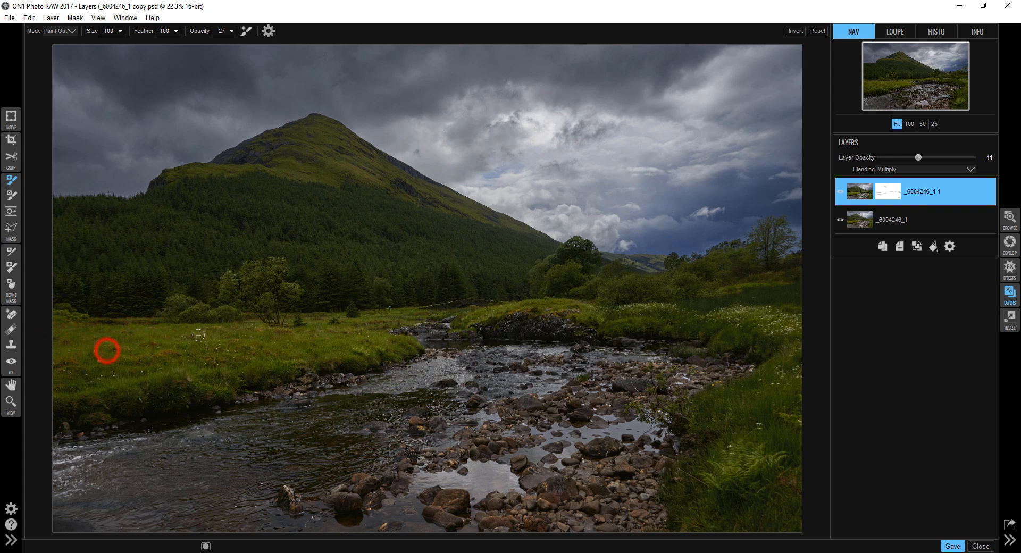
pyautogui.moveTo(106, 351); pyautogui.dragTo(210, 348)
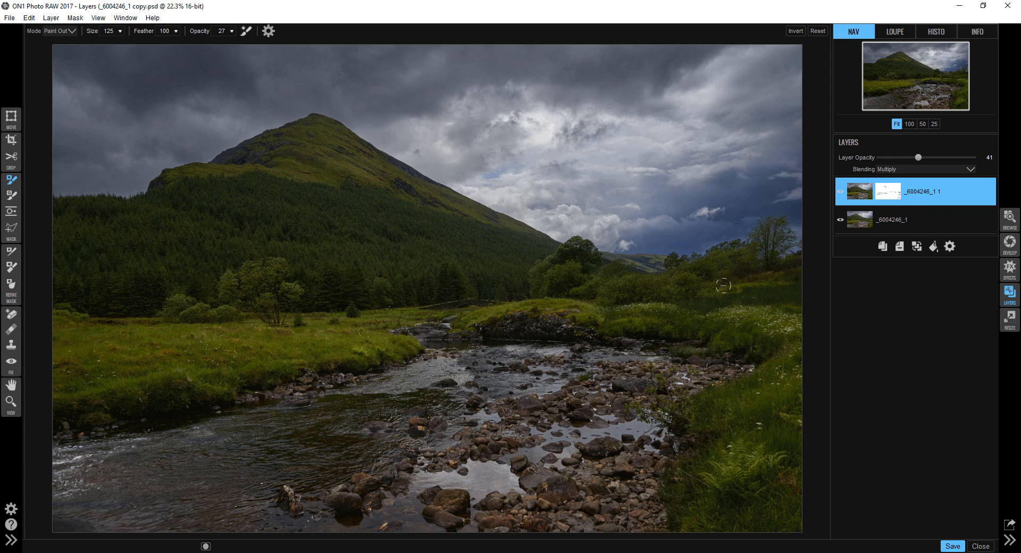
pyautogui.click(736, 294)
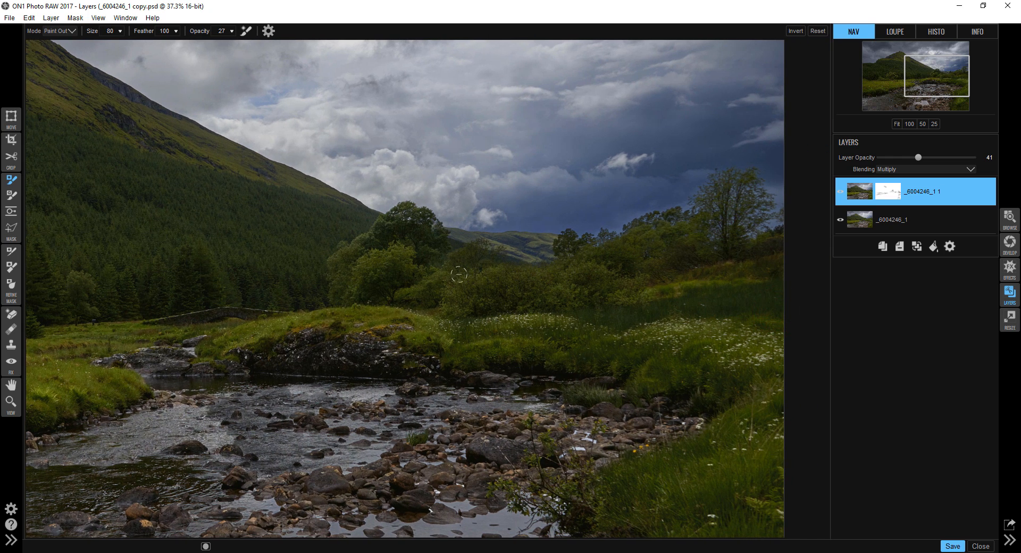
# Step: Paint out the darkening over the flowery bank, meadow bushes, trees and forest
pyautogui.click(466, 284)
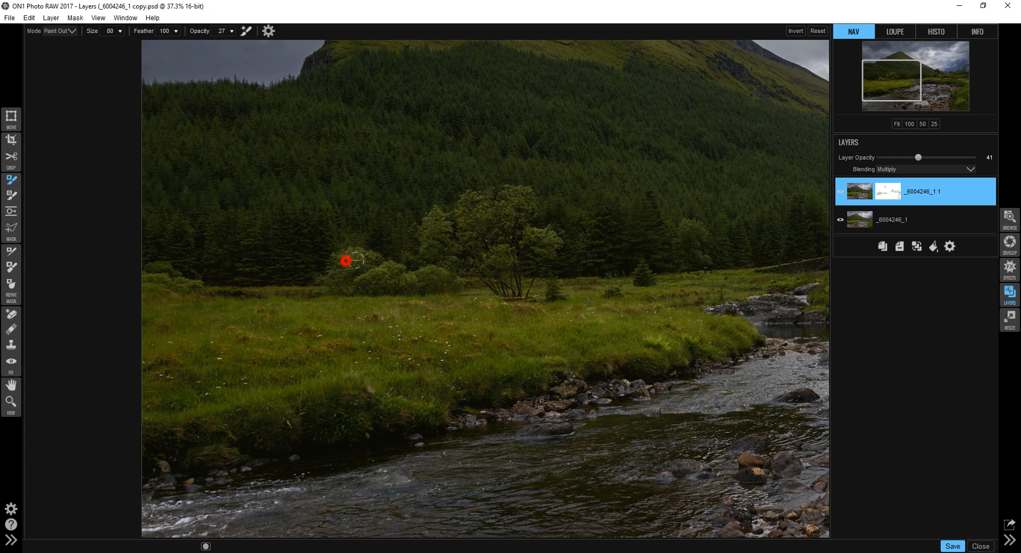
pyautogui.moveTo(347, 262); pyautogui.dragTo(495, 208)
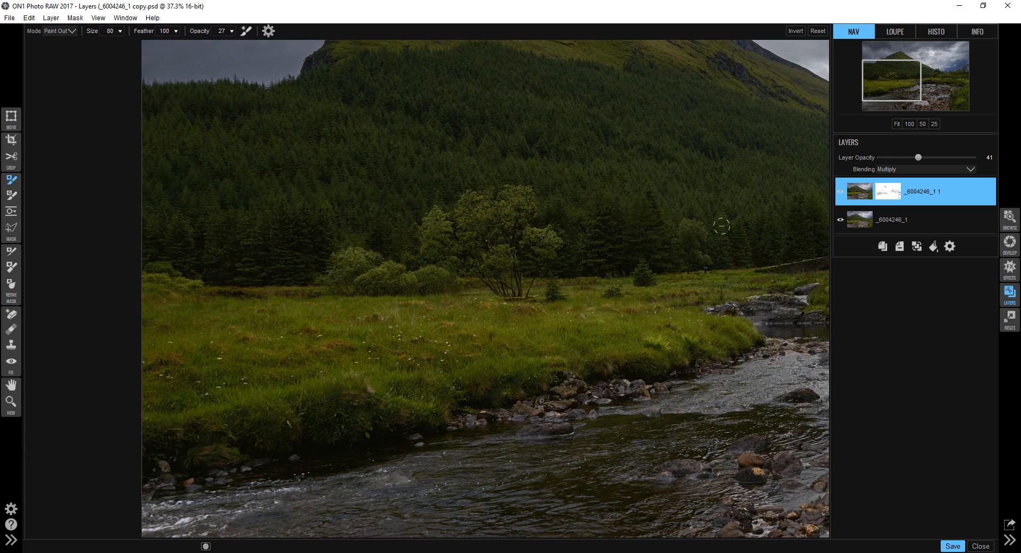
pyautogui.click(703, 243)
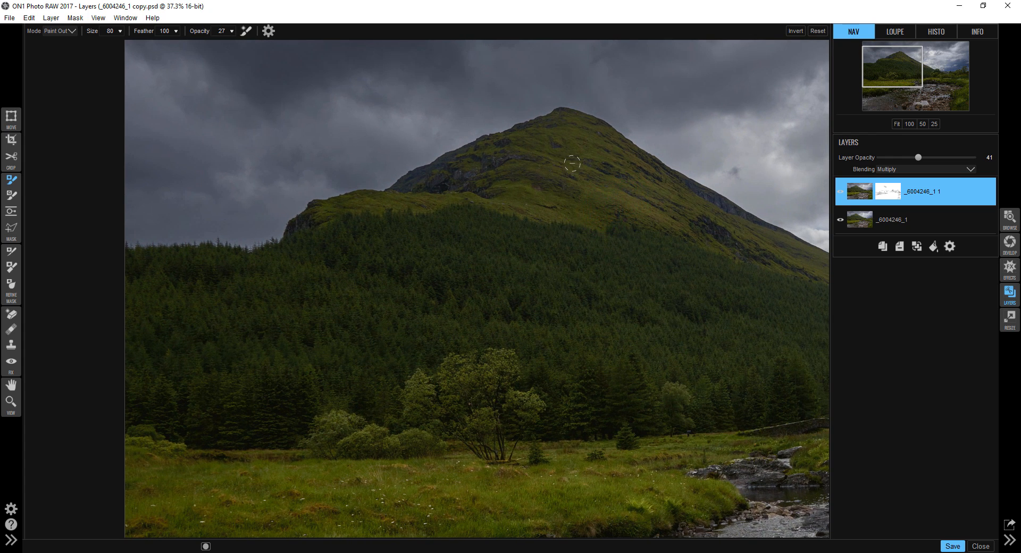
pyautogui.moveTo(347, 96)
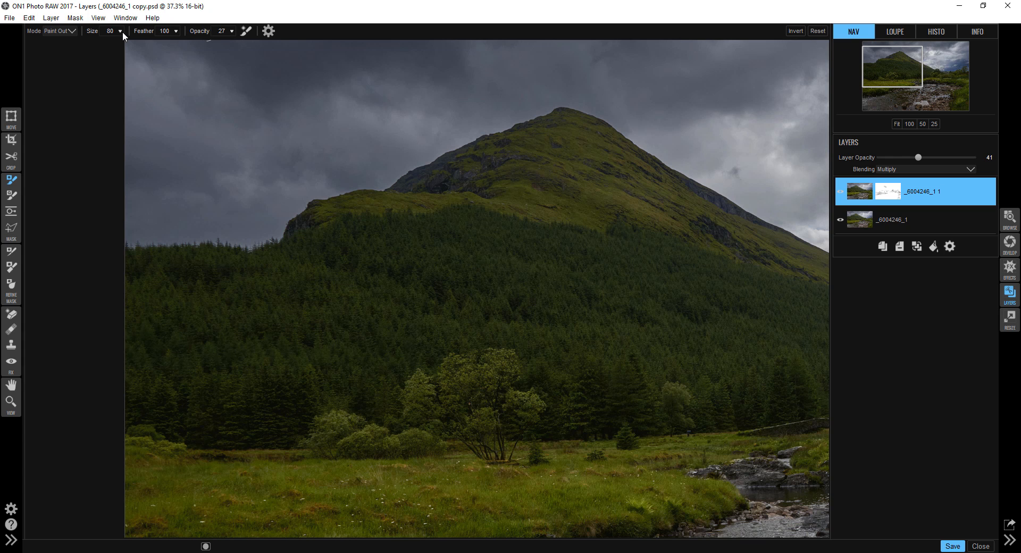
# Step: Enlarge the brush and lift the darkening along the grassy slope near the peak
pyautogui.moveTo(119, 41); pyautogui.dragTo(90, 41)
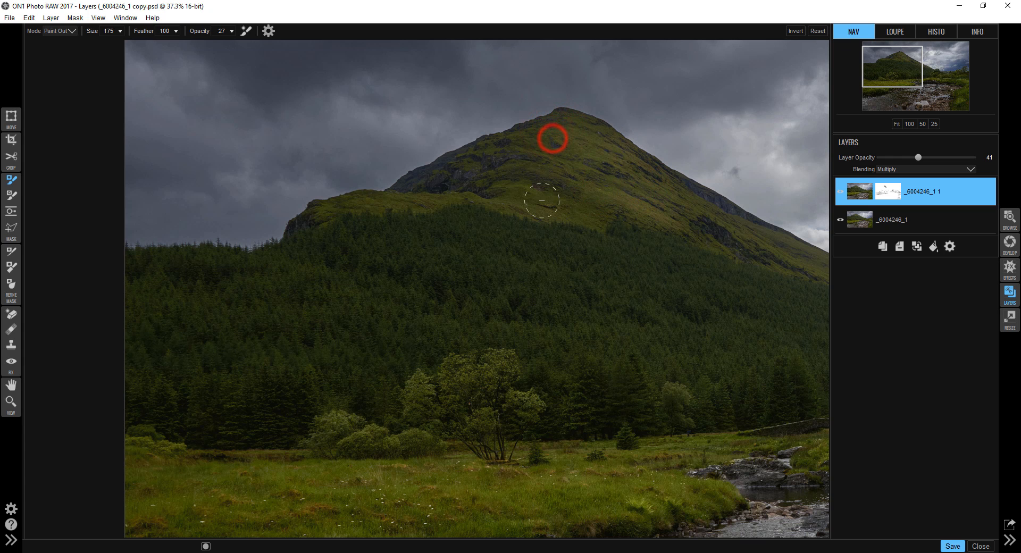
pyautogui.moveTo(552, 138); pyautogui.dragTo(355, 208)
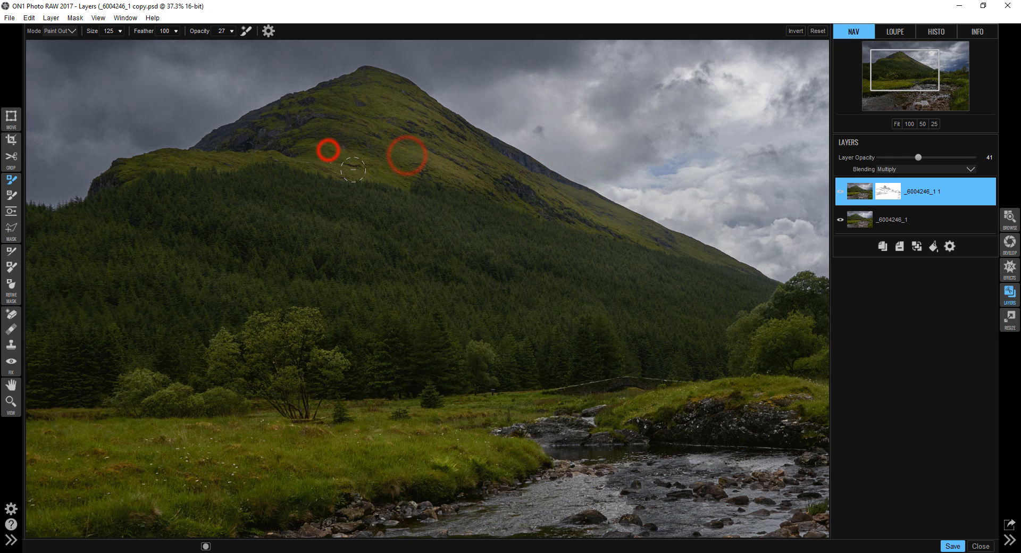
pyautogui.moveTo(352, 170); pyautogui.dragTo(377, 88)
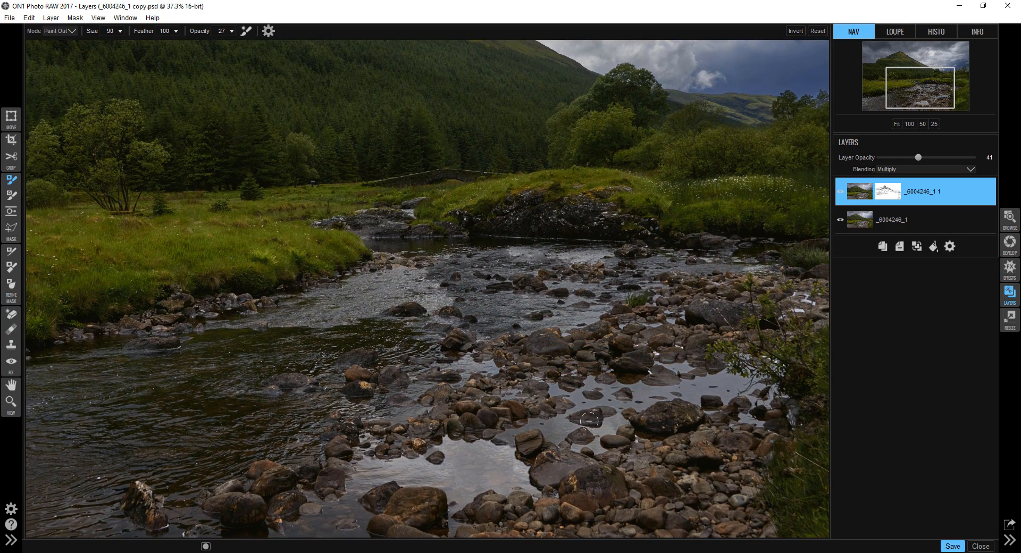
# Step: Fit the photo, add another layer copy and switch it to Screen blending
pyautogui.click(897, 124)
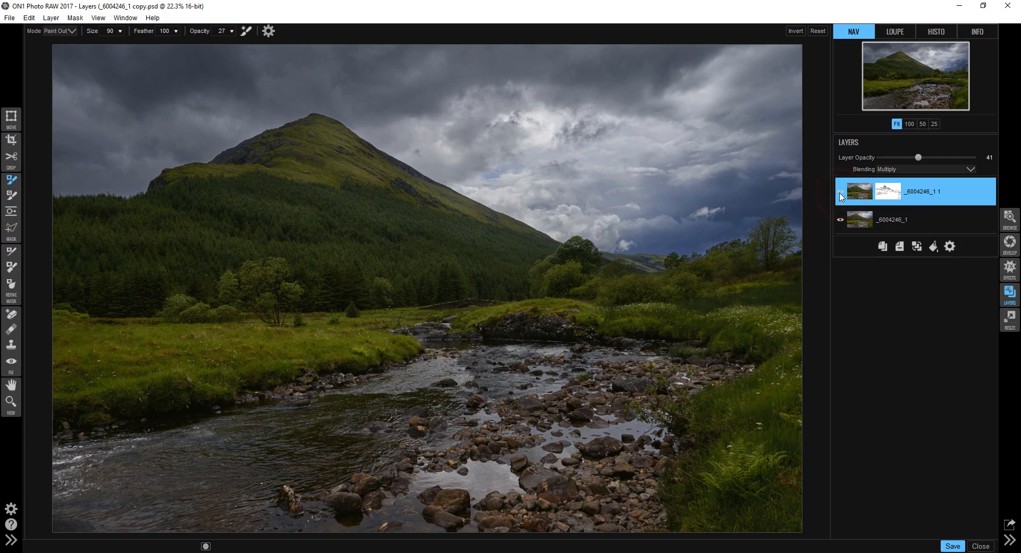
pyautogui.click(840, 191)
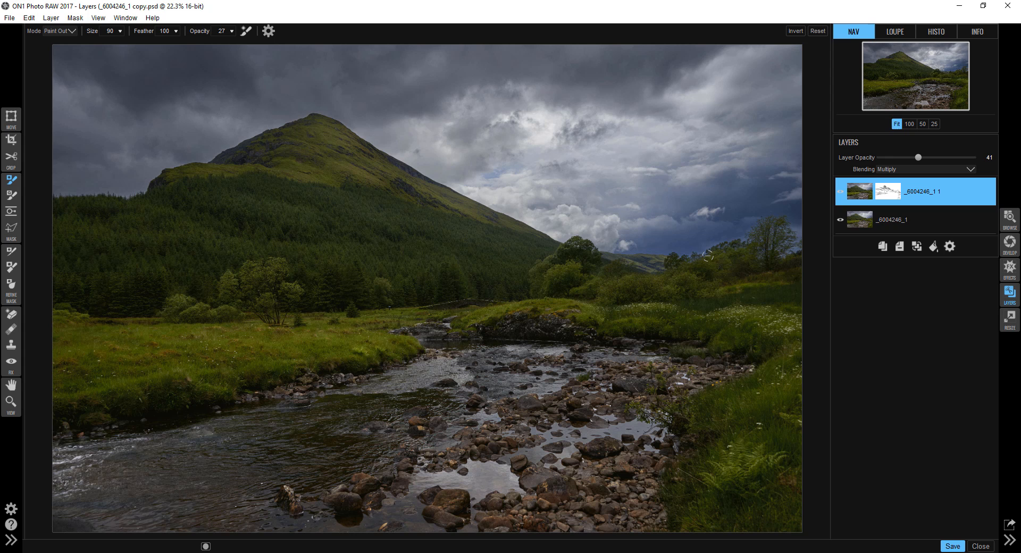
pyautogui.rightClick(946, 192)
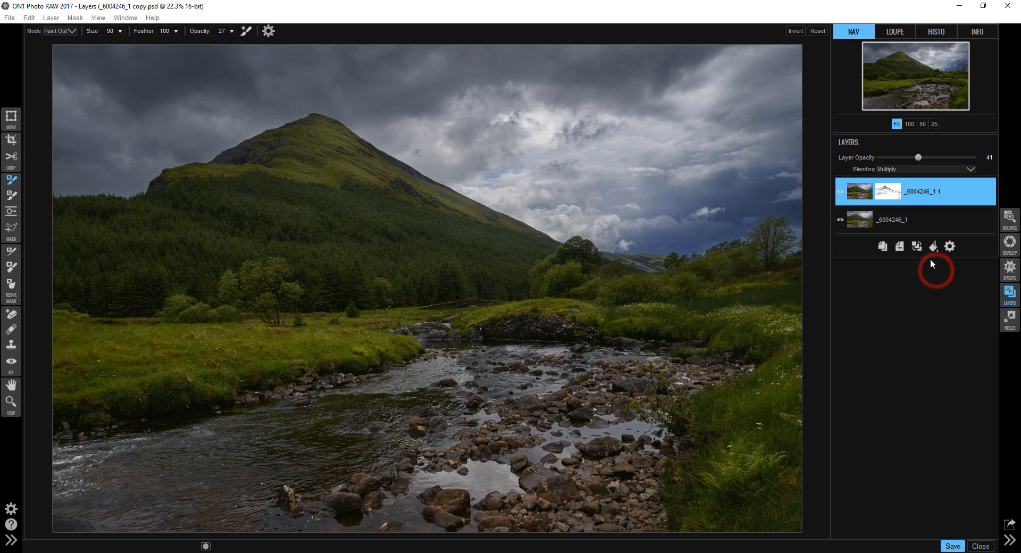
pyautogui.click(970, 170)
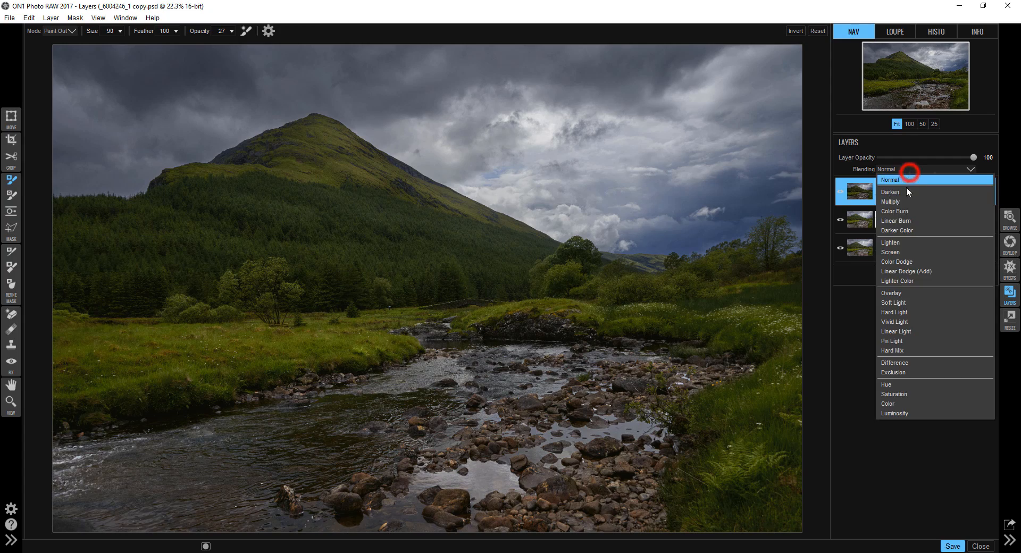
pyautogui.moveTo(904, 252)
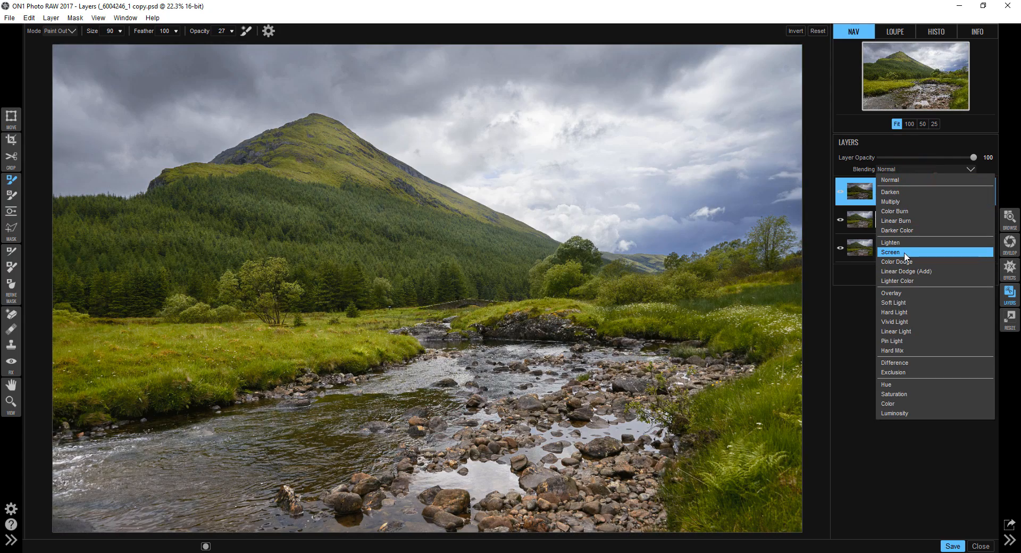
pyautogui.click(890, 252)
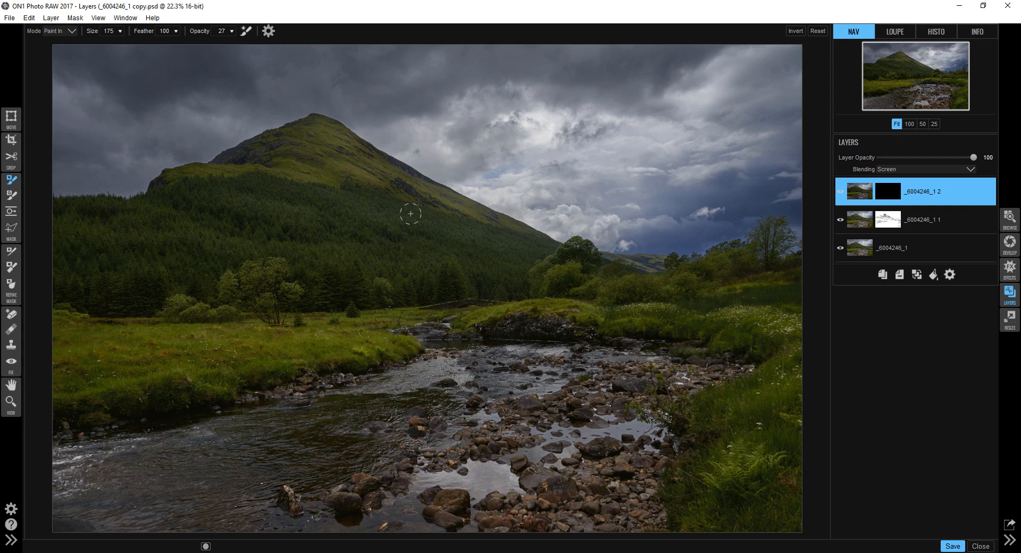
pyautogui.moveTo(353, 211)
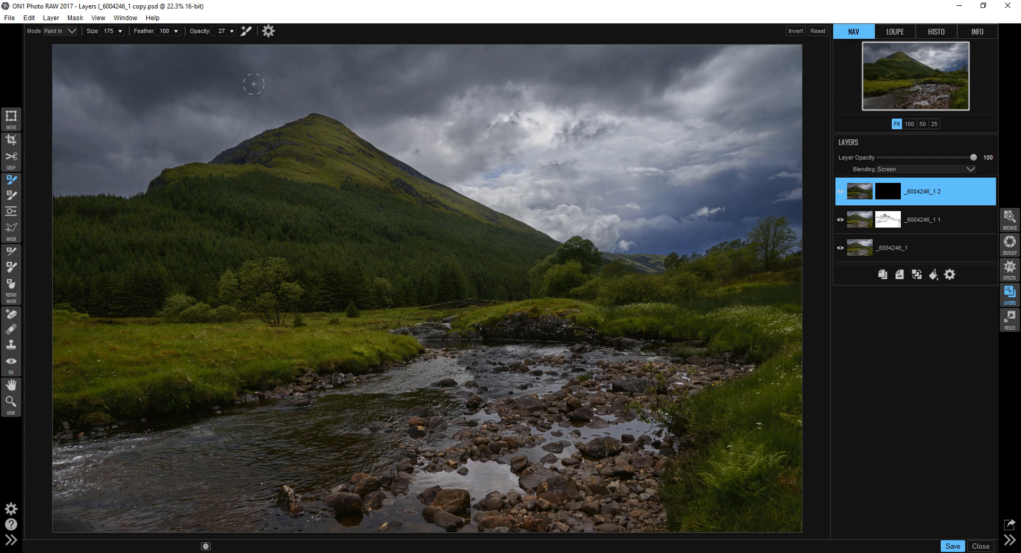
# Step: Brush brightening onto the mountainside, peak, forested slope and lower trees
pyautogui.moveTo(199, 42); pyautogui.dragTo(189, 41)
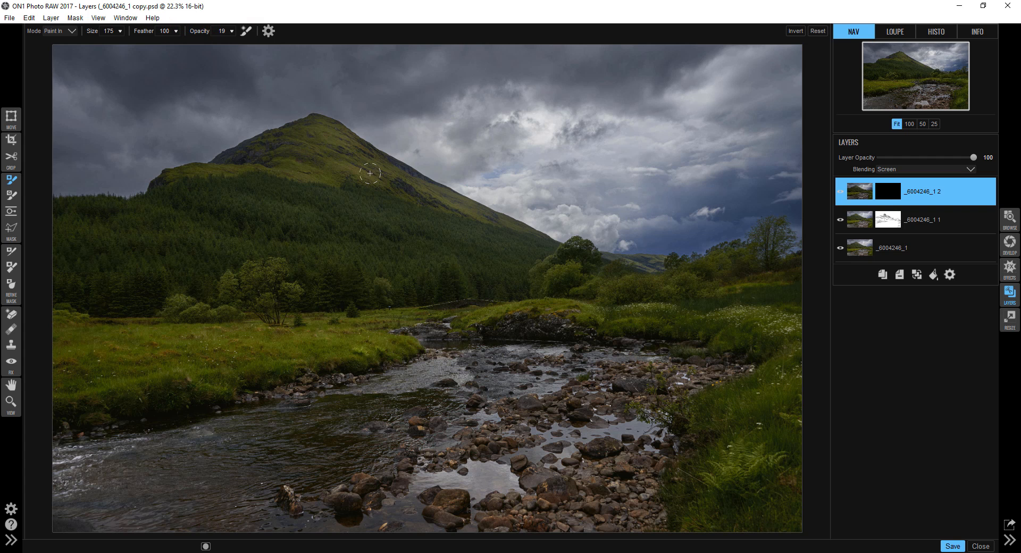
pyautogui.moveTo(332, 137)
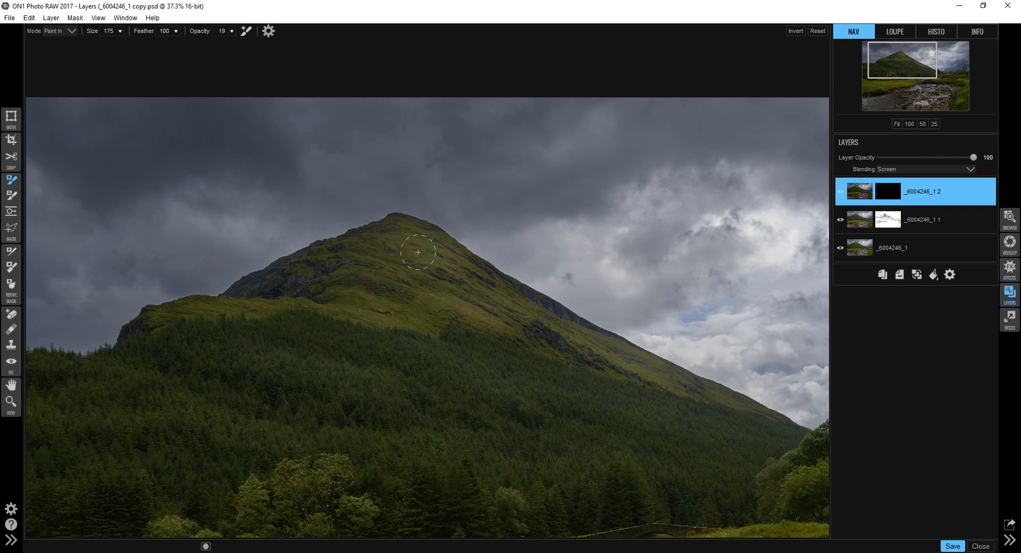
pyautogui.click(402, 235)
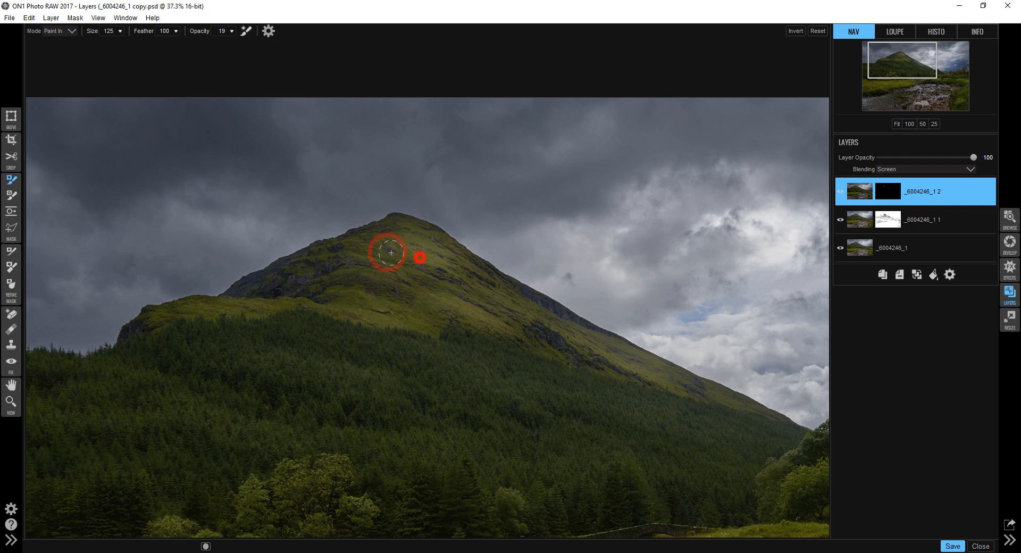
pyautogui.moveTo(476, 300)
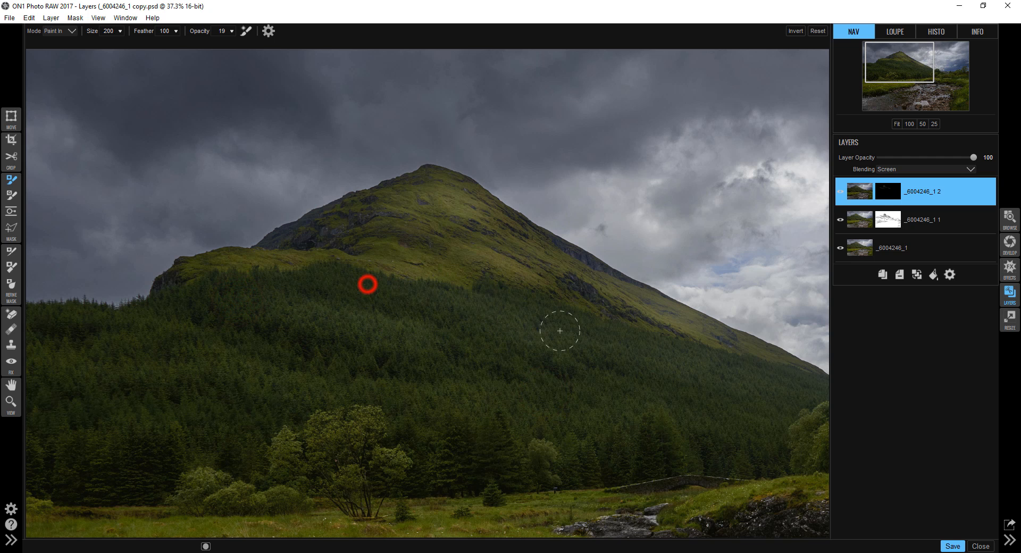
pyautogui.moveTo(365, 284); pyautogui.dragTo(593, 343)
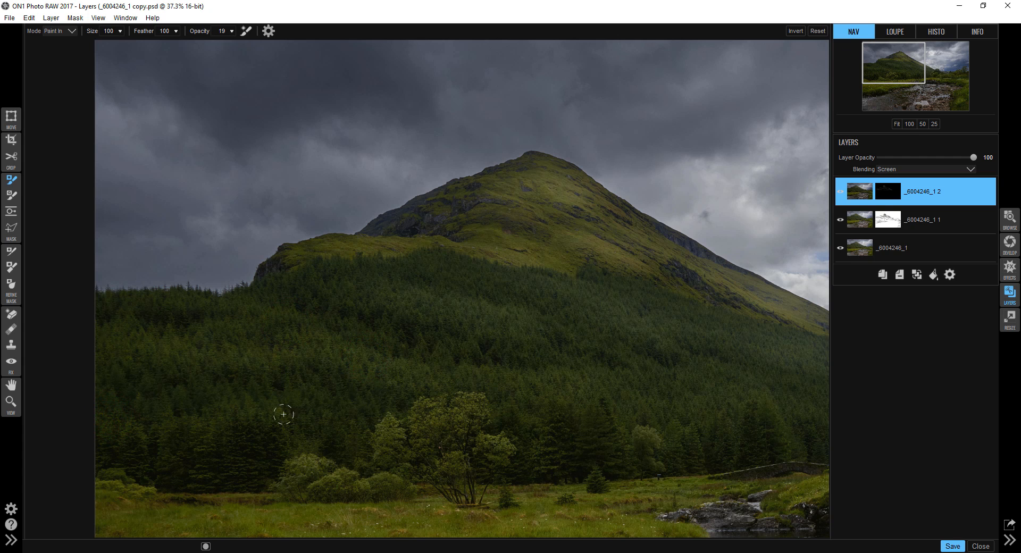
pyautogui.click(301, 473)
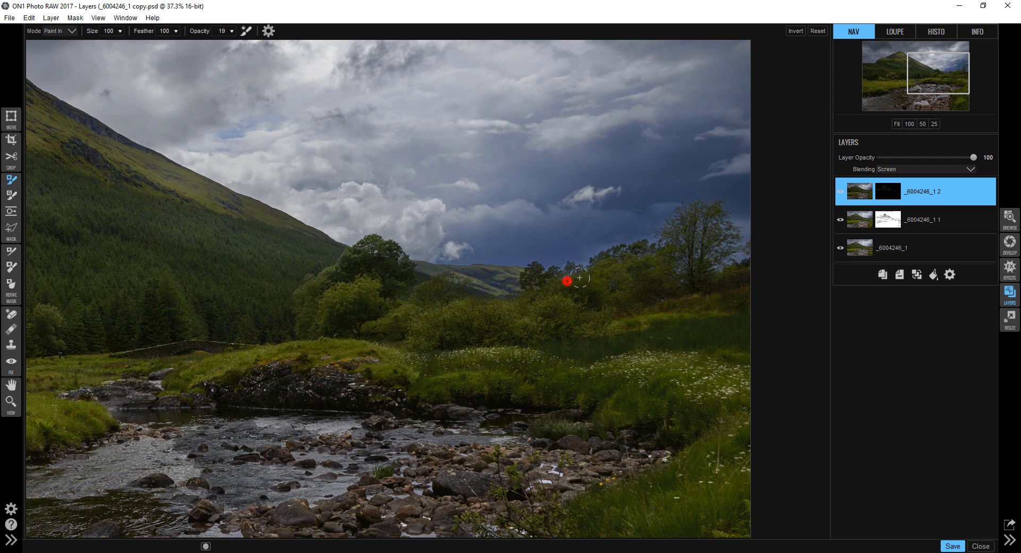
# Step: Brighten the trees beyond the river and the grassy bank, then fit the whole photo
pyautogui.moveTo(579, 278); pyautogui.dragTo(684, 319)
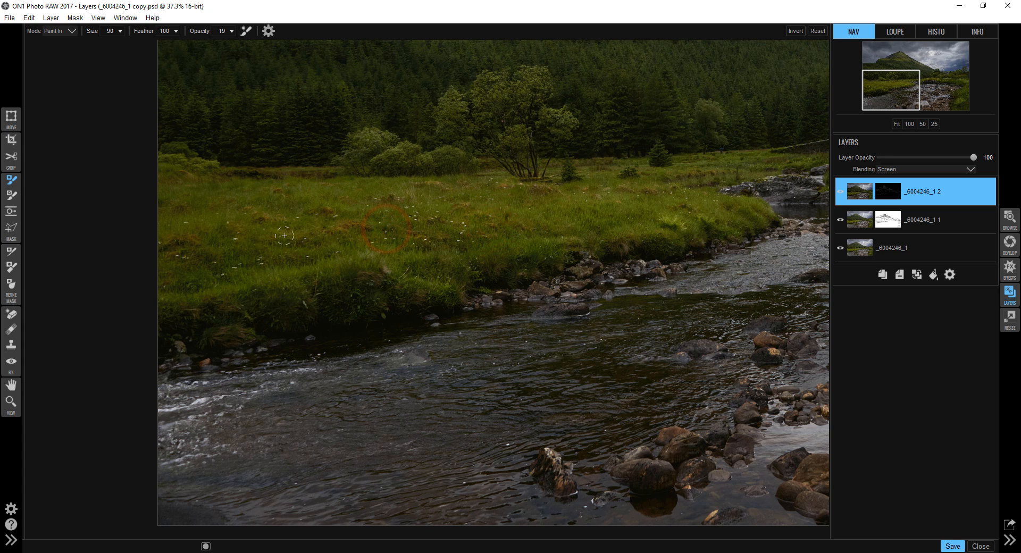
pyautogui.click(183, 221)
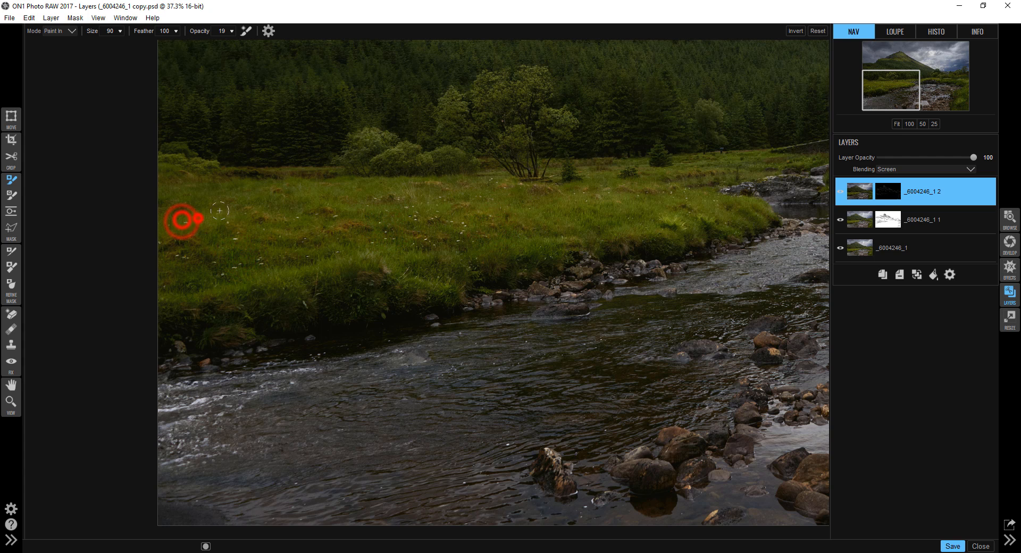
pyautogui.moveTo(189, 219); pyautogui.dragTo(576, 195)
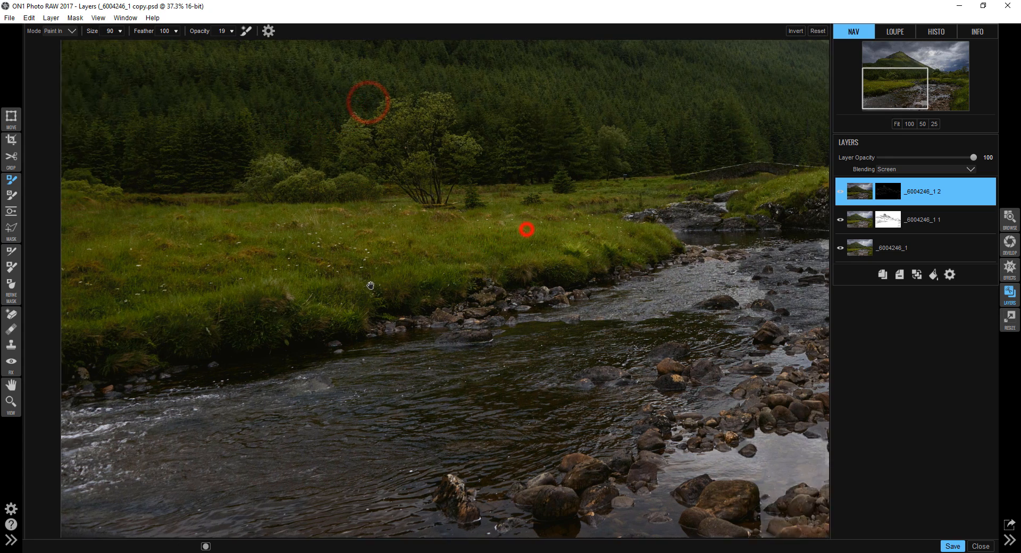
pyautogui.click(897, 124)
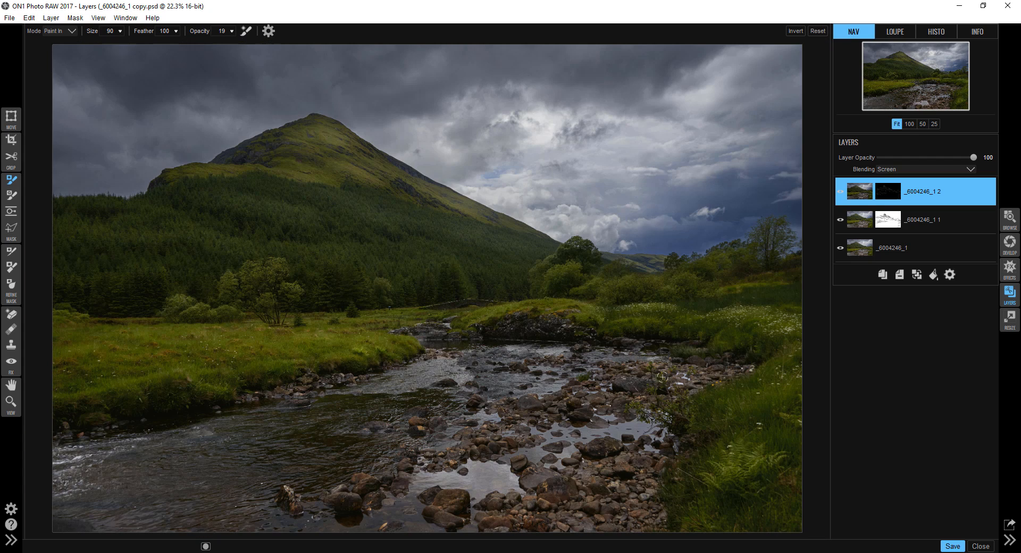
# Step: Compare the lightening layer, then rename the Multiply layer 'darken'
pyautogui.click(840, 191)
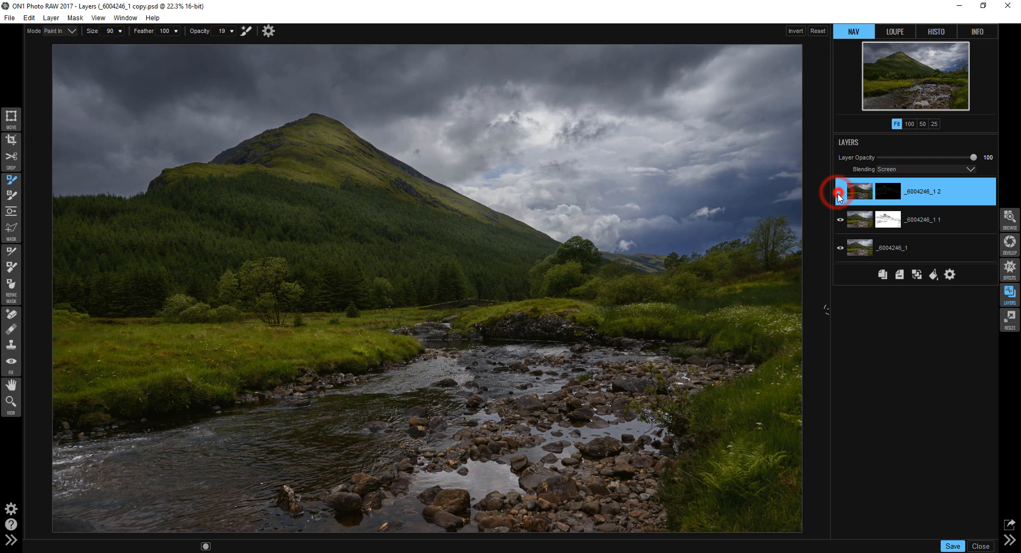
pyautogui.click(840, 191)
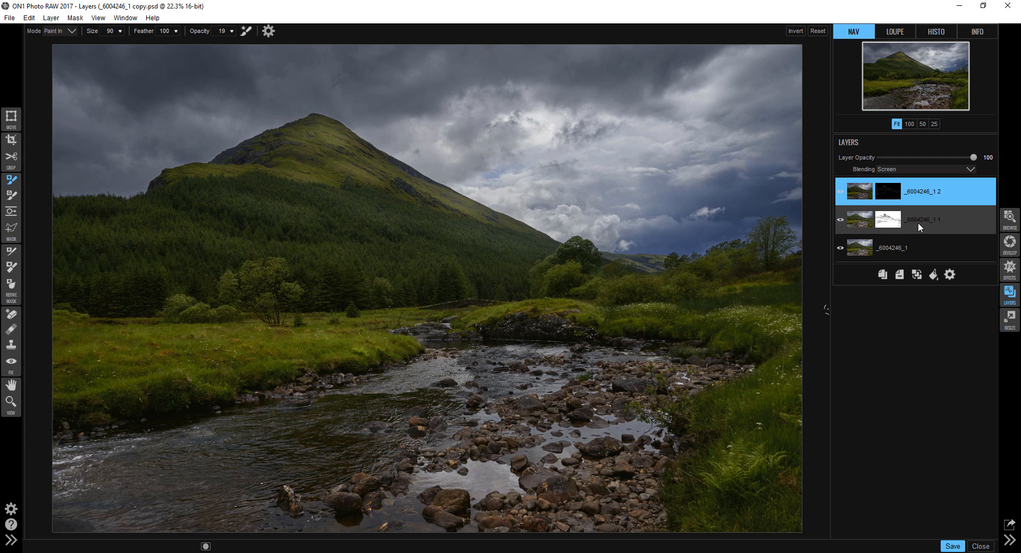
pyautogui.click(932, 220)
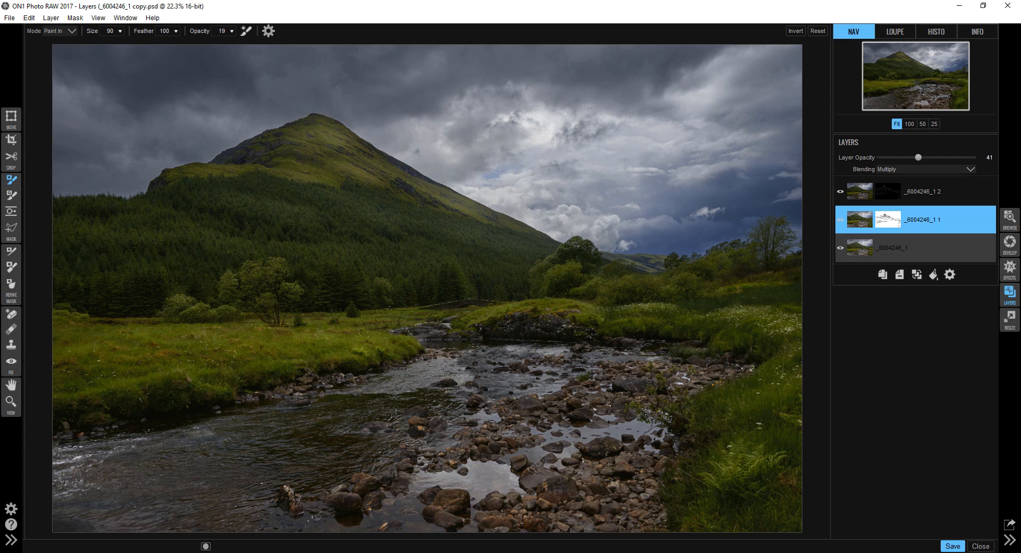
pyautogui.doubleClick(923, 220)
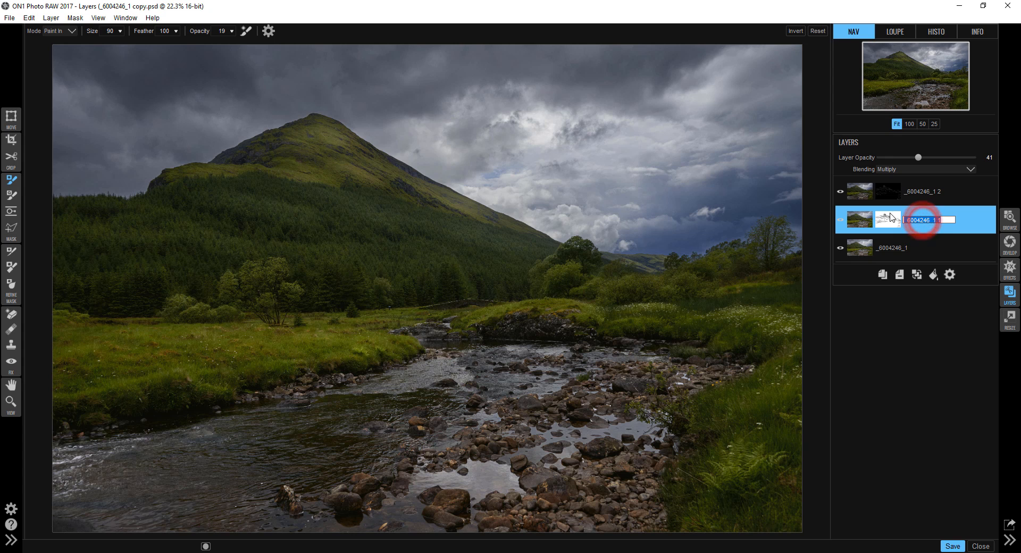
pyautogui.write('darken')
pyautogui.click(948, 191)
pyautogui.write('lighten')
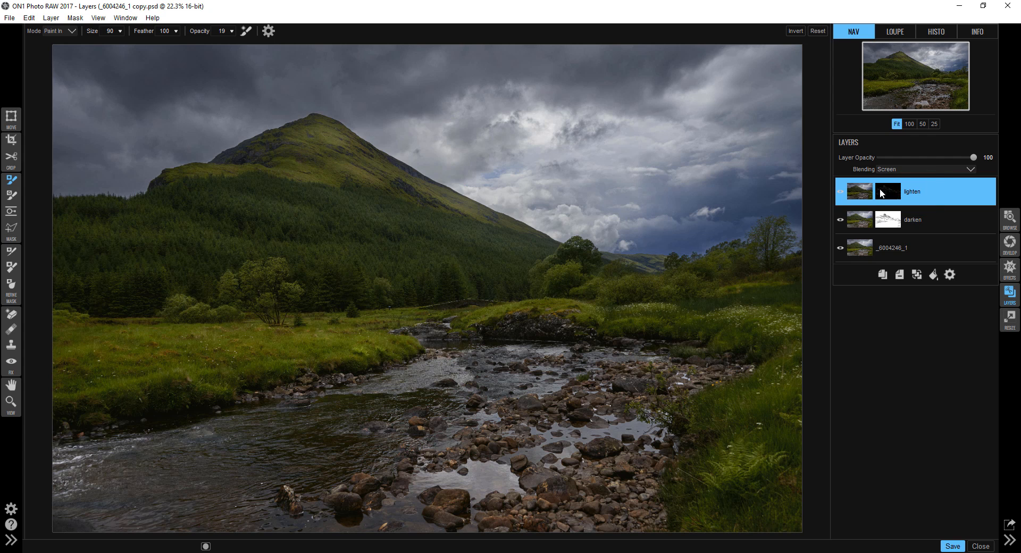
pyautogui.click(913, 220)
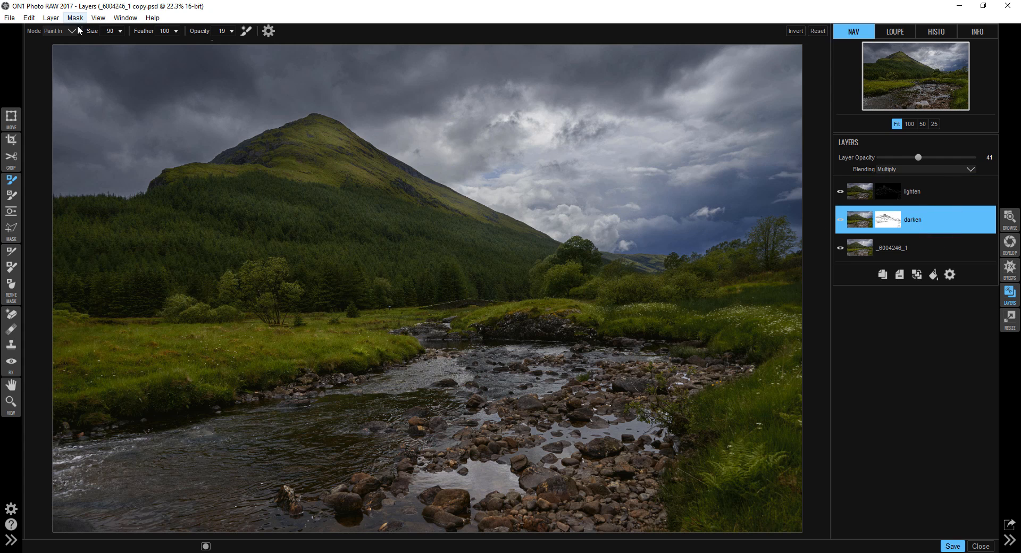
# Step: In Paint Out mode, clear darkening from the distant hills, horizon and upper sky
pyautogui.click(68, 31)
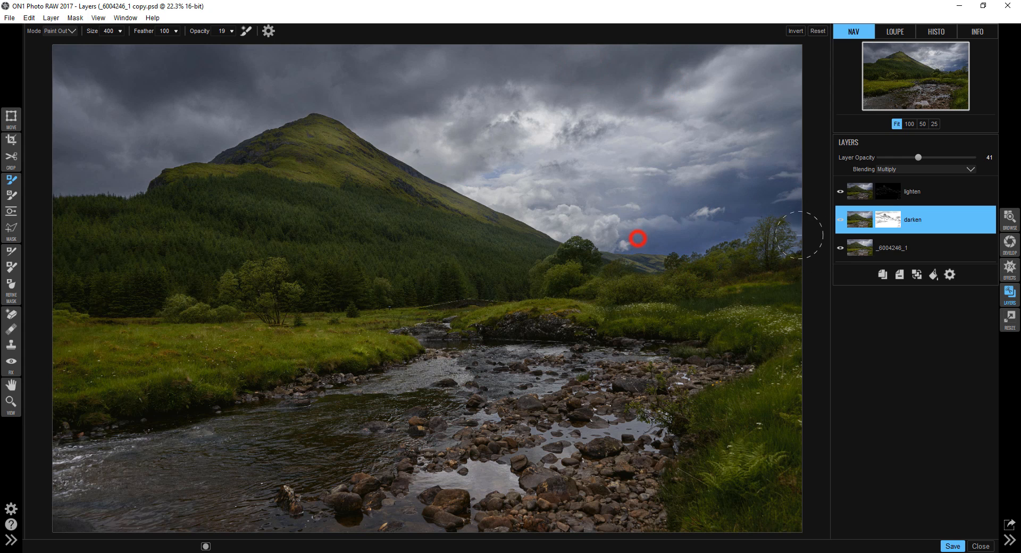
pyautogui.moveTo(637, 238); pyautogui.dragTo(671, 235)
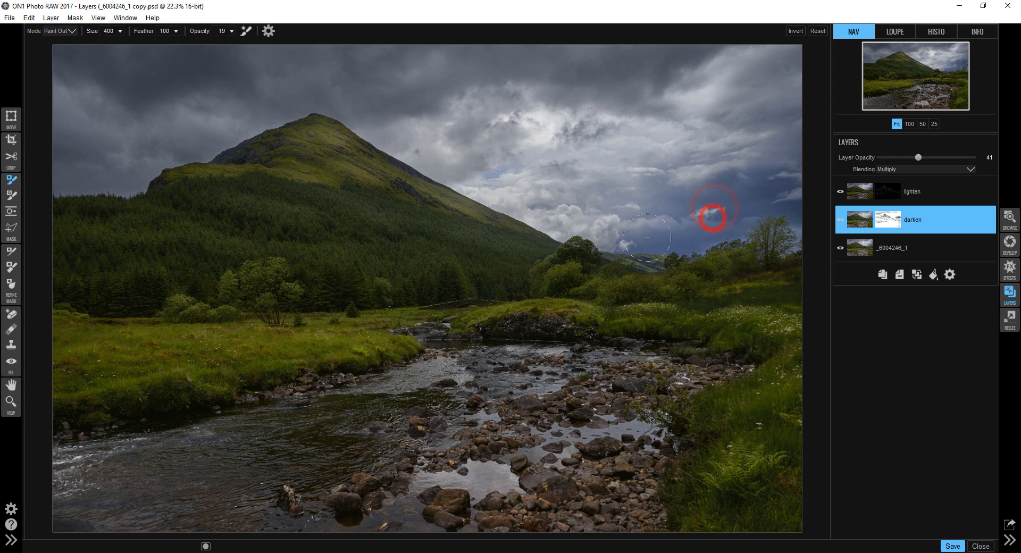
pyautogui.moveTo(713, 208); pyautogui.dragTo(657, 241)
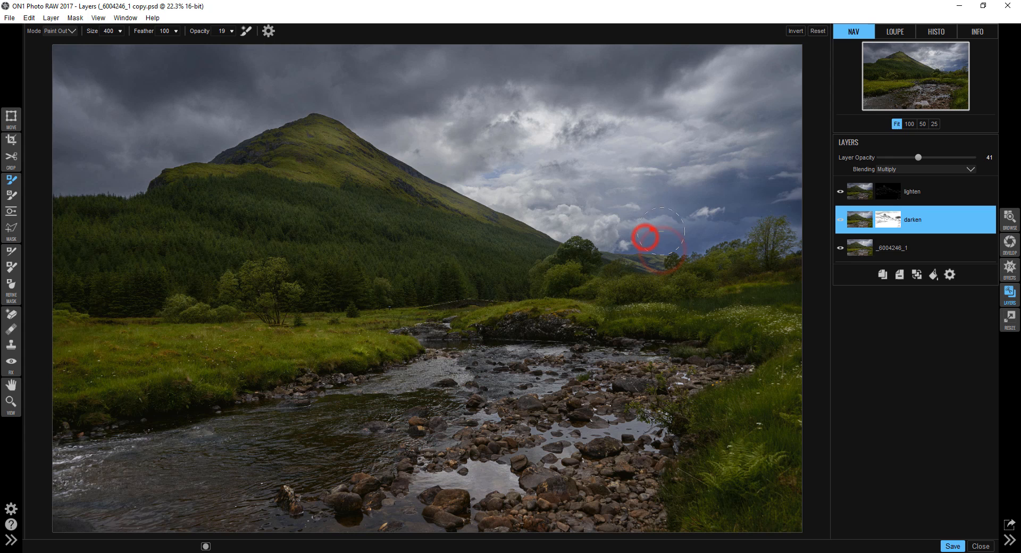
pyautogui.moveTo(654, 241); pyautogui.dragTo(645, 228)
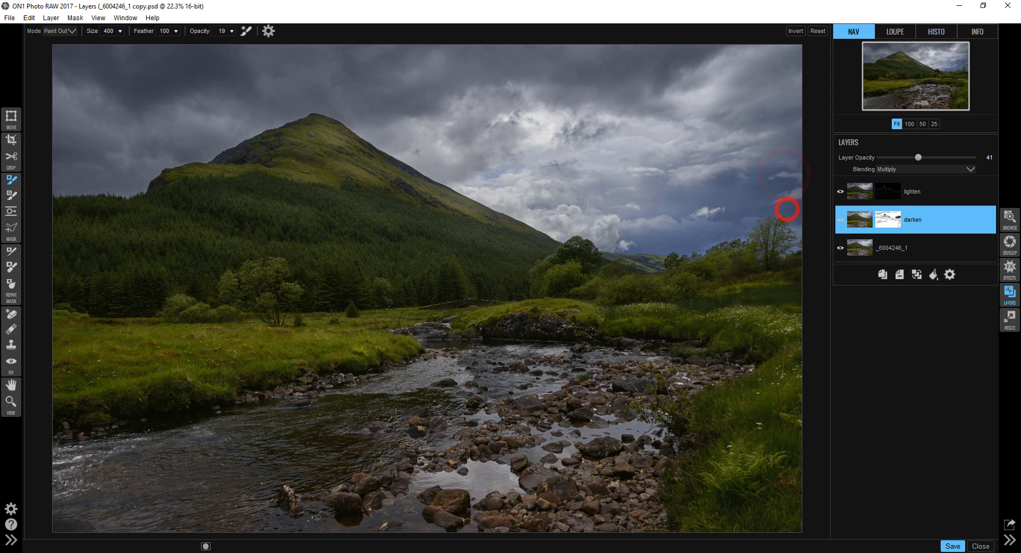
pyautogui.moveTo(88, 91)
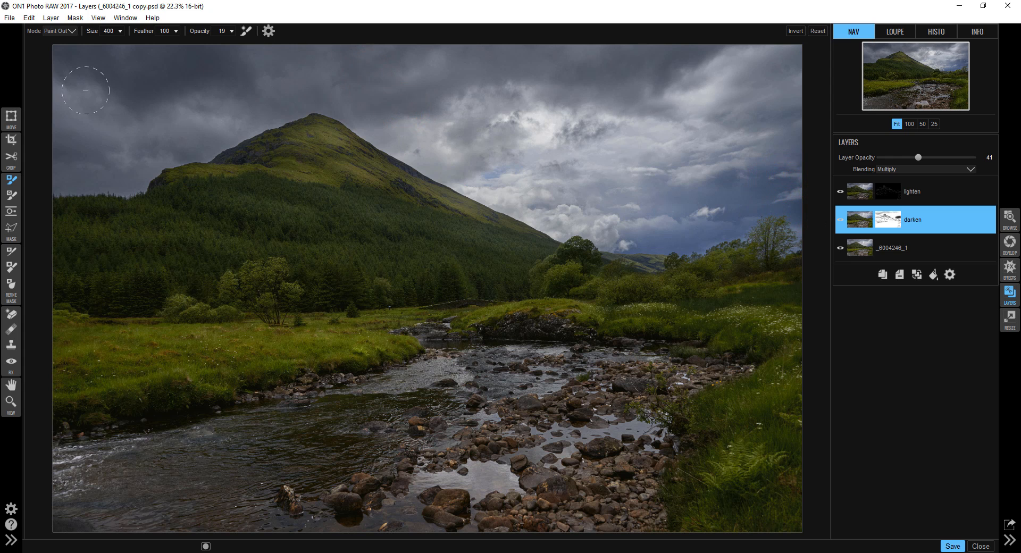
pyautogui.click(514, 72)
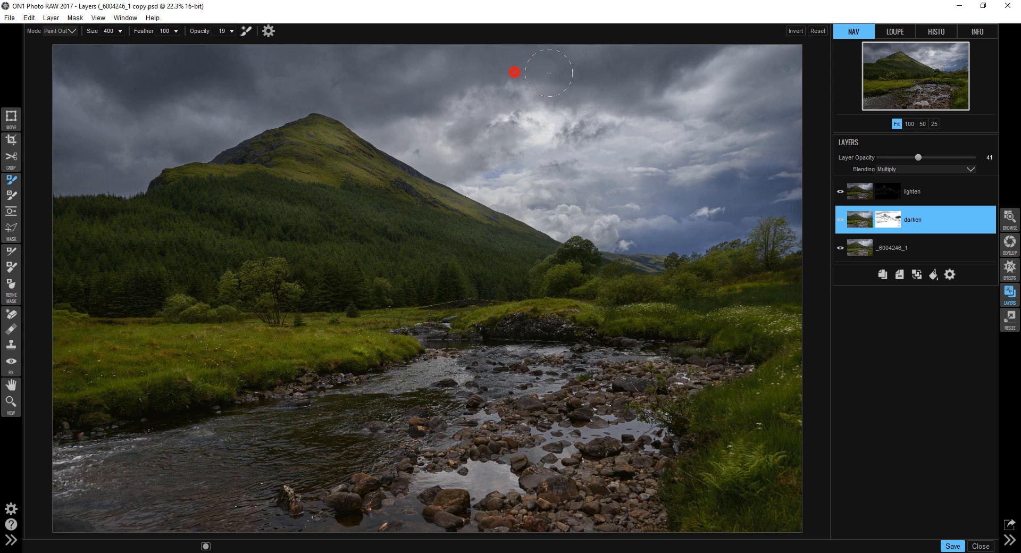
pyautogui.click(936, 191)
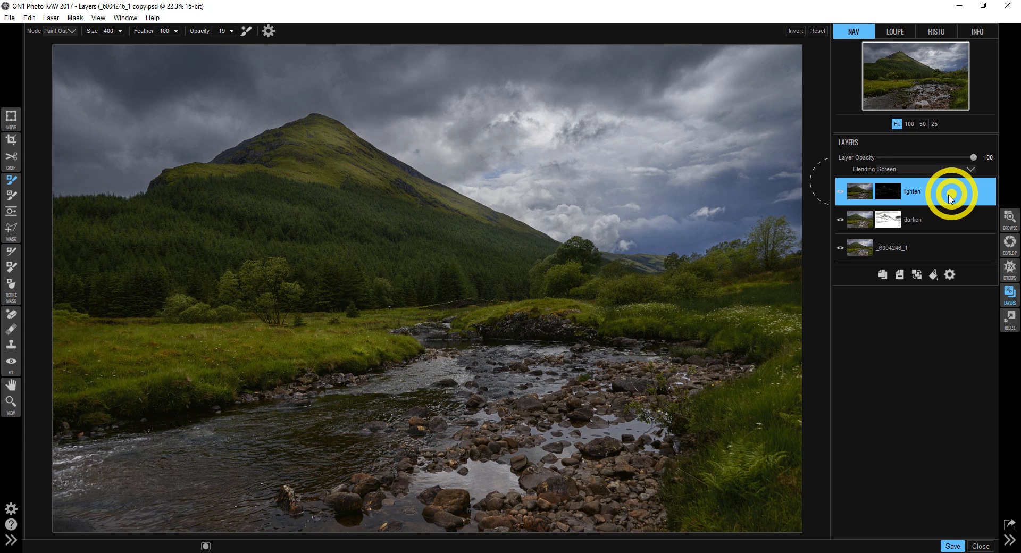
# Step: Create a merged copy of the visible layers from the lighten layer's options
pyautogui.rightClick(951, 192)
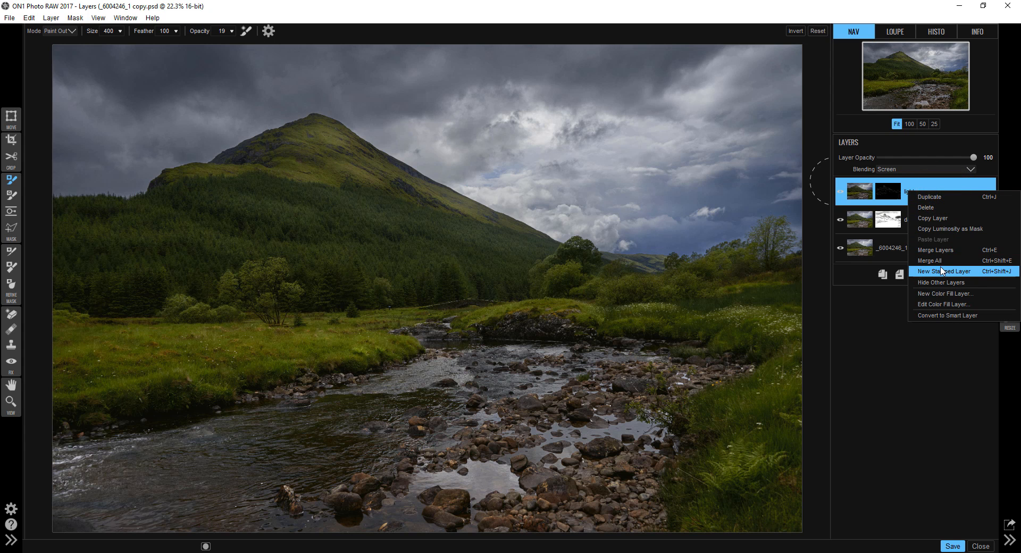
pyautogui.click(942, 272)
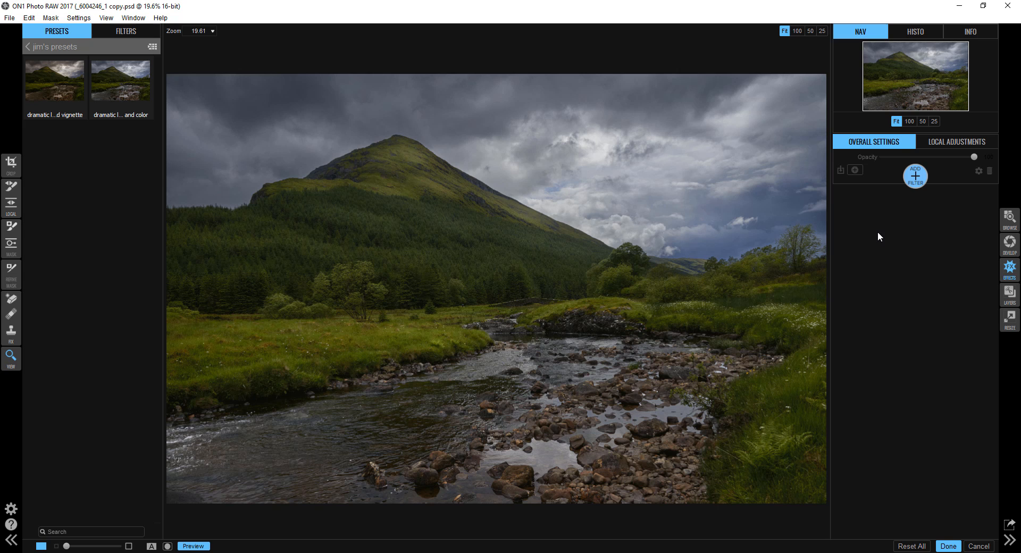
# Step: Add a Tone Enhancer filter and nudge its curve midpoint up to lift the midtones
pyautogui.click(915, 176)
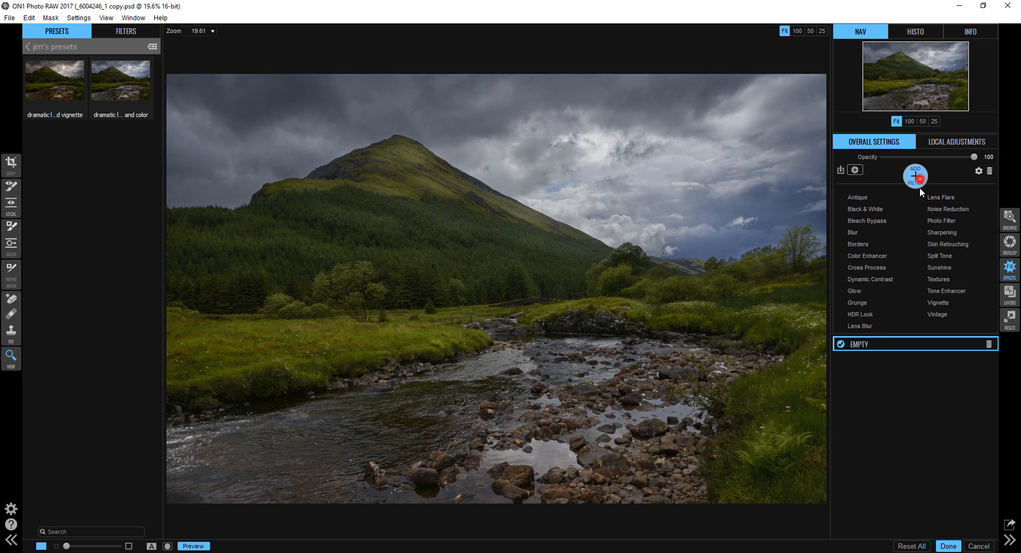
pyautogui.moveTo(951, 289)
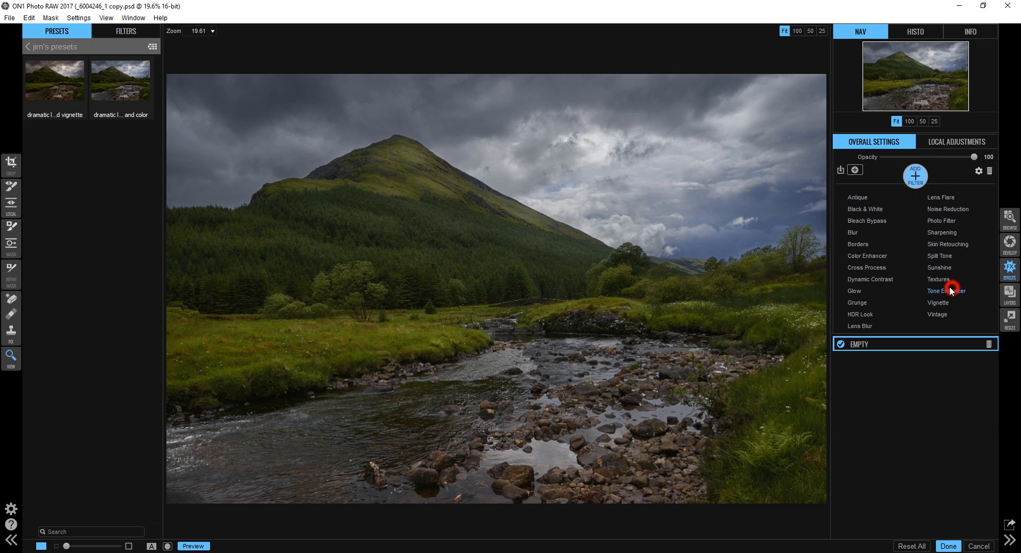
pyautogui.click(946, 291)
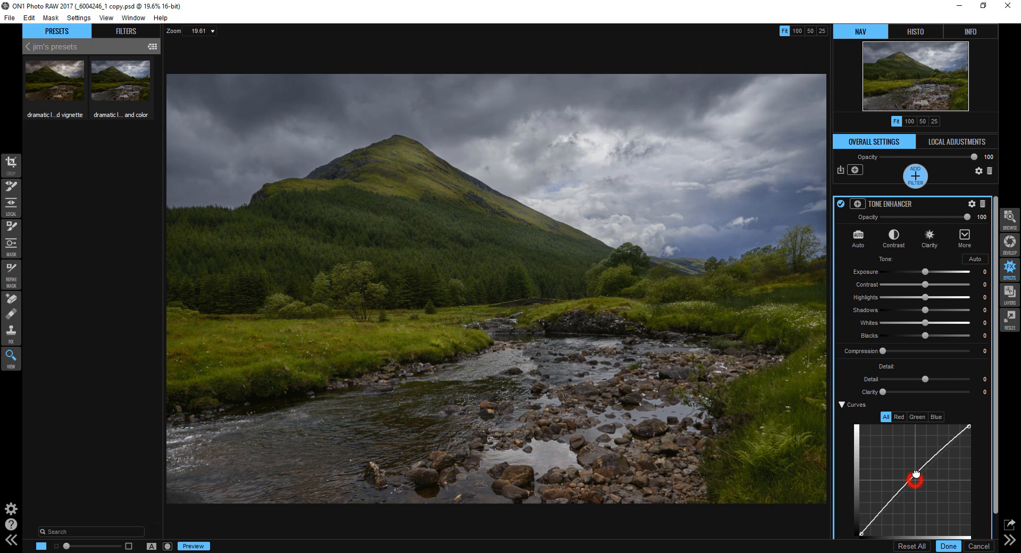
pyautogui.moveTo(915, 477); pyautogui.dragTo(917, 469)
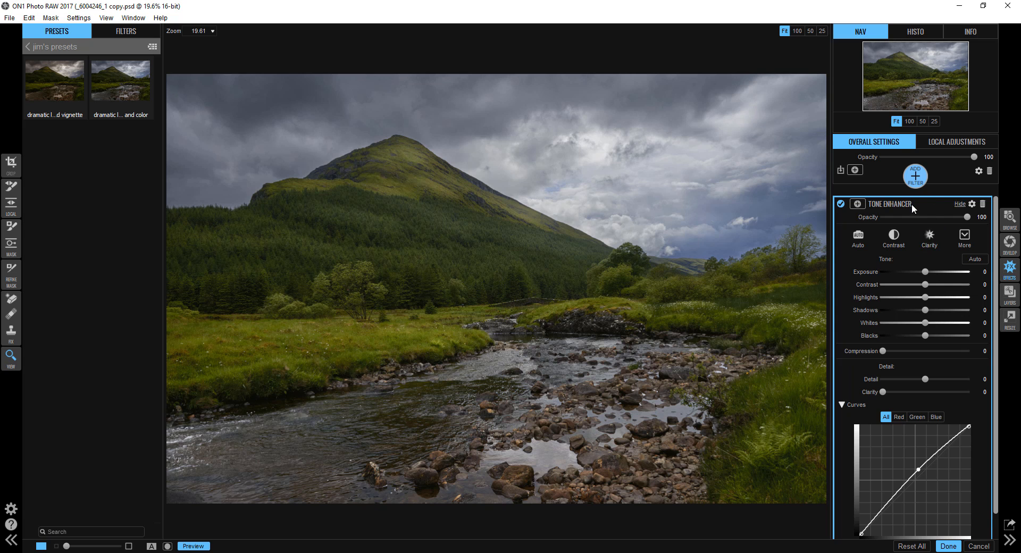
pyautogui.click(915, 176)
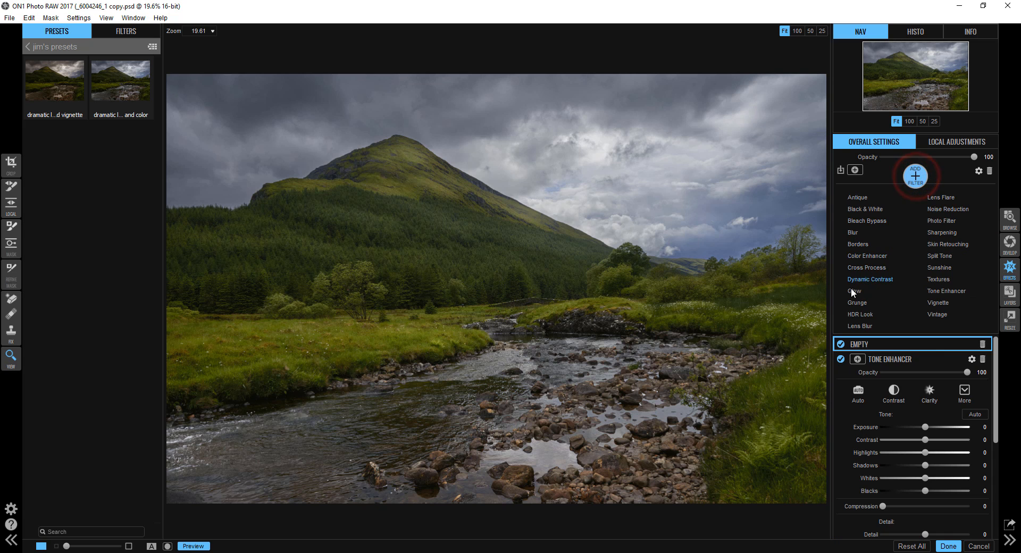
# Step: Add a Glow filter in Softlight Strong mode with amount 19 and halo 32
pyautogui.click(853, 291)
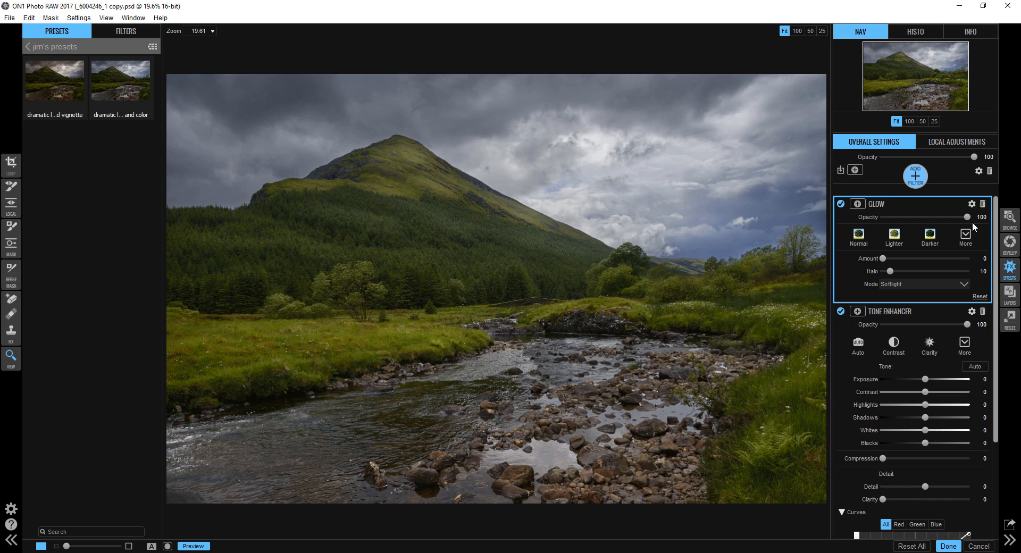
pyautogui.click(965, 236)
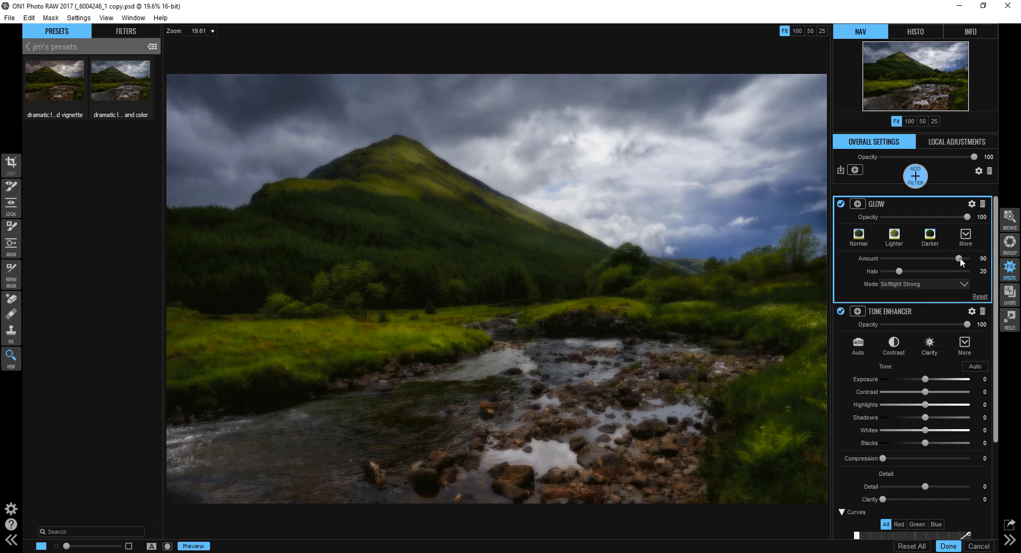
pyautogui.moveTo(958, 260); pyautogui.dragTo(903, 260)
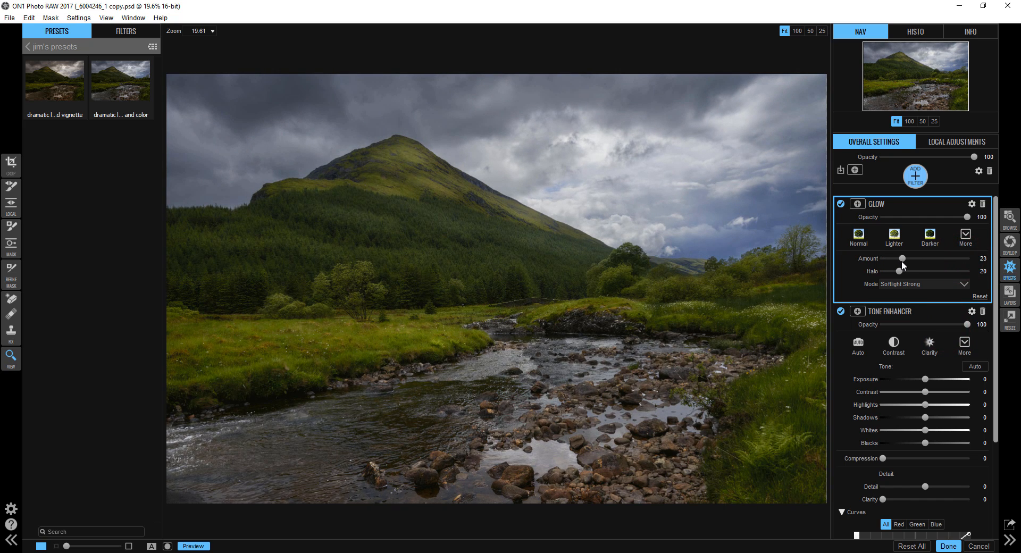
pyautogui.moveTo(901, 259); pyautogui.dragTo(910, 258)
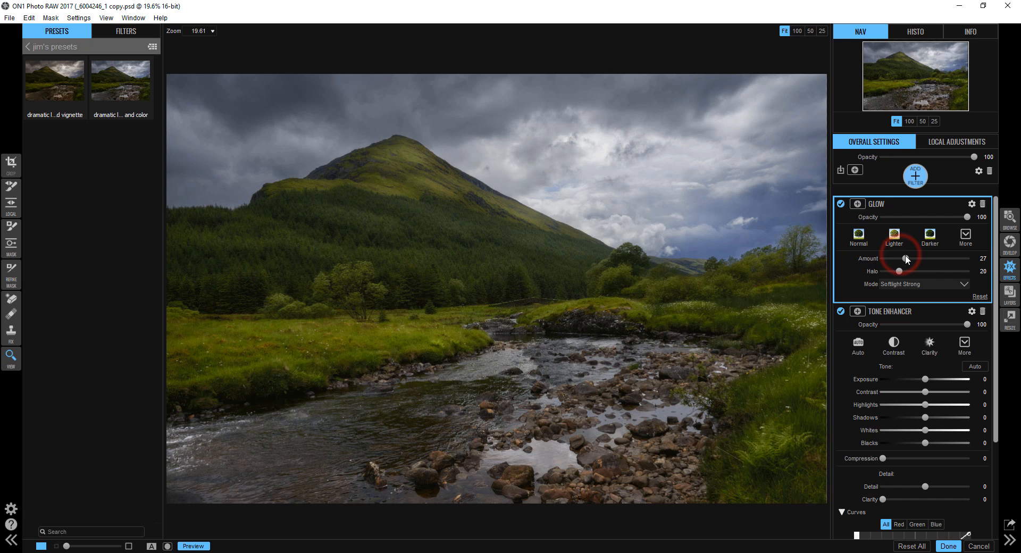
pyautogui.moveTo(901, 265); pyautogui.dragTo(893, 265)
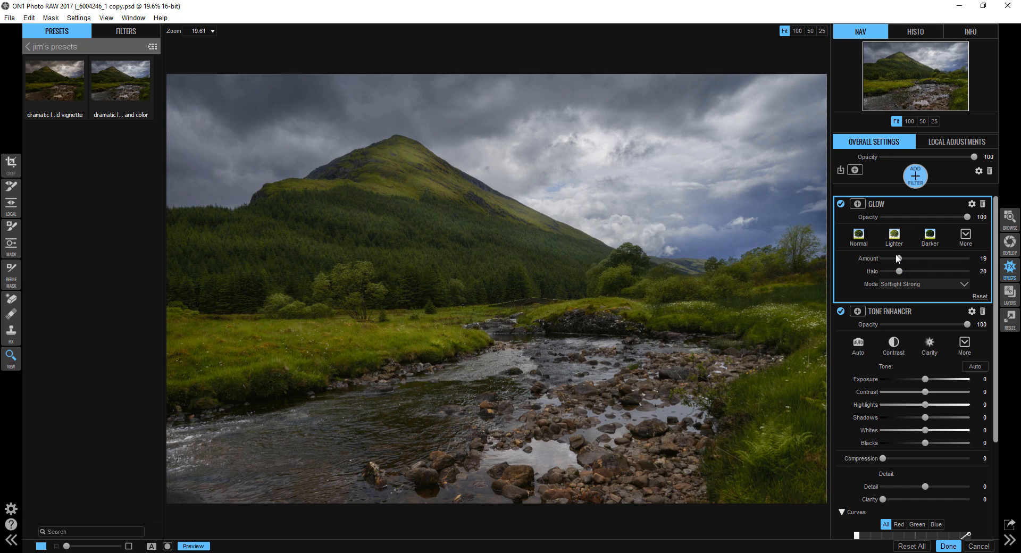
pyautogui.moveTo(895, 271); pyautogui.dragTo(918, 271)
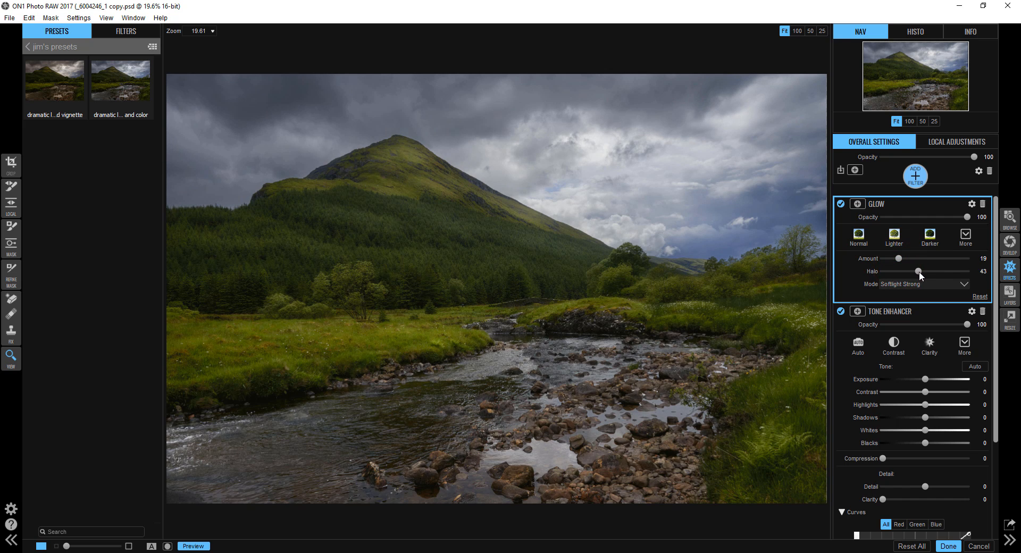
pyautogui.moveTo(919, 271); pyautogui.dragTo(907, 271)
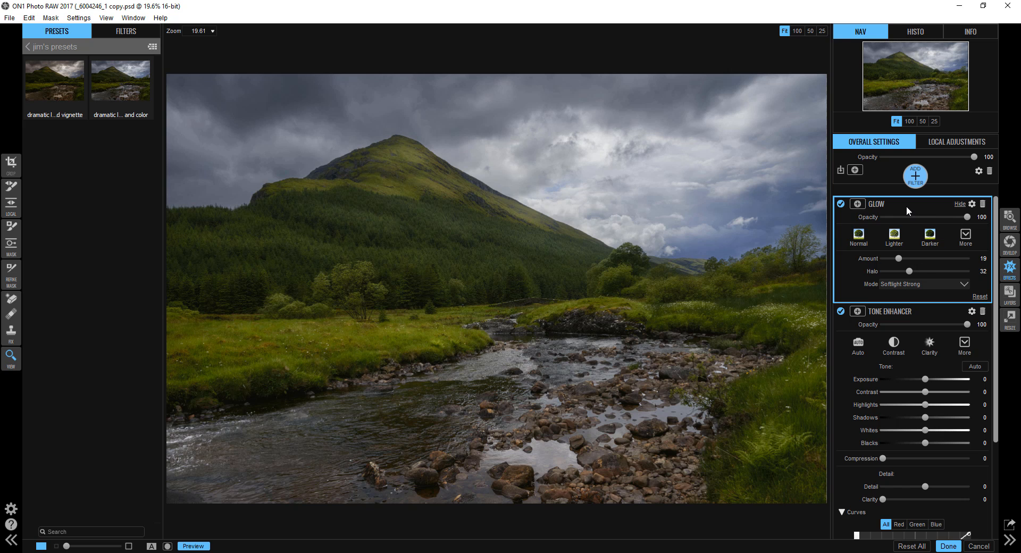
pyautogui.click(840, 204)
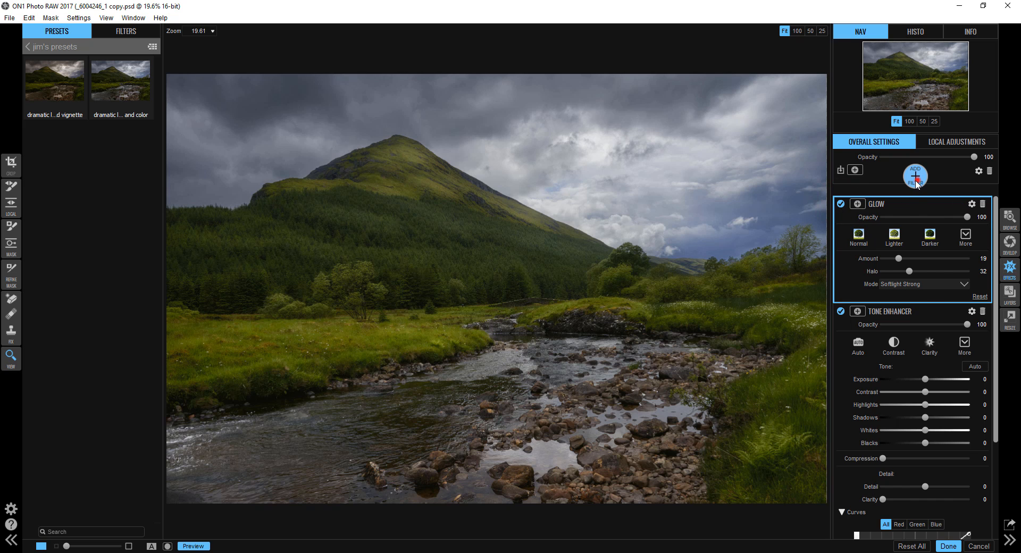
pyautogui.click(914, 175)
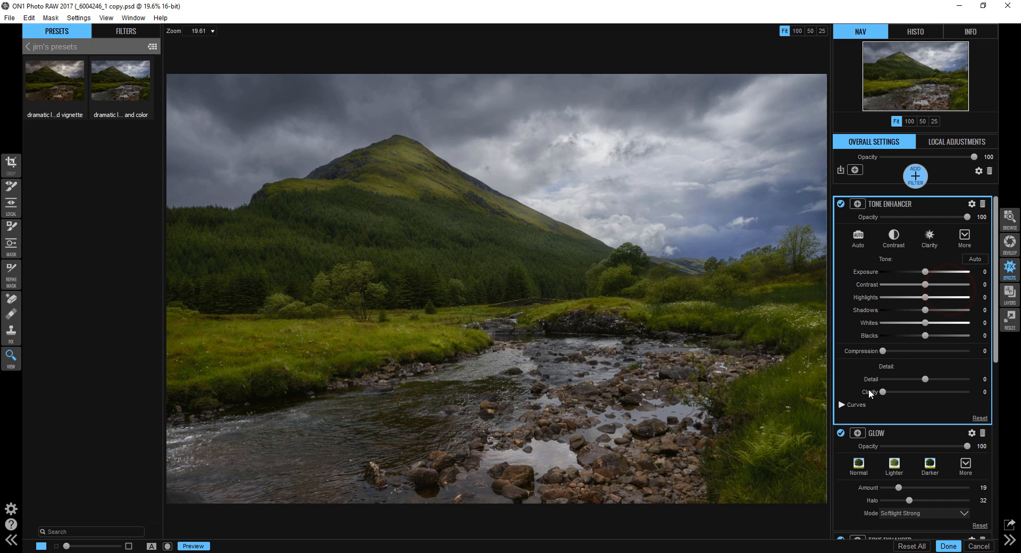
# Step: Pull the new Tone Enhancer curve down and gradient-mask the darkening onto the river foreground
pyautogui.click(843, 404)
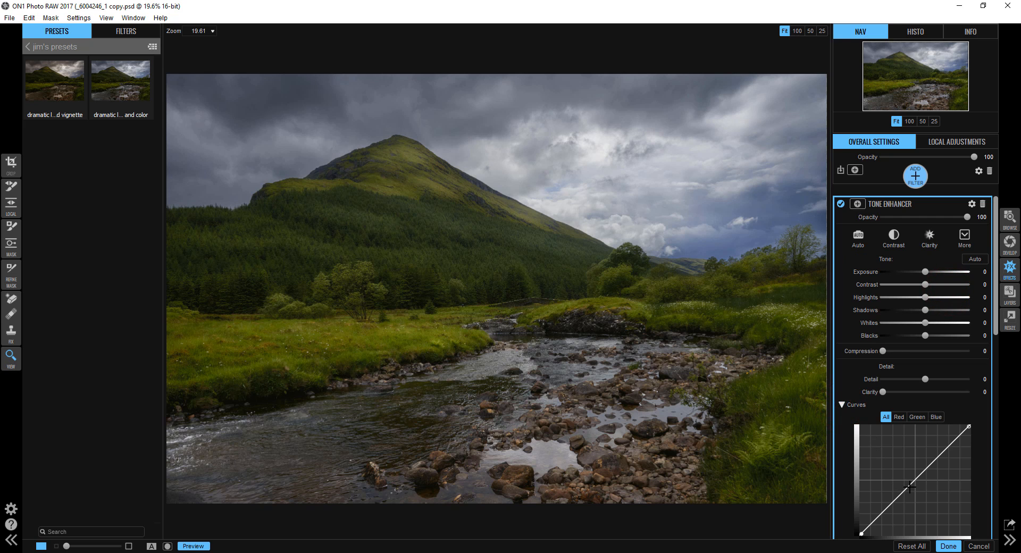
pyautogui.moveTo(913, 485); pyautogui.dragTo(913, 494)
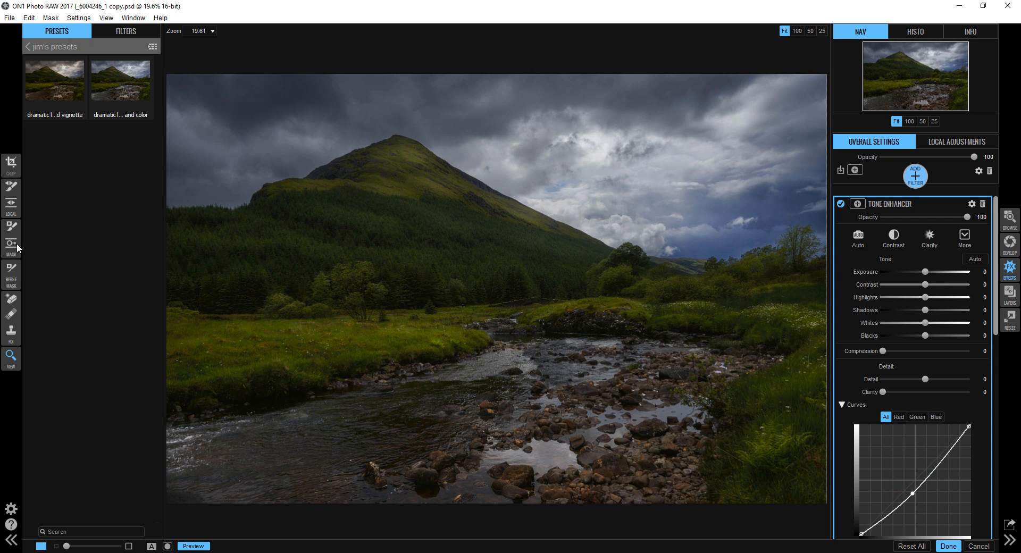
pyautogui.click(10, 244)
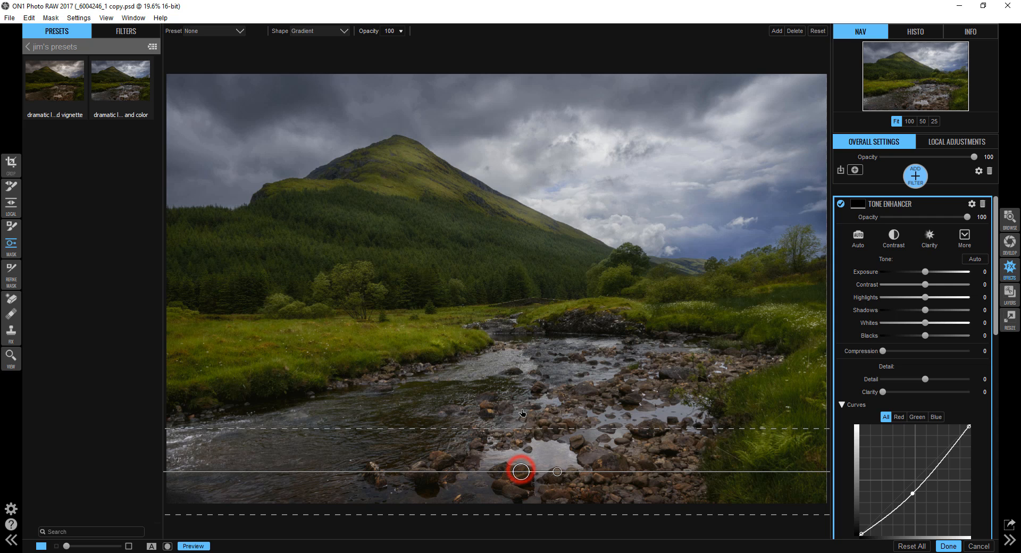
pyautogui.moveTo(521, 471); pyautogui.dragTo(526, 395)
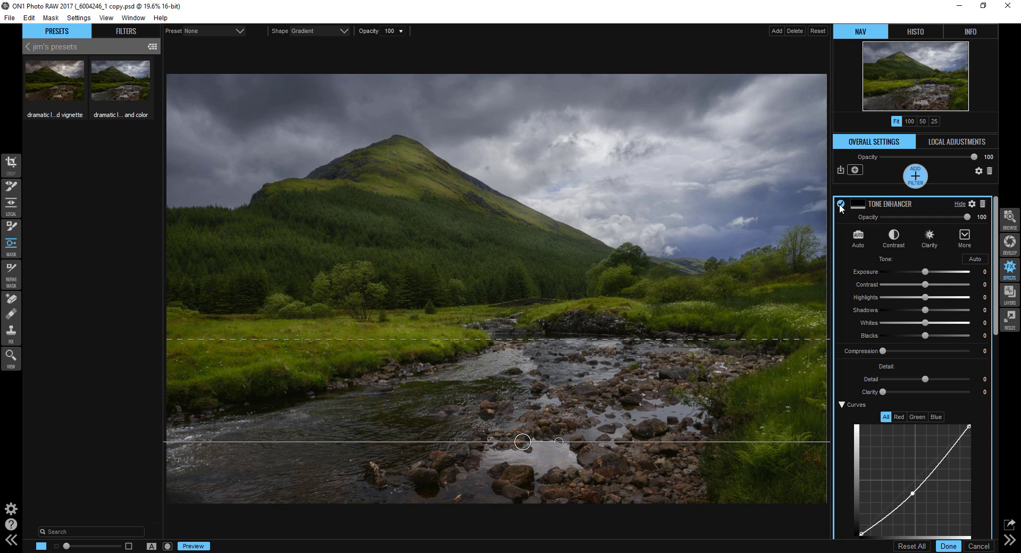
pyautogui.click(842, 206)
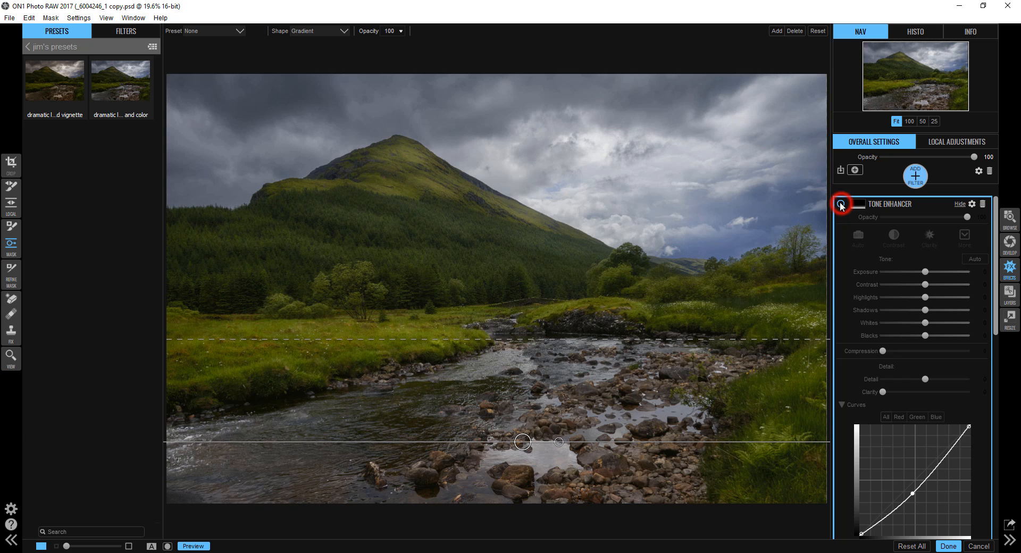
pyautogui.click(914, 176)
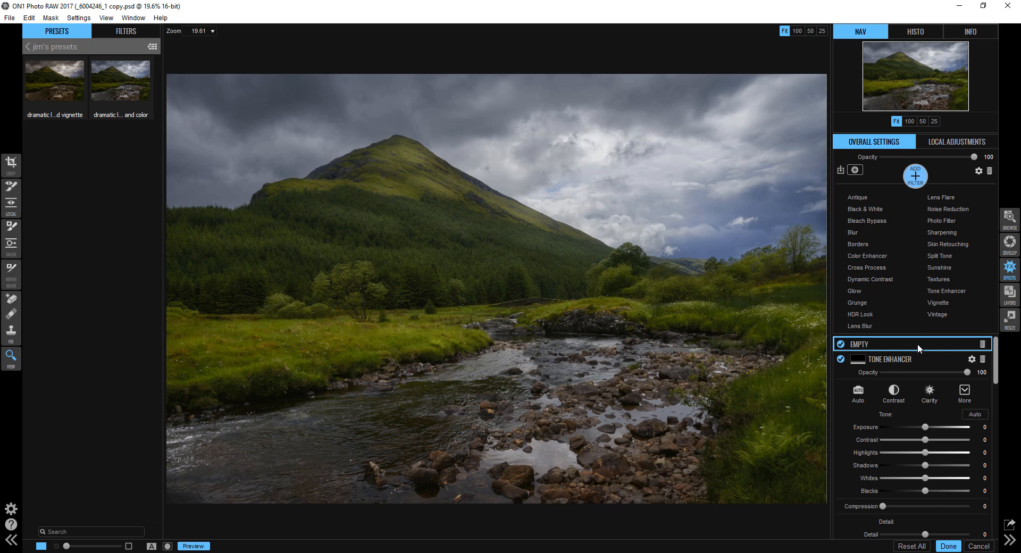
pyautogui.moveTo(938, 315)
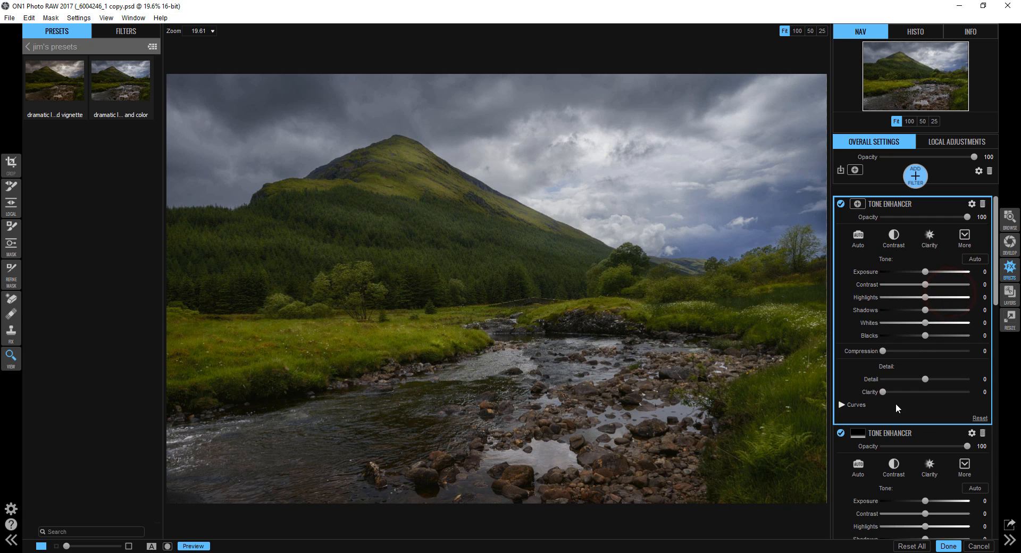
# Step: Raise the new Tone Enhancer's curve midpoint to brighten the landscape midtones
pyautogui.click(843, 406)
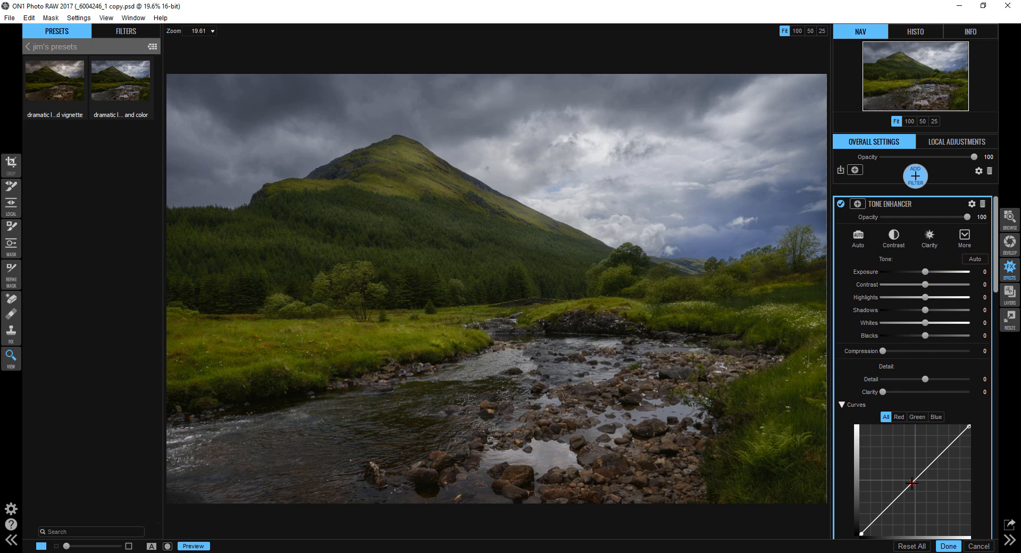
pyautogui.moveTo(912, 482); pyautogui.dragTo(912, 475)
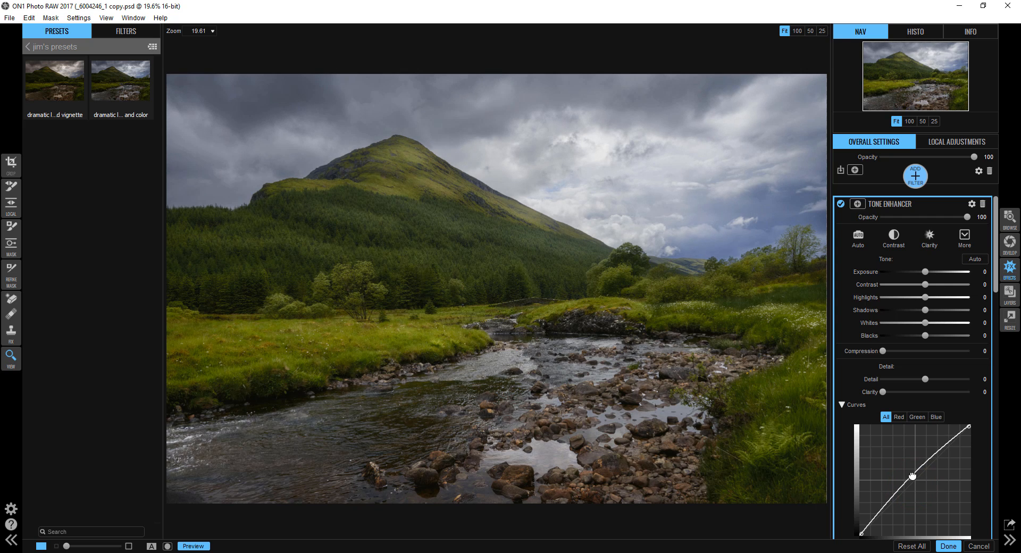
pyautogui.moveTo(913, 476); pyautogui.dragTo(913, 481)
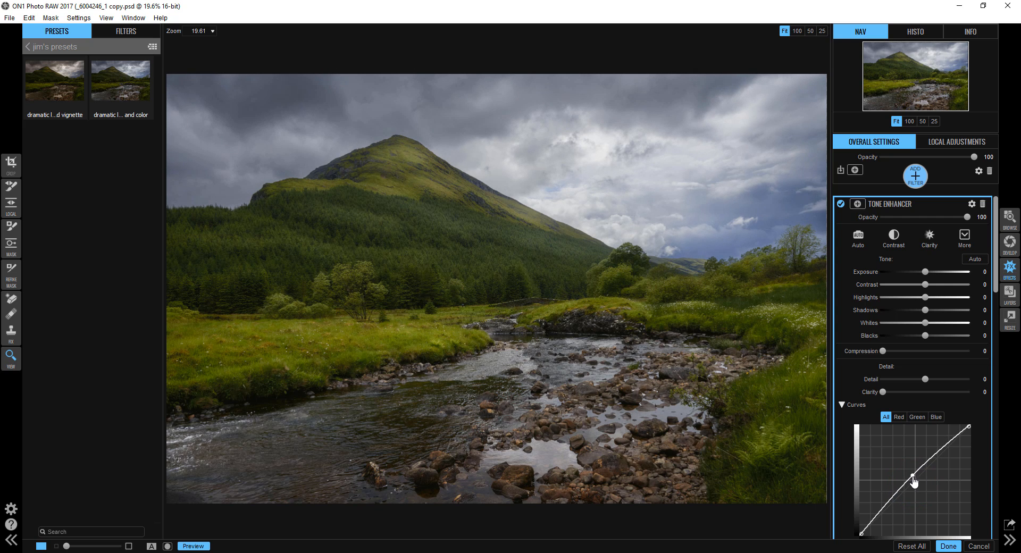
pyautogui.moveTo(913, 481); pyautogui.dragTo(914, 474)
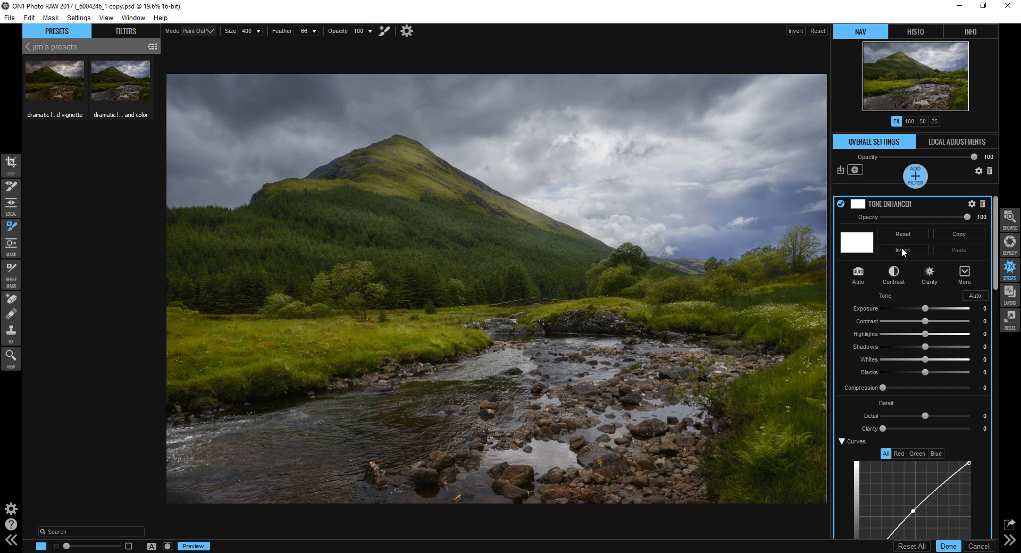
# Step: Invert the Tone Enhancer mask and paint its brightening back onto the upper mountainside
pyautogui.click(902, 250)
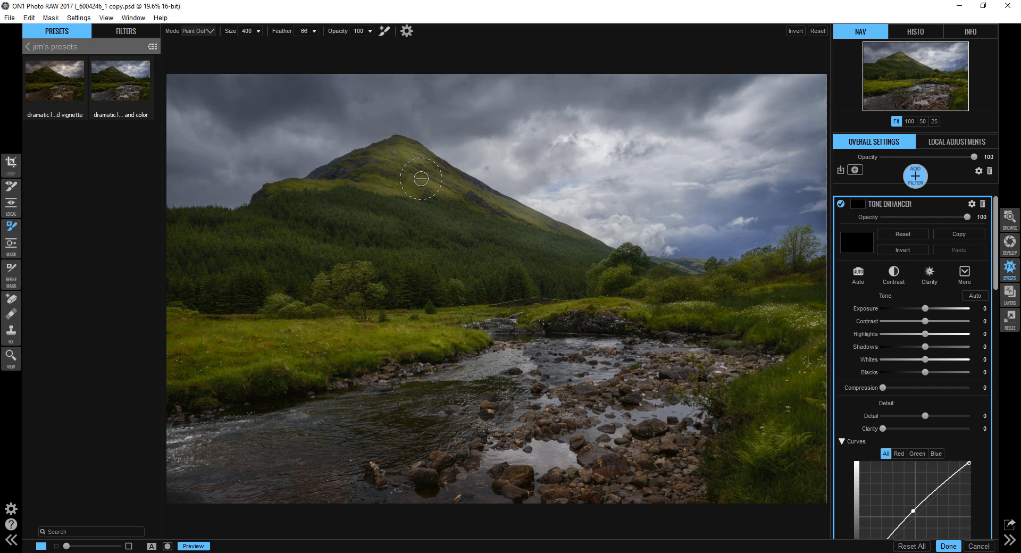
pyautogui.click(406, 31)
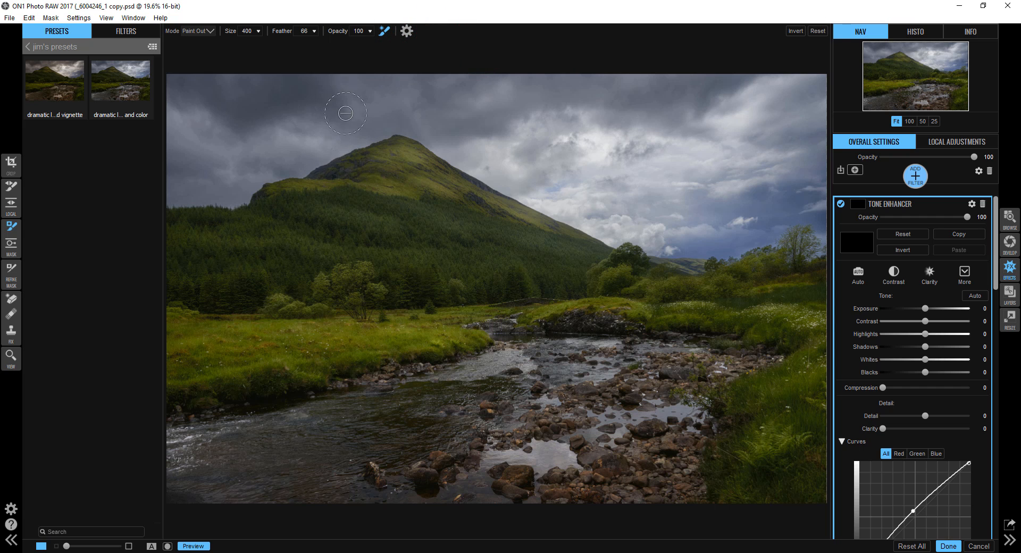
pyautogui.moveTo(364, 171)
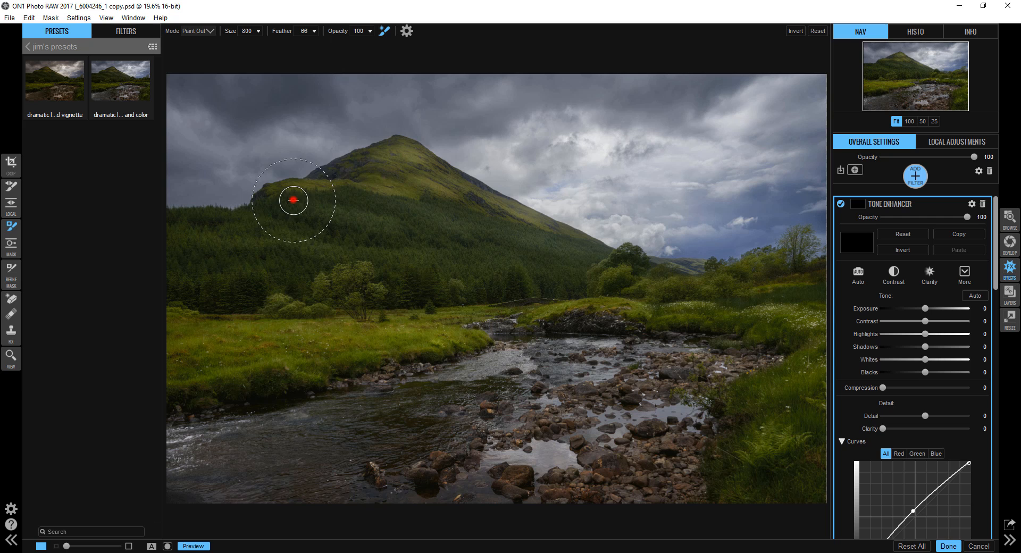
pyautogui.moveTo(206, 31)
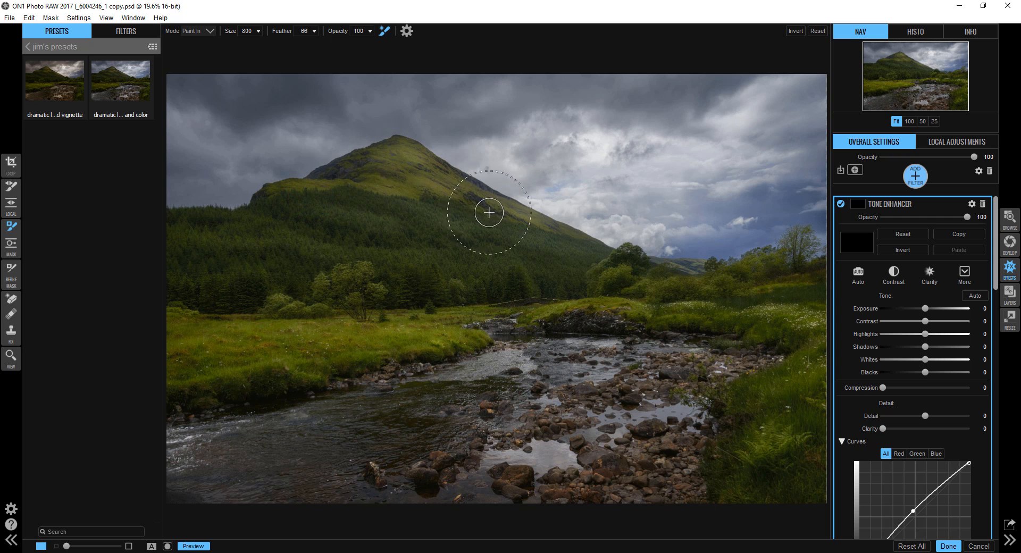
pyautogui.click(412, 172)
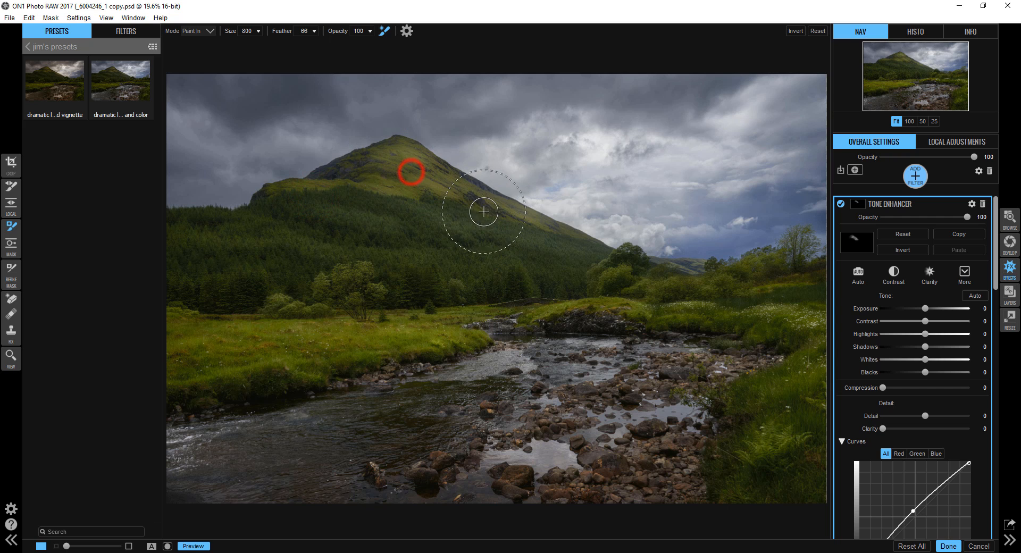
pyautogui.moveTo(339, 191)
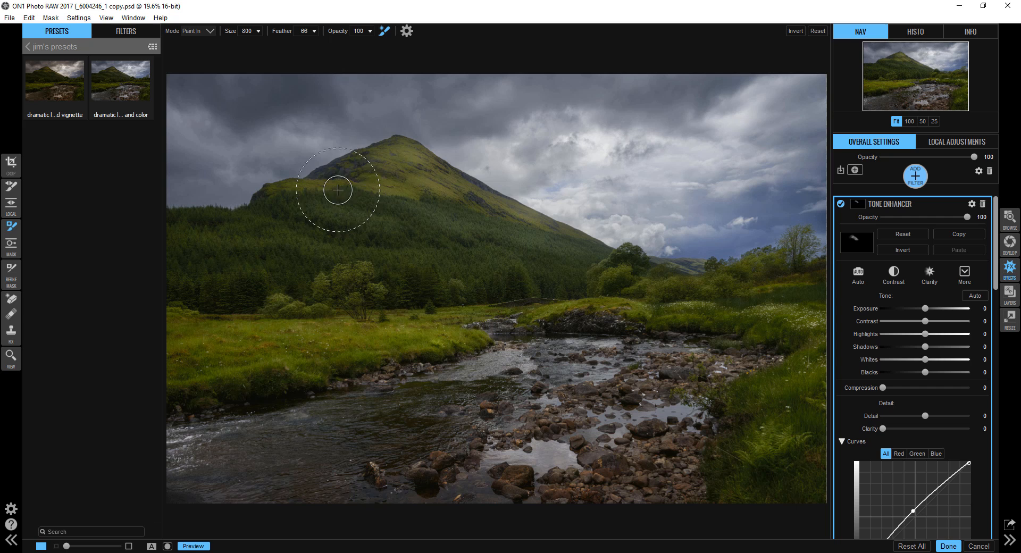
pyautogui.moveTo(392, 167)
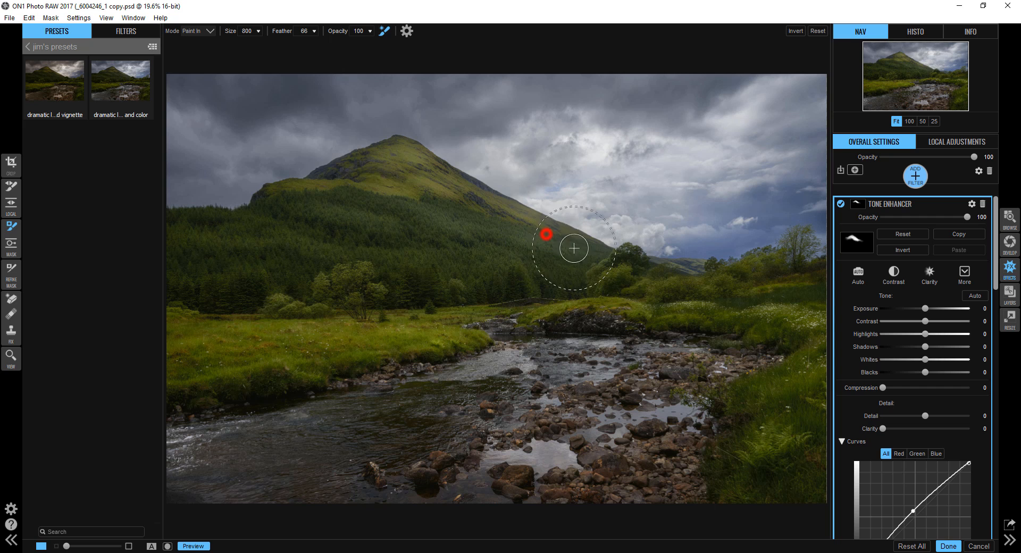
pyautogui.moveTo(851, 224)
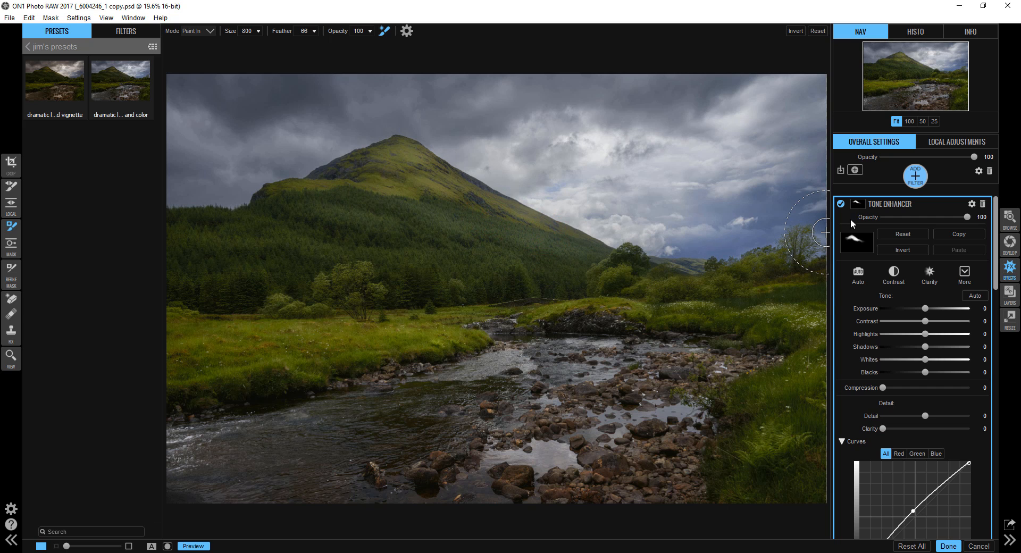
pyautogui.click(840, 205)
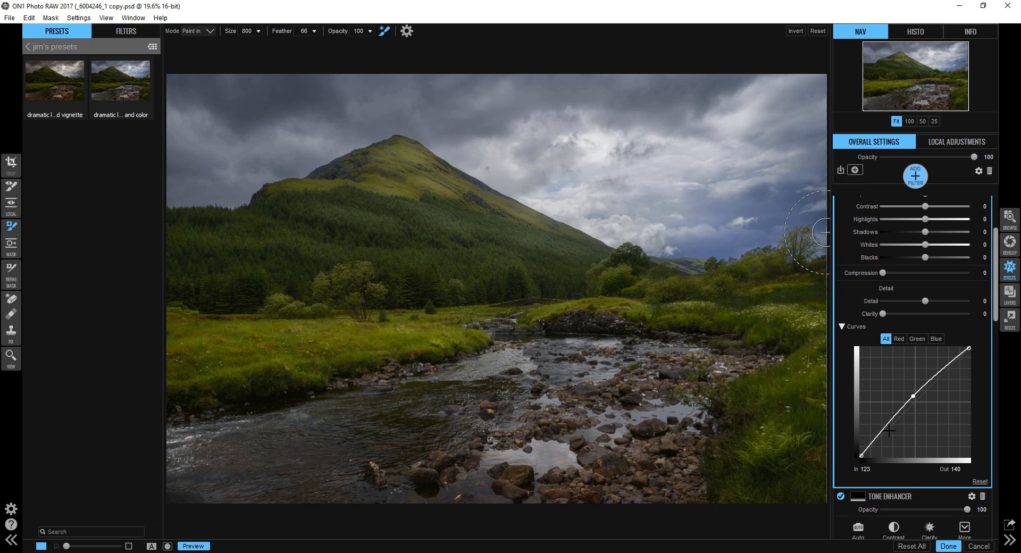
pyautogui.moveTo(887, 406)
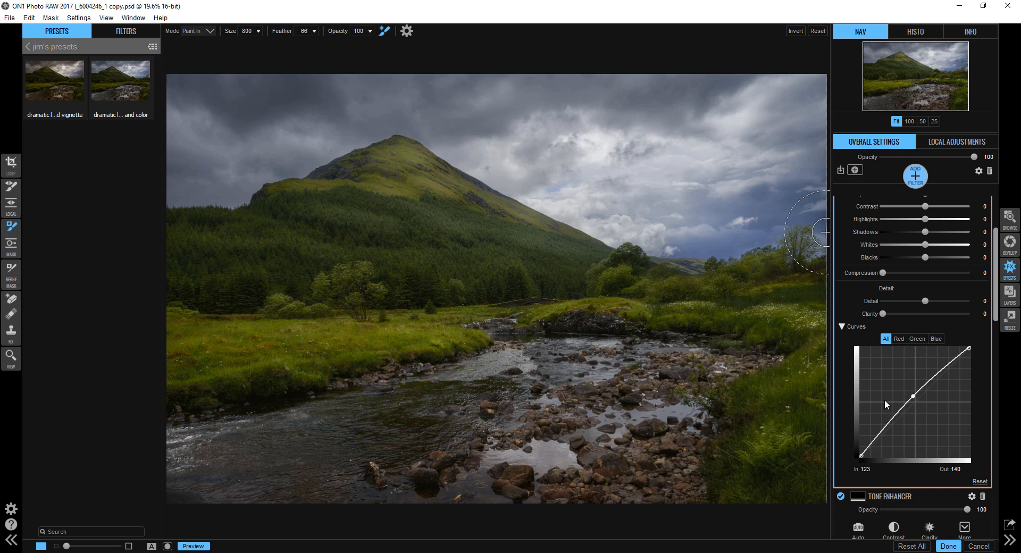
# Step: Add a shadow point on the Tone Enhancer curve and lift the midtones progressively higher
pyautogui.moveTo(913, 396); pyautogui.dragTo(884, 429)
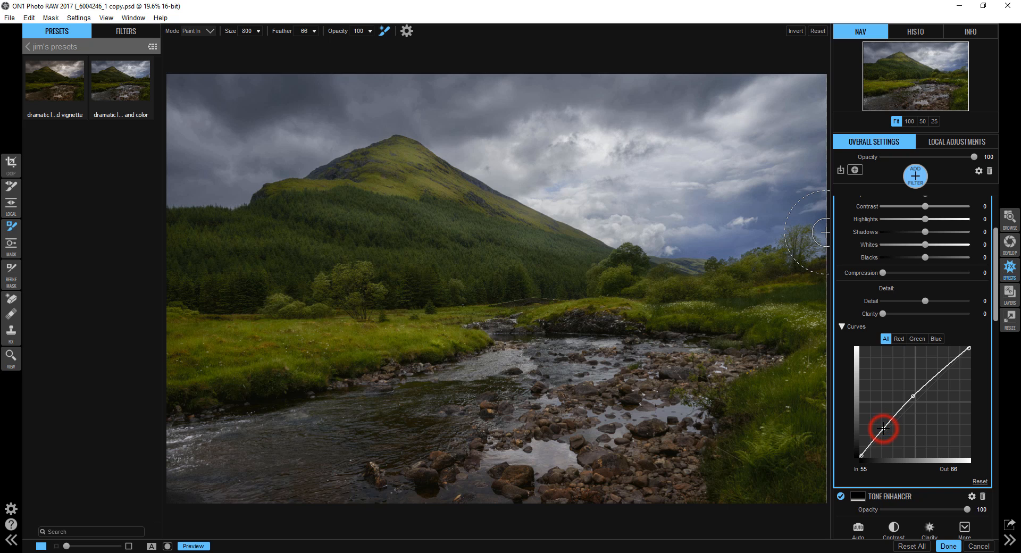
pyautogui.moveTo(883, 428); pyautogui.dragTo(884, 431)
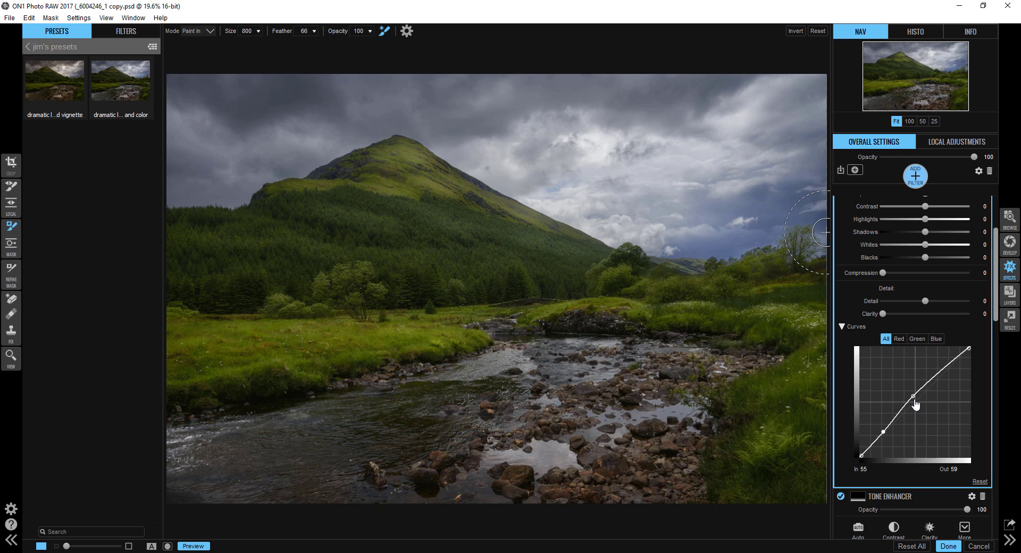
pyautogui.moveTo(914, 399); pyautogui.dragTo(914, 394)
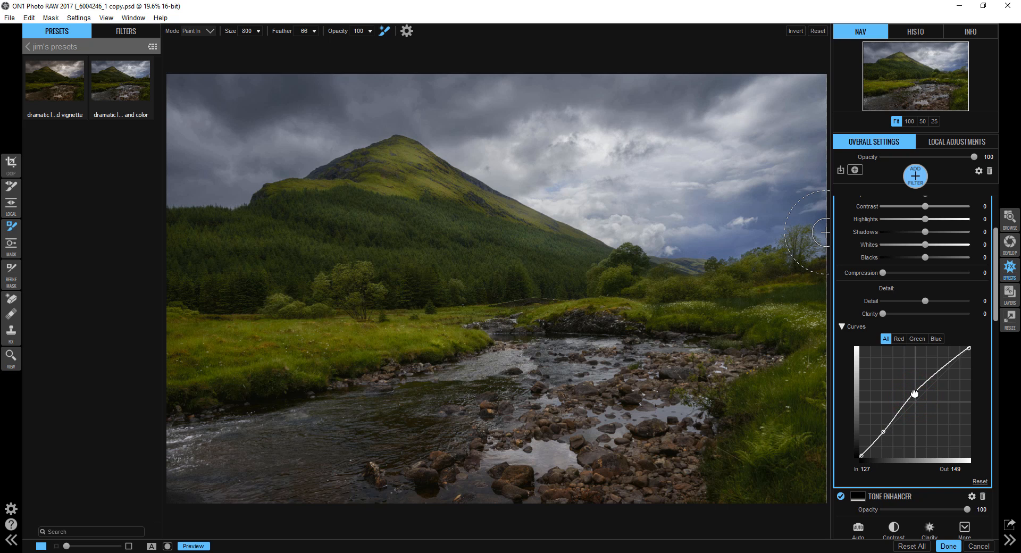
pyautogui.moveTo(913, 398); pyautogui.dragTo(918, 387)
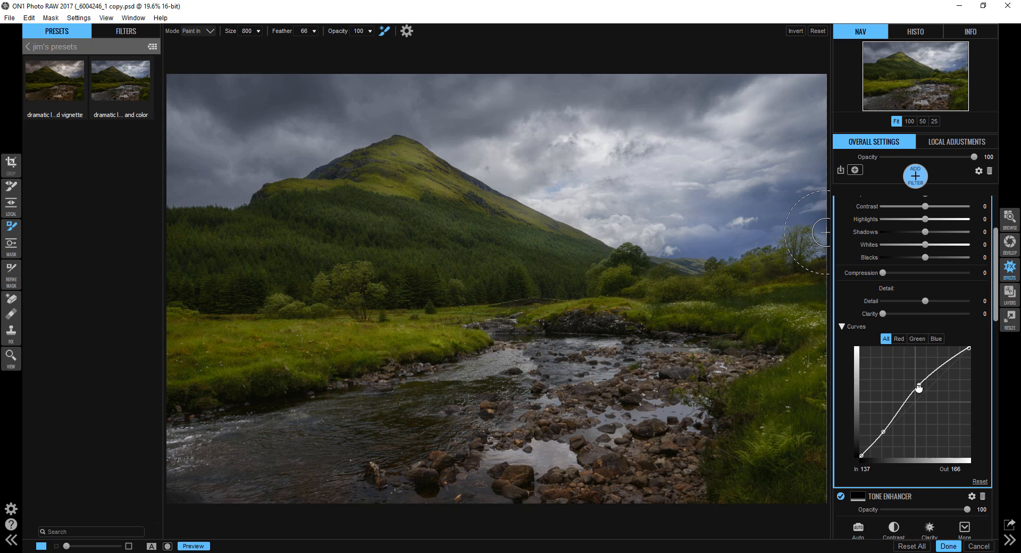
pyautogui.moveTo(918, 386); pyautogui.dragTo(925, 381)
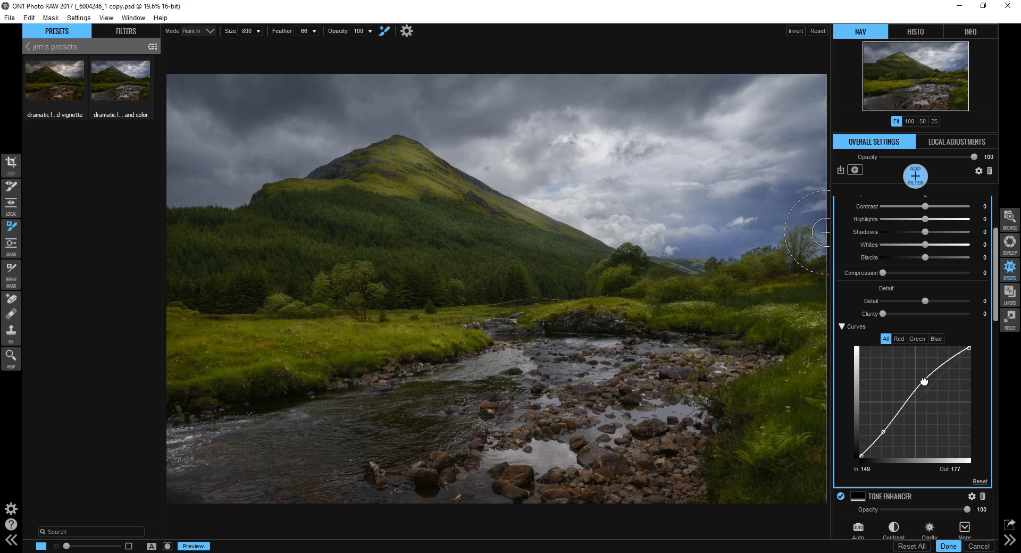
pyautogui.moveTo(942, 500)
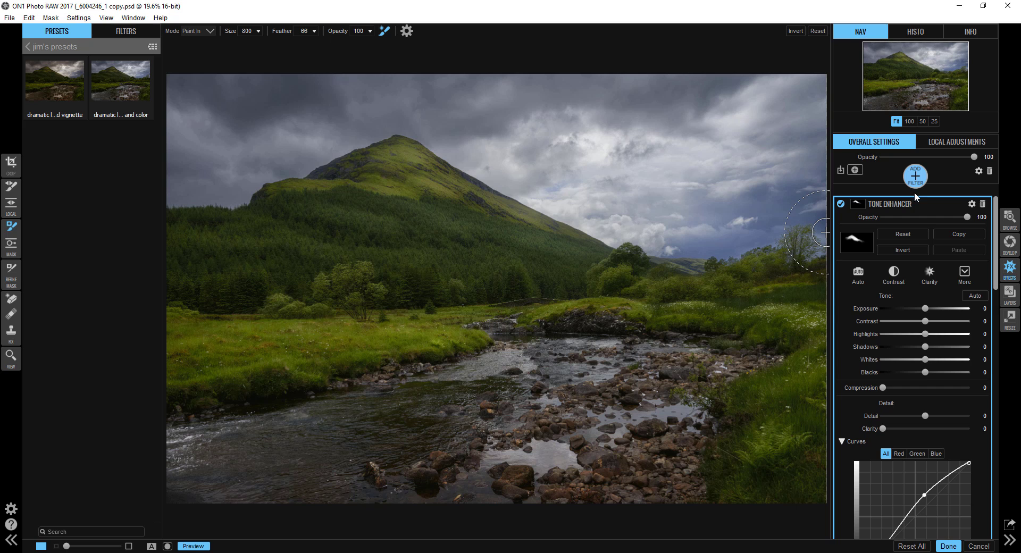
# Step: Add a Big Softy Vignette, raise its brightness to about 12, and toggle it to compare
pyautogui.click(915, 175)
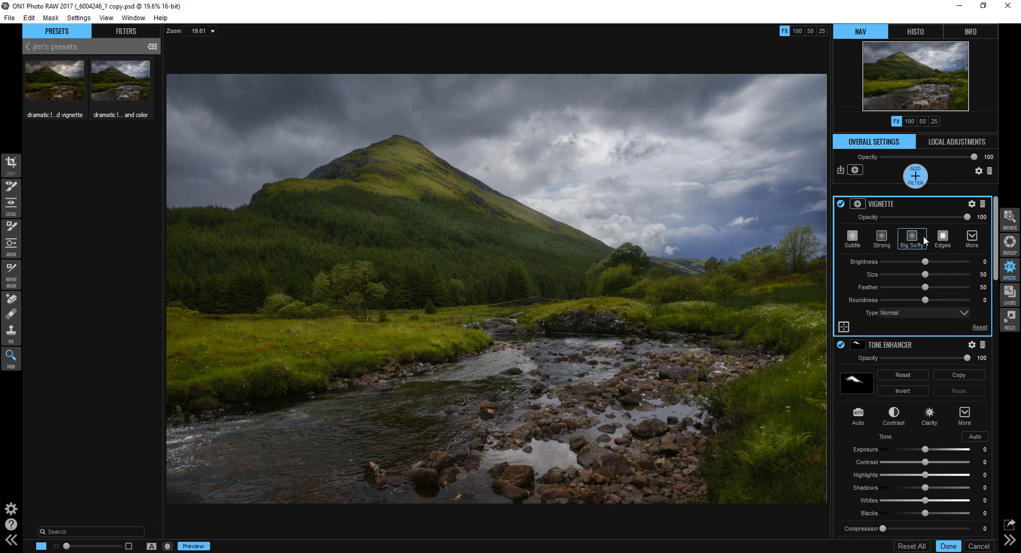
pyautogui.click(913, 238)
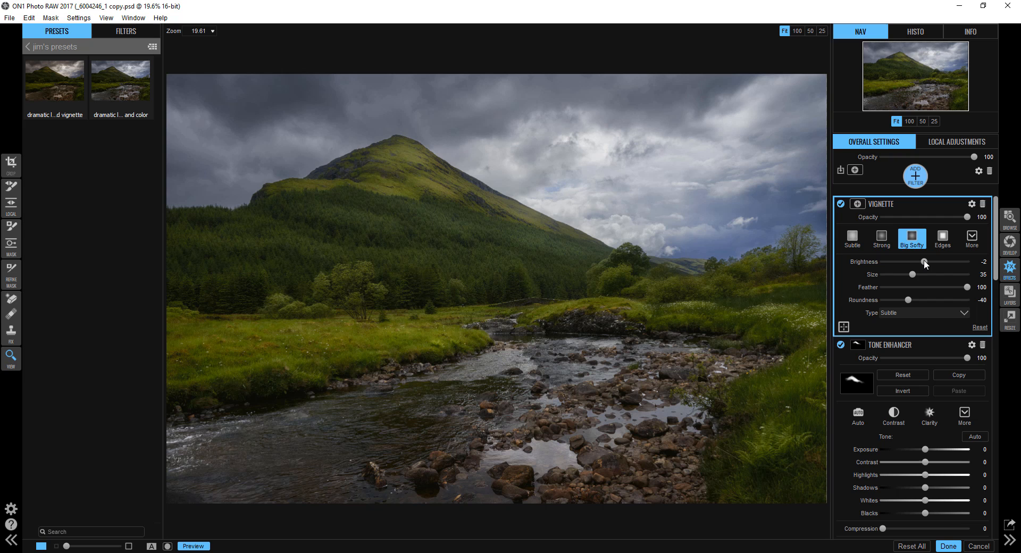
pyautogui.moveTo(923, 265); pyautogui.dragTo(928, 265)
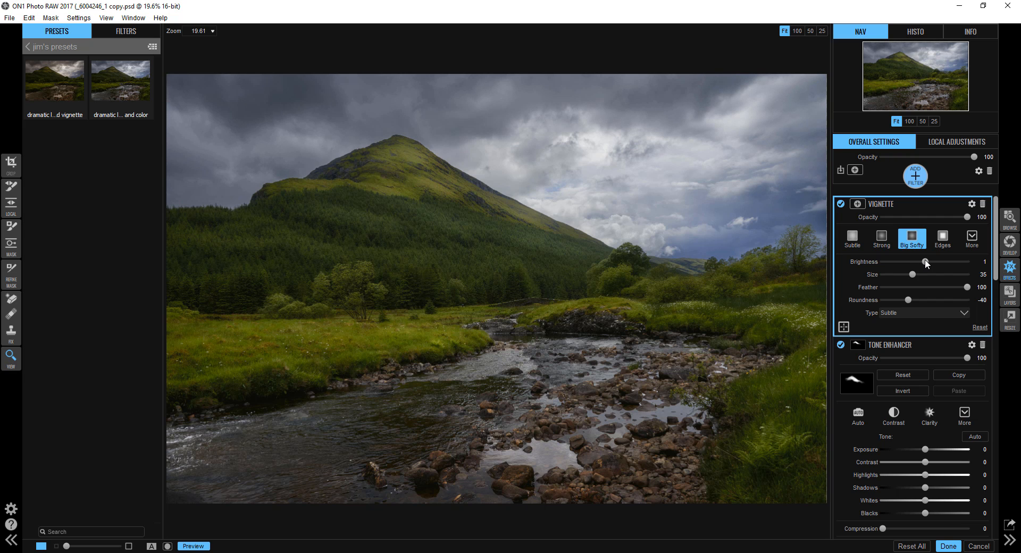
pyautogui.moveTo(926, 262); pyautogui.dragTo(928, 263)
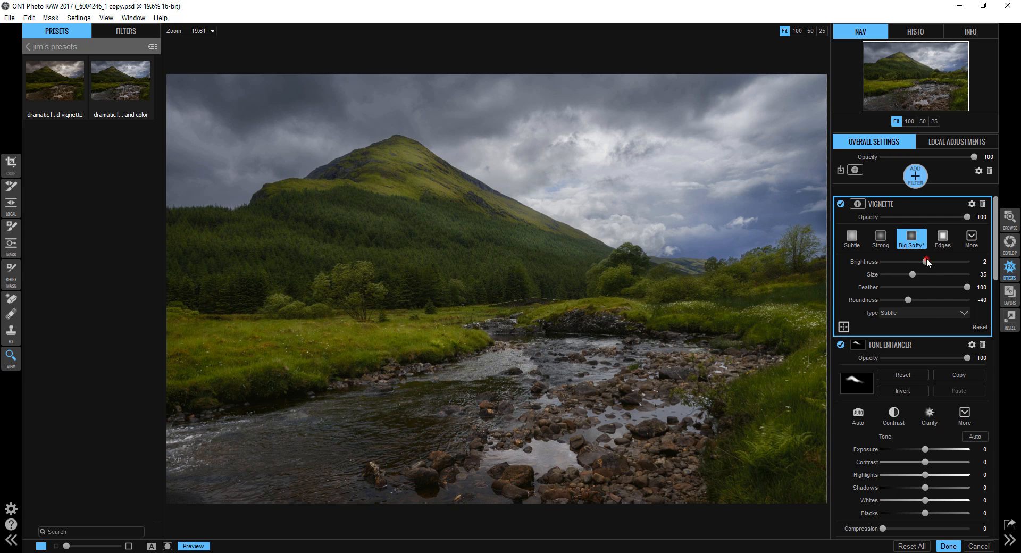
pyautogui.moveTo(927, 261); pyautogui.dragTo(933, 261)
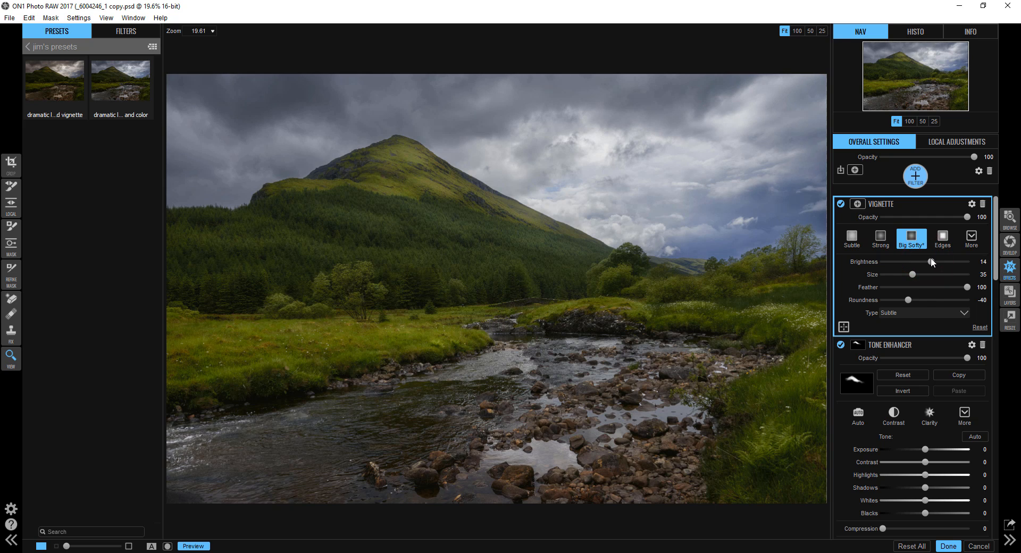
pyautogui.click(840, 204)
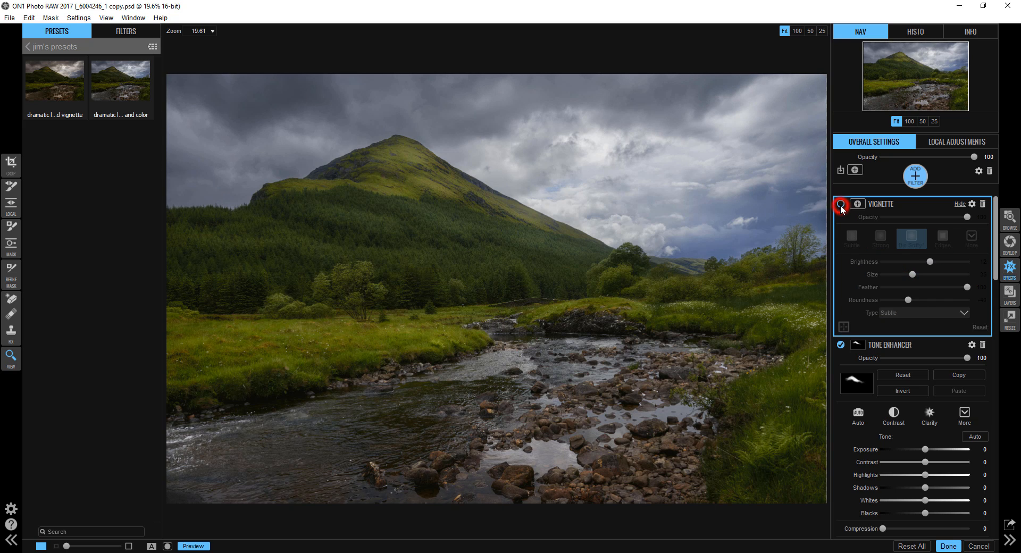
pyautogui.click(840, 204)
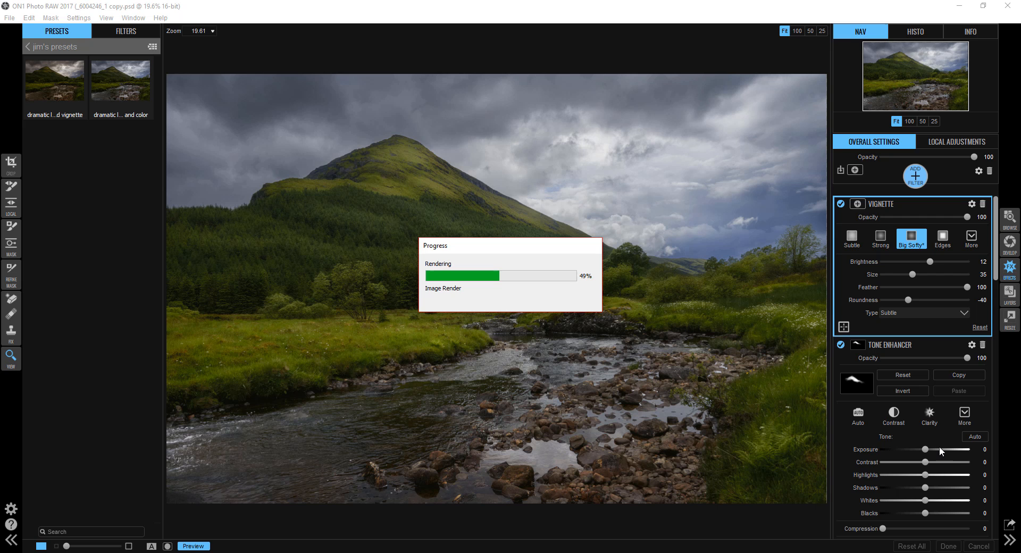
pyautogui.moveTo(823, 420)
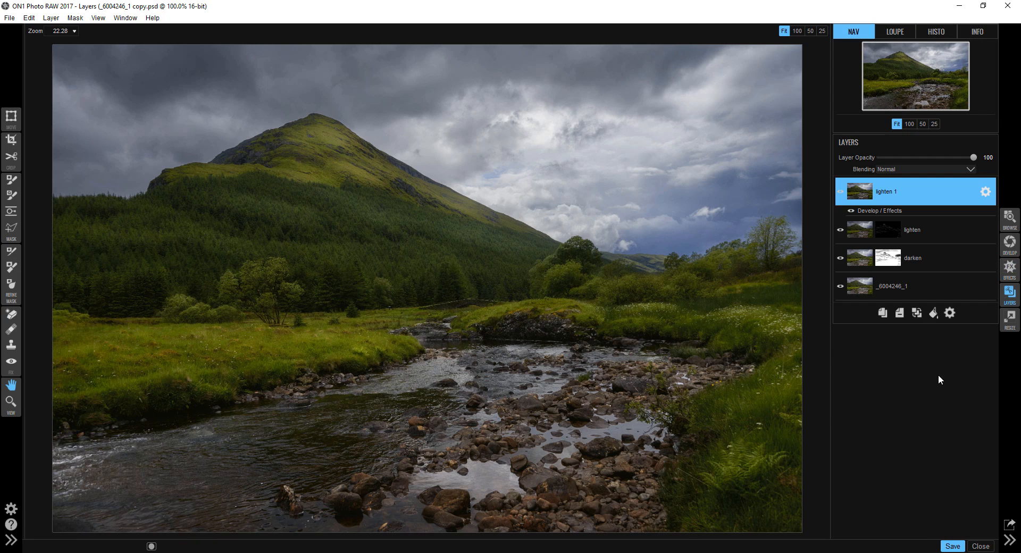
pyautogui.moveTo(934, 316)
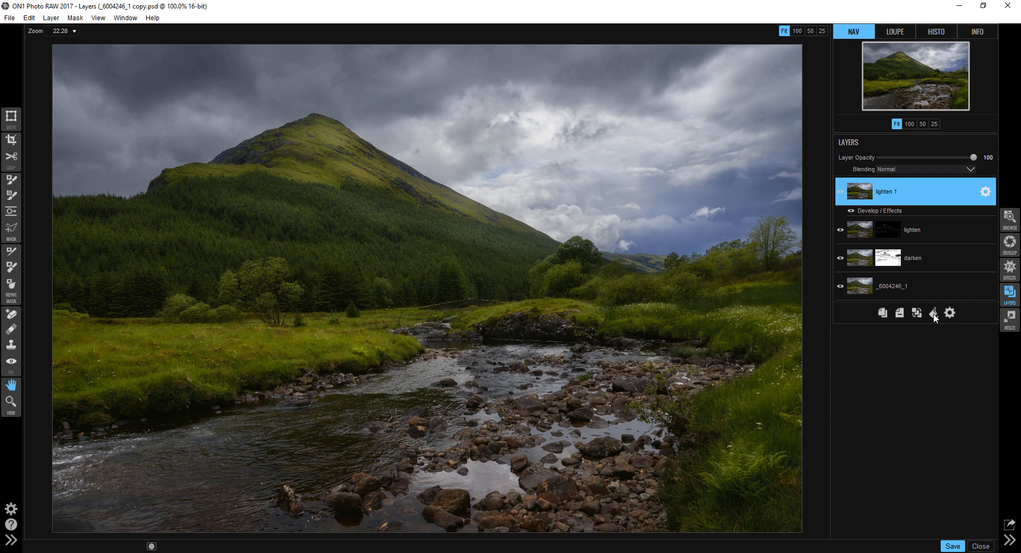
# Step: Add the orange Color Fill Layer and briefly inspect the lighten layer's mask options
pyautogui.click(934, 312)
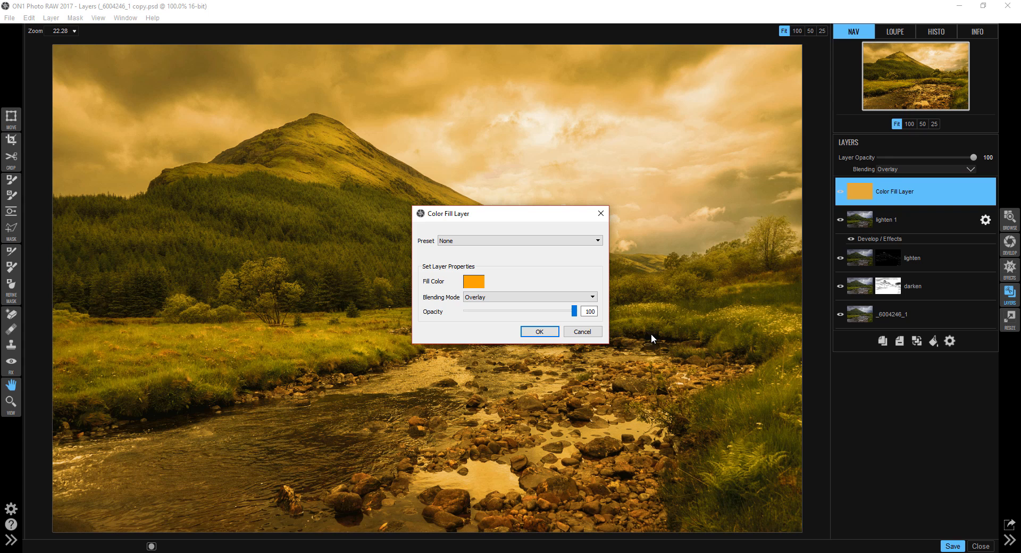
pyautogui.moveTo(539, 333)
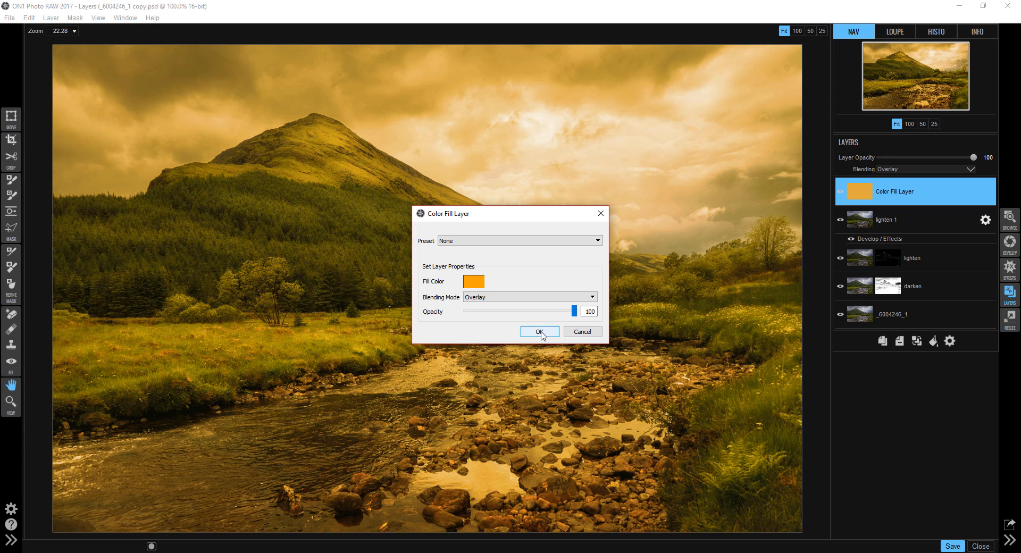
pyautogui.click(539, 332)
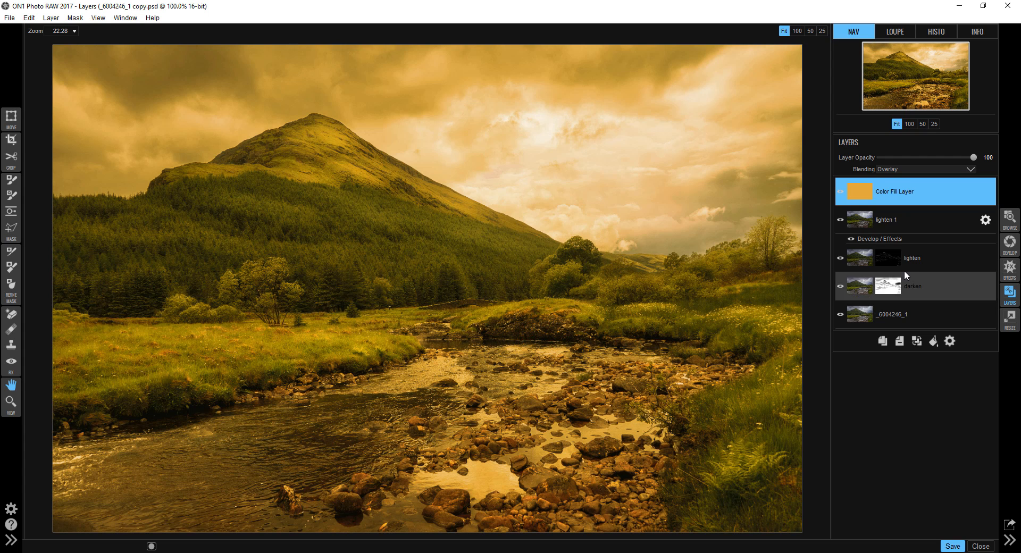
pyautogui.click(913, 259)
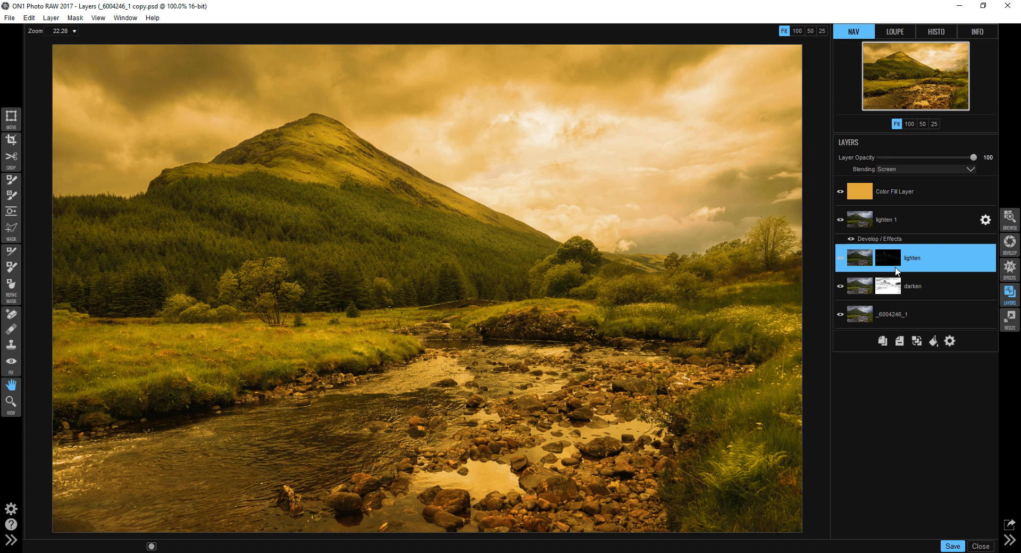
pyautogui.rightClick(893, 265)
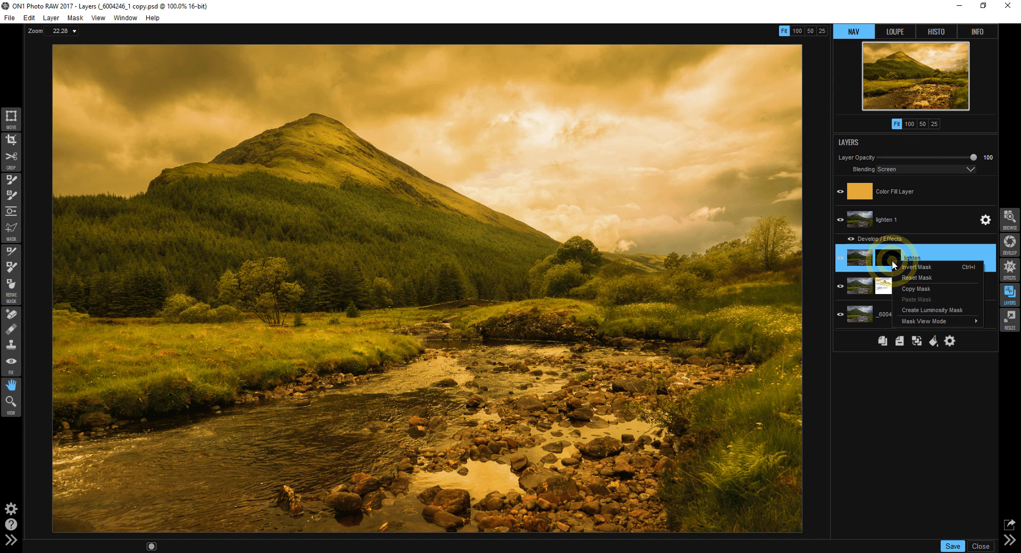
pyautogui.click(916, 267)
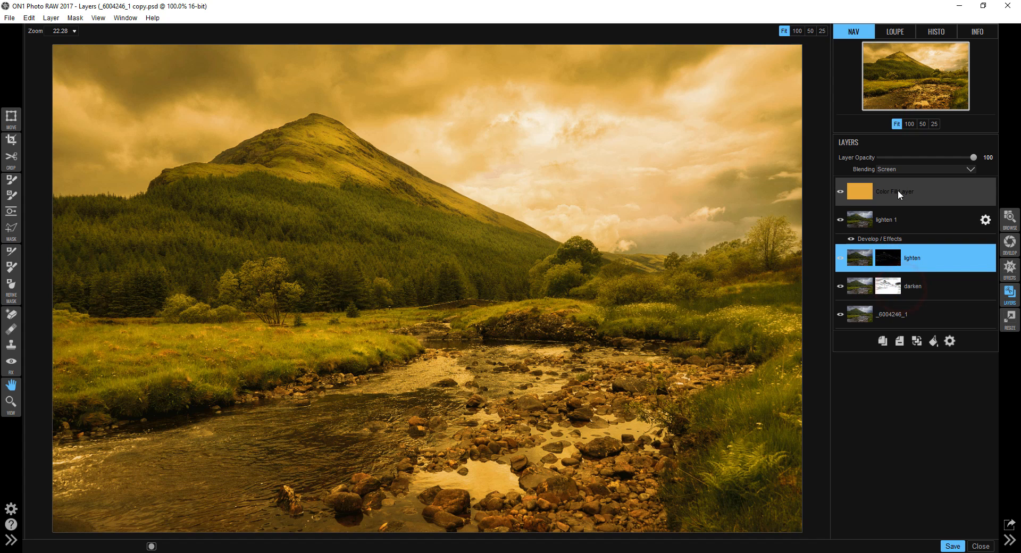
# Step: Give the Color Fill Layer a black mask hiding its orange cast and check its visibility
pyautogui.click(915, 191)
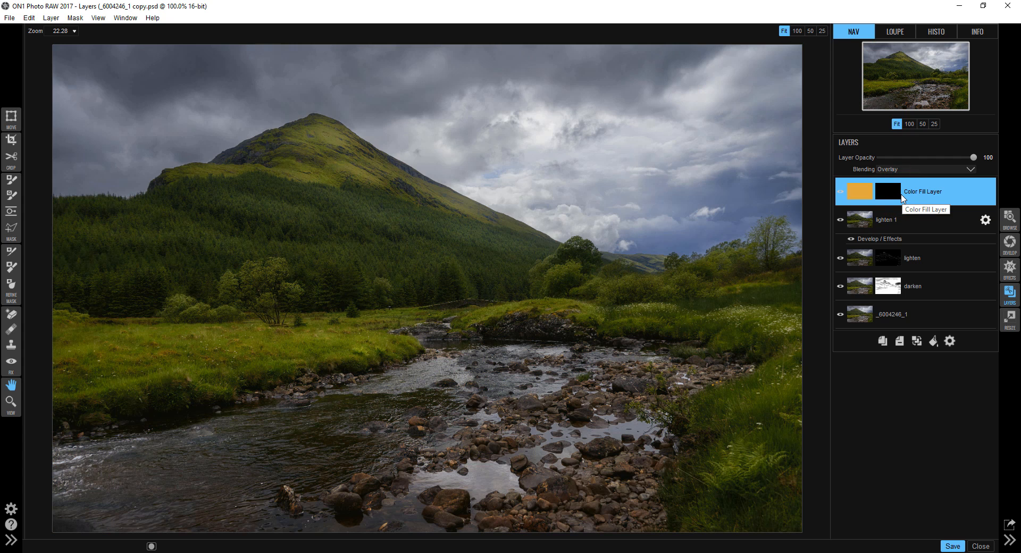
pyautogui.rightClick(887, 192)
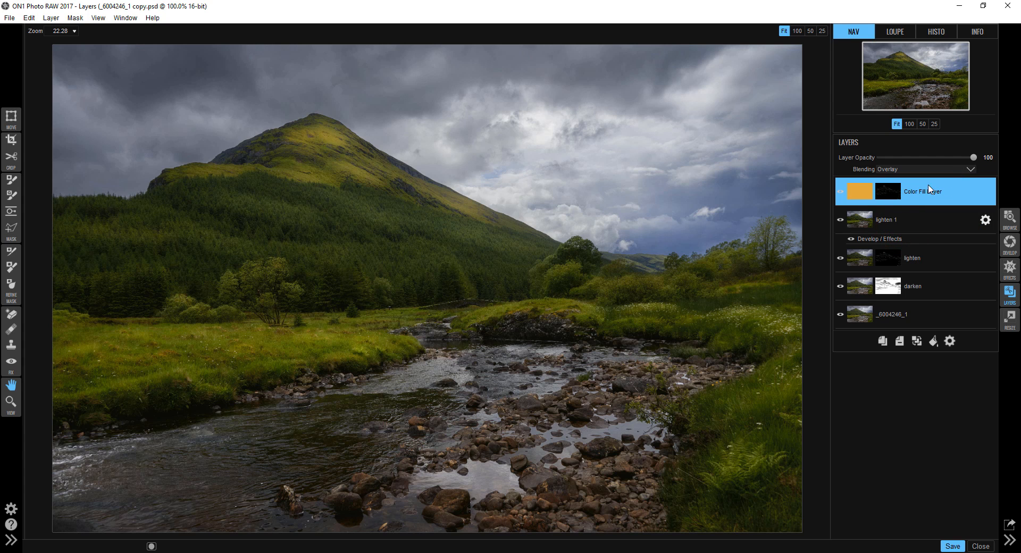
pyautogui.click(840, 192)
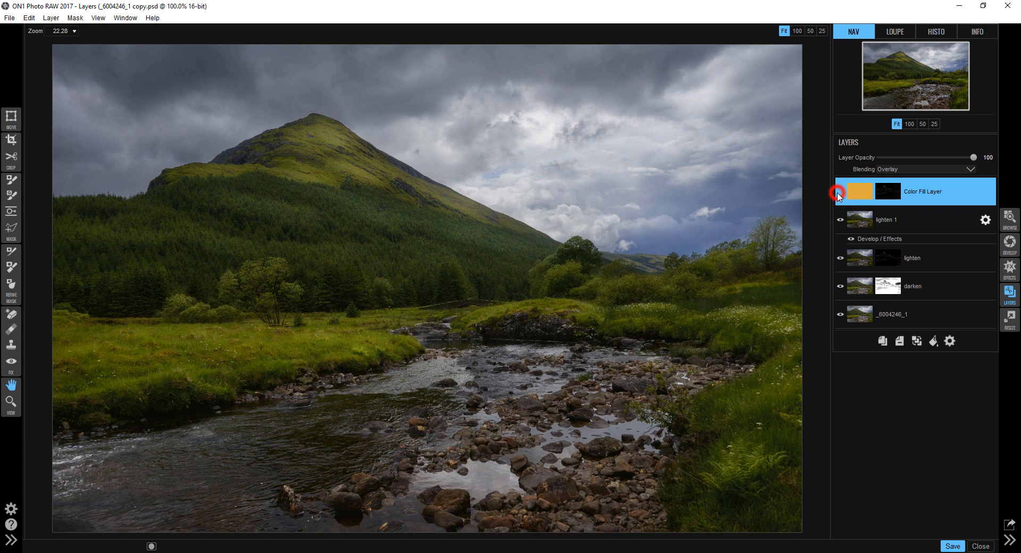
pyautogui.click(838, 192)
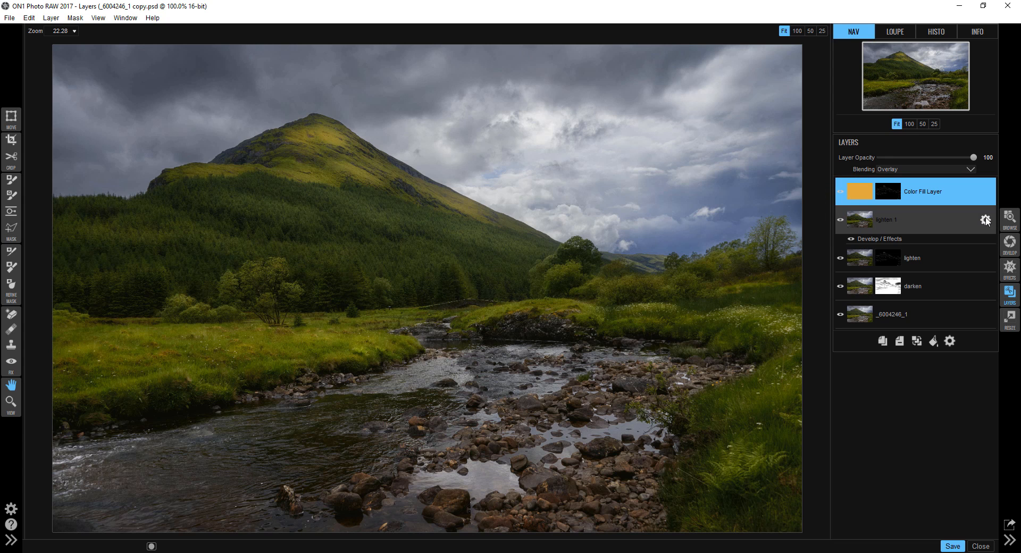
pyautogui.moveTo(984, 220)
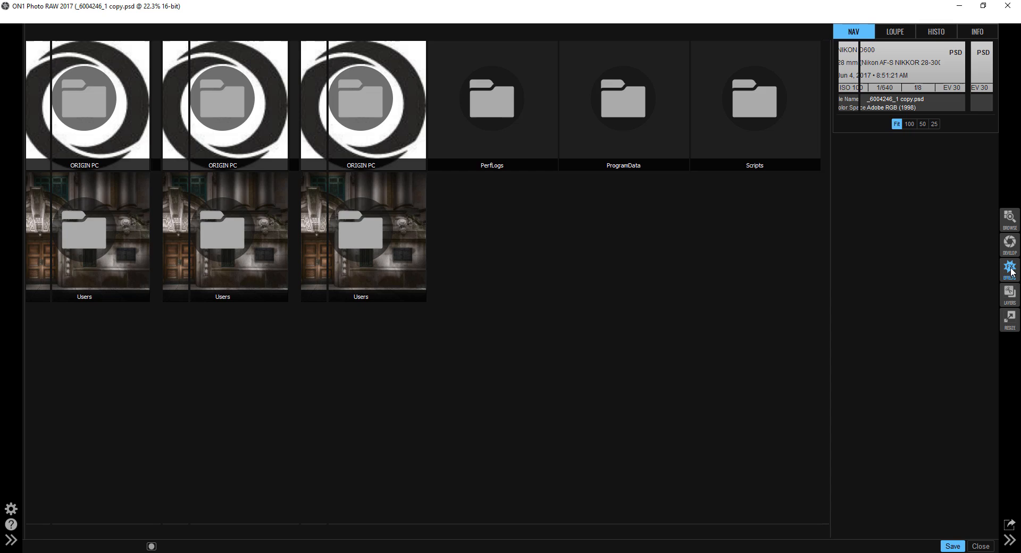
pyautogui.click(1010, 269)
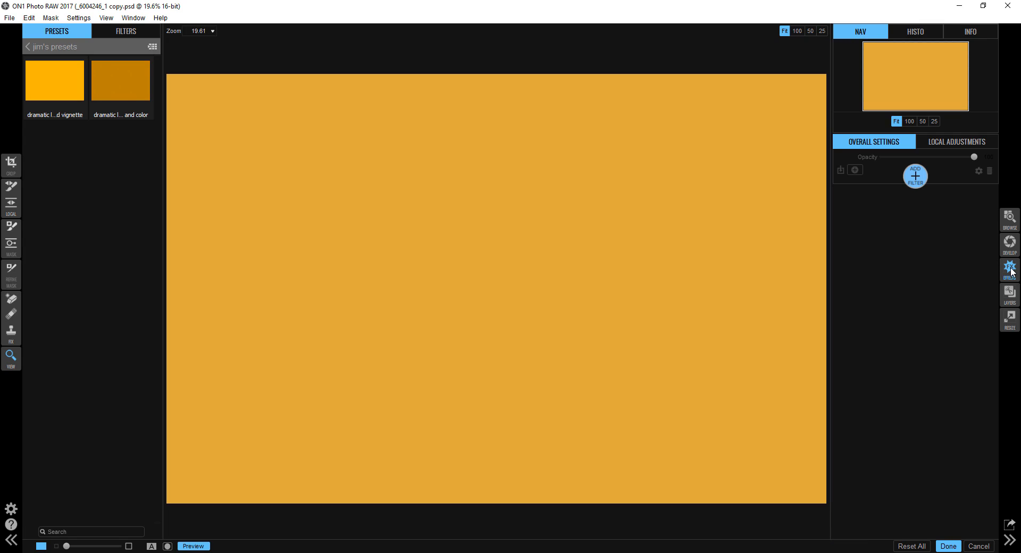
pyautogui.moveTo(953, 548)
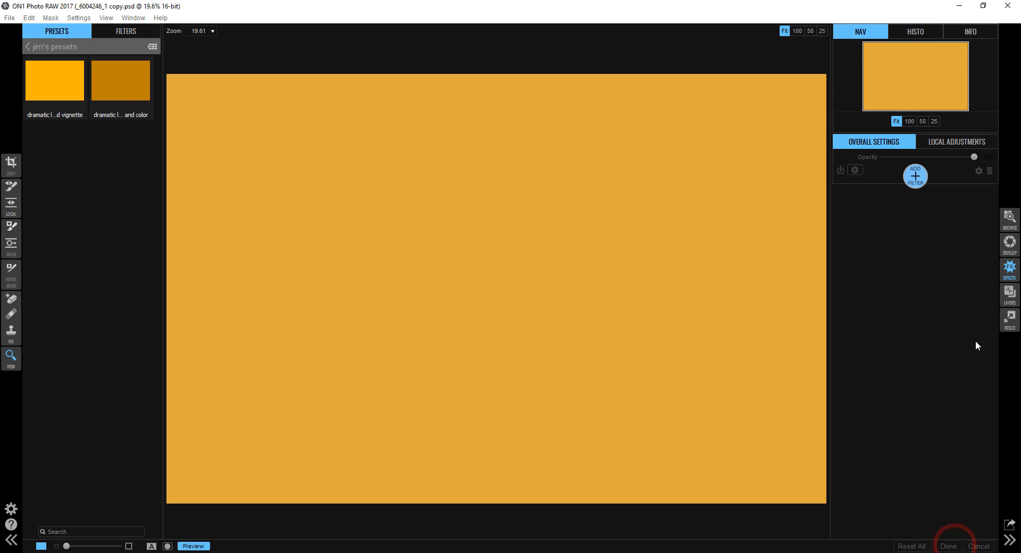
pyautogui.click(947, 546)
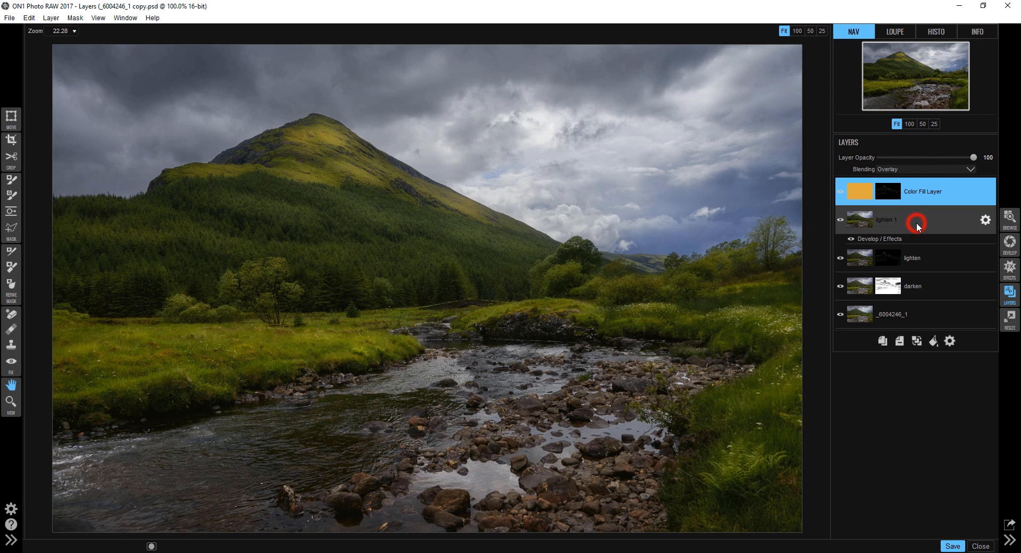
# Step: Raise the lighten 1 layer's Tone Enhancer exposure to about 0.3 and apply with Done
pyautogui.click(914, 220)
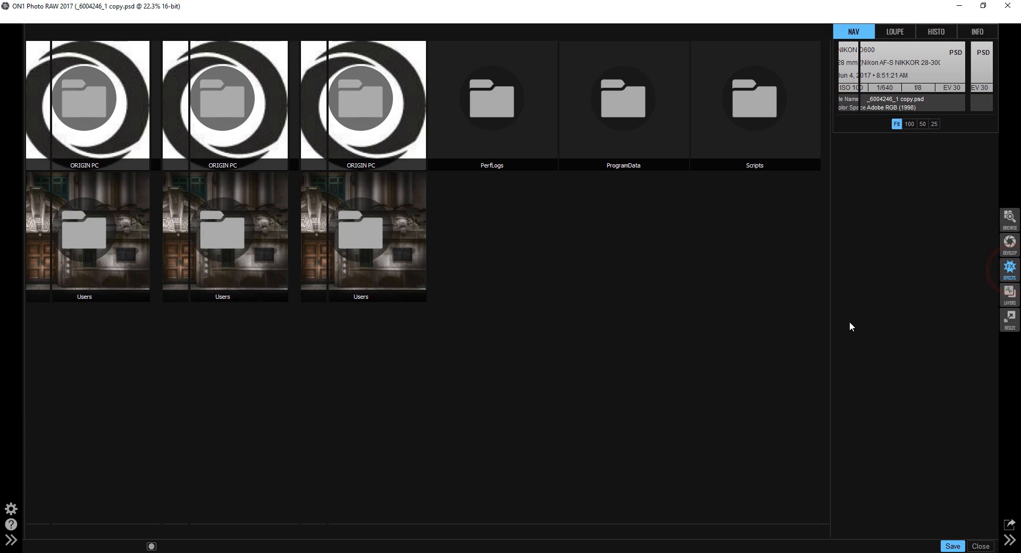
pyautogui.click(1008, 269)
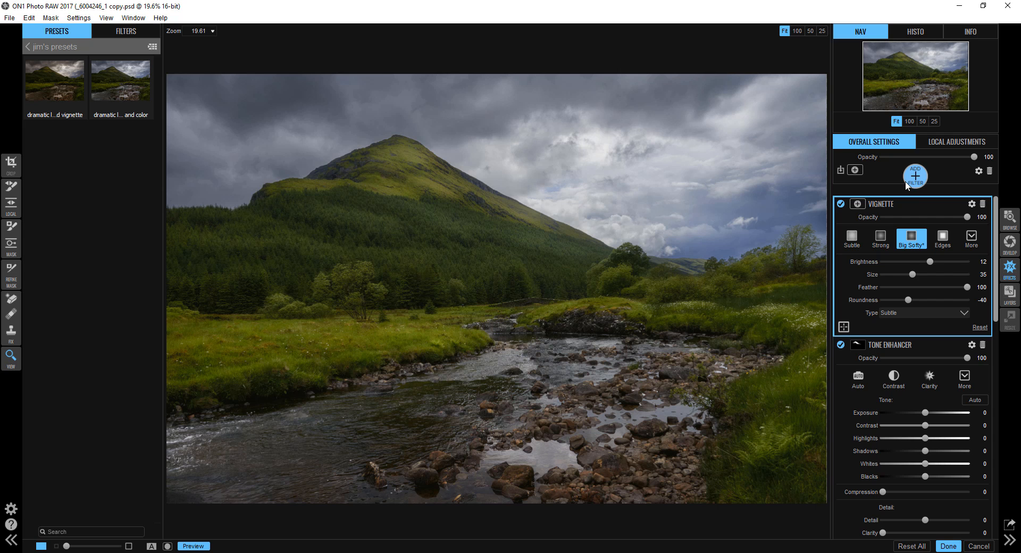
pyautogui.click(914, 175)
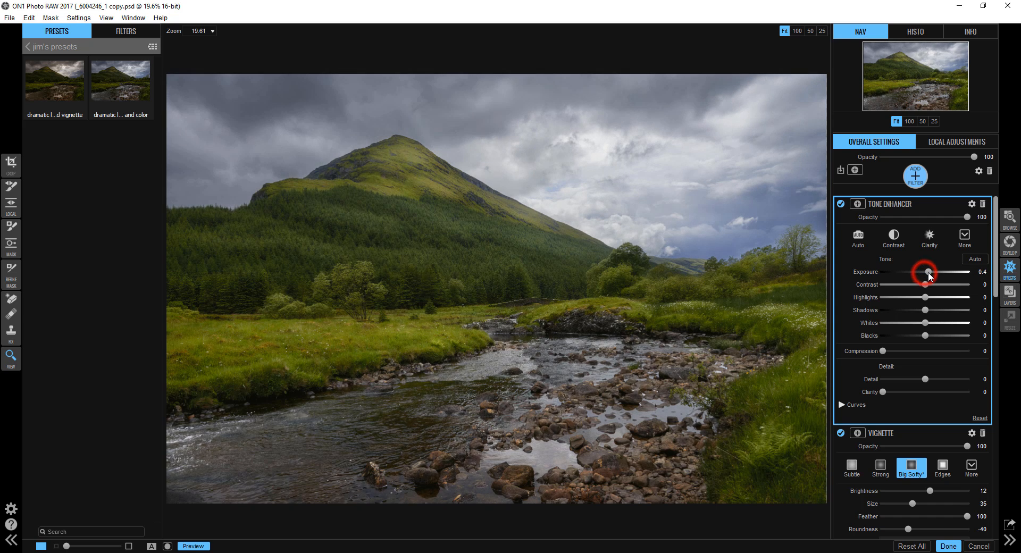
pyautogui.moveTo(930, 272); pyautogui.dragTo(928, 271)
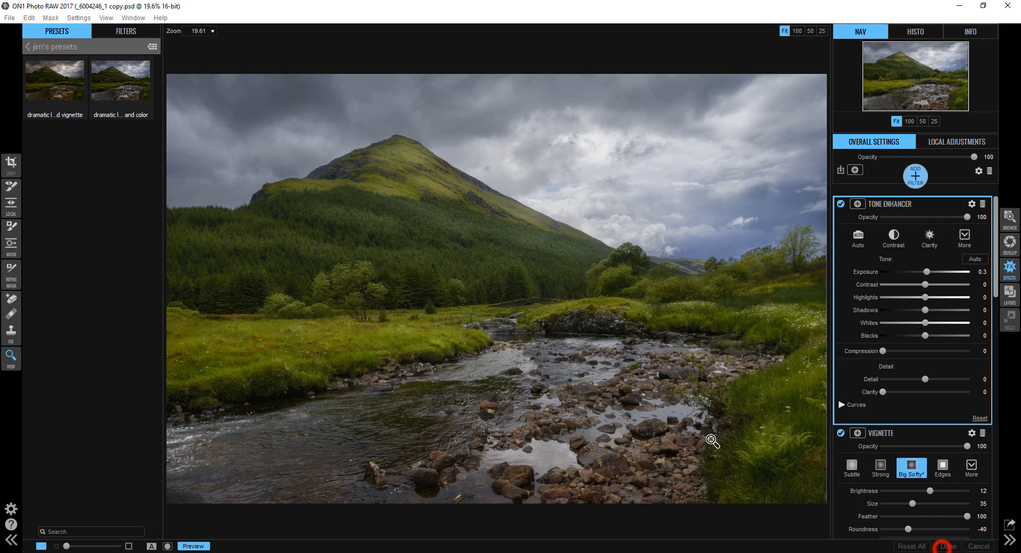
pyautogui.click(946, 547)
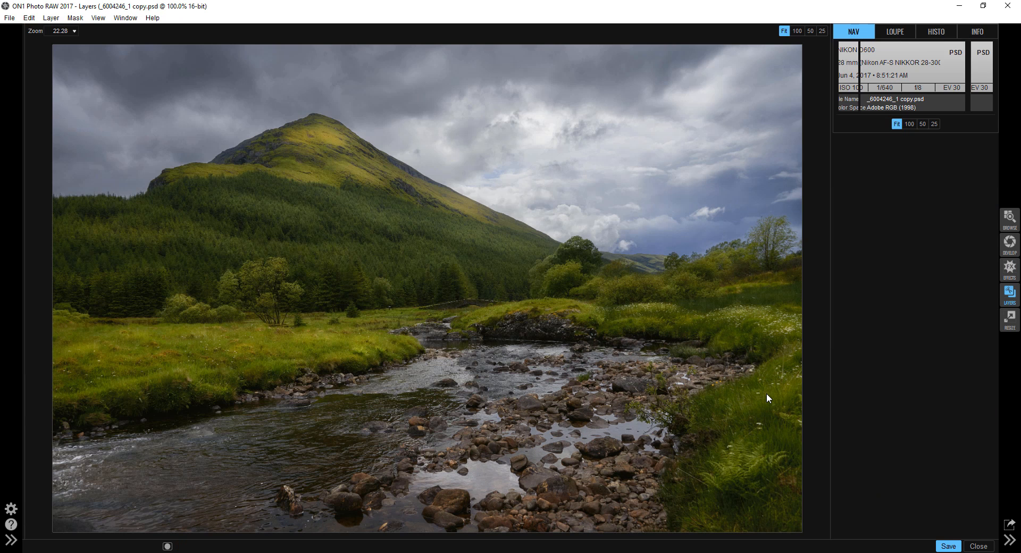
pyautogui.click(1009, 294)
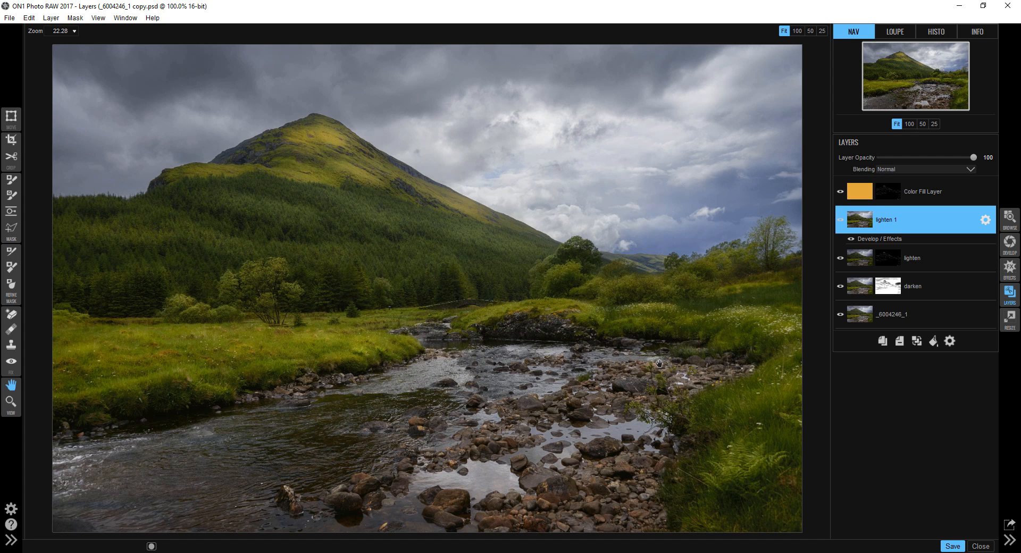
pyautogui.moveTo(904, 353)
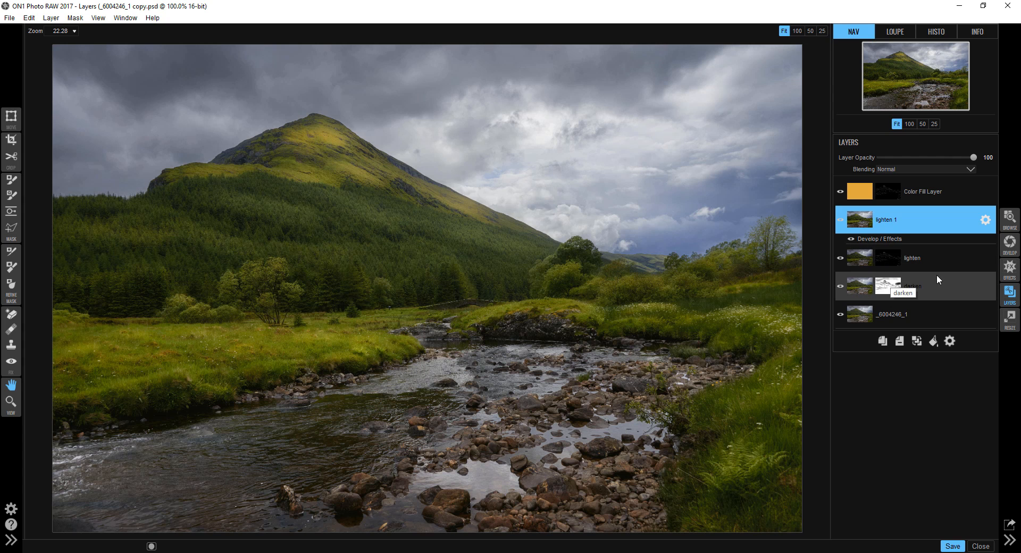
pyautogui.click(932, 287)
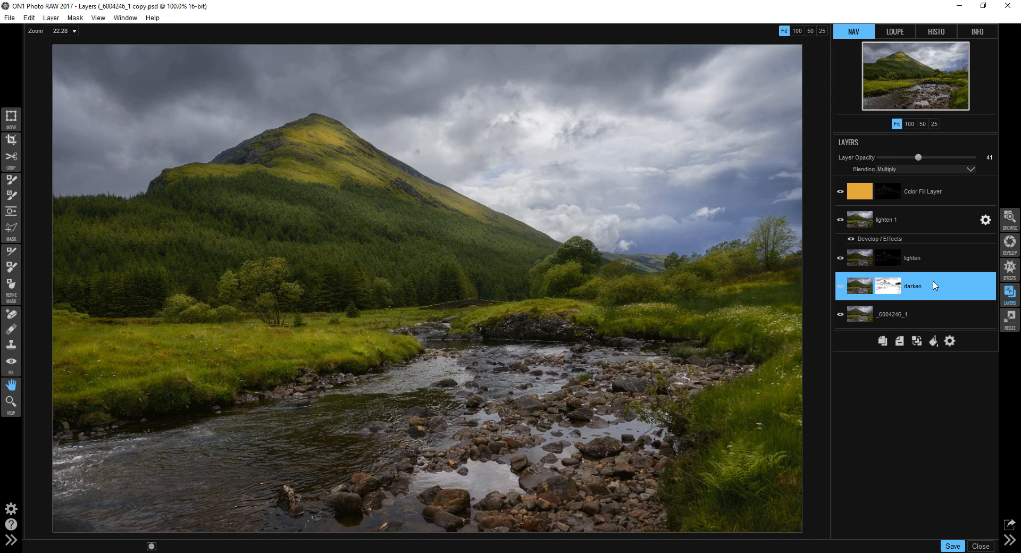
pyautogui.click(936, 266)
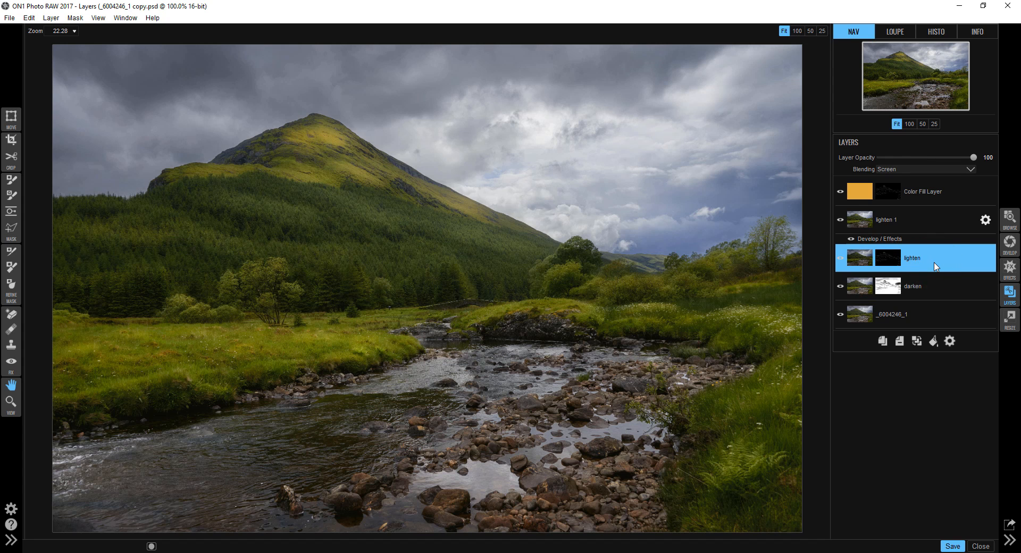
pyautogui.moveTo(920, 269)
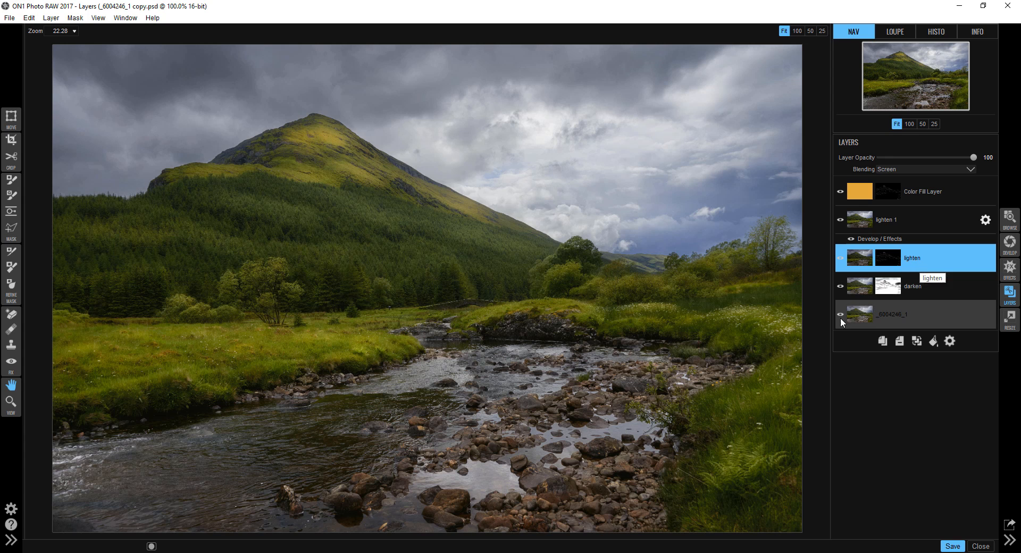
pyautogui.click(841, 314)
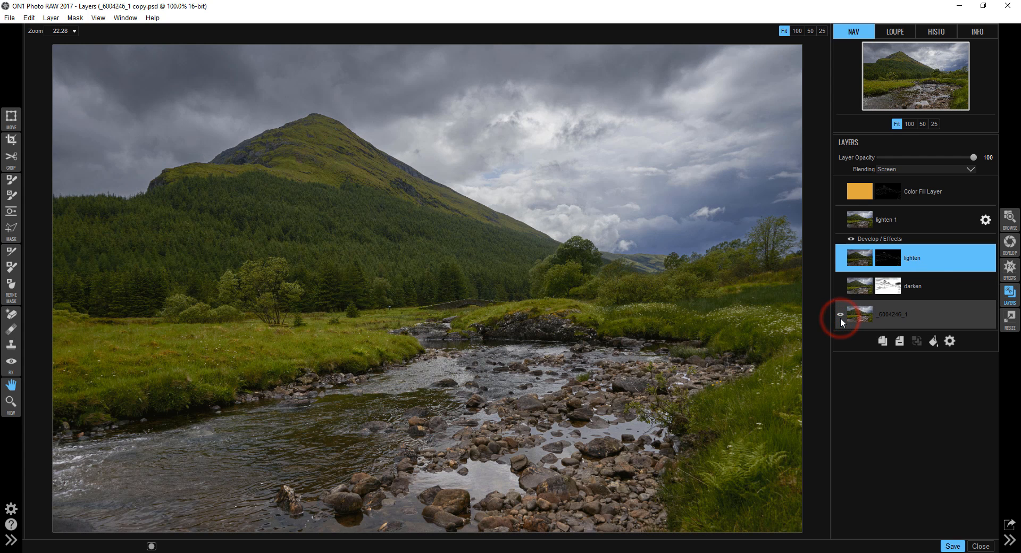
pyautogui.click(840, 315)
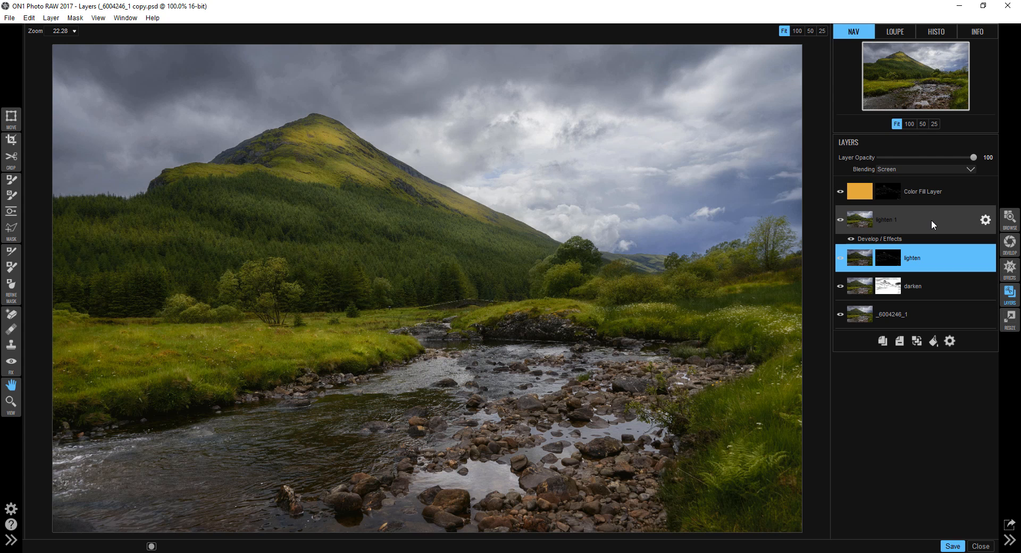
# Step: Lower the orange Color Fill Layer's opacity to 73
pyautogui.click(931, 191)
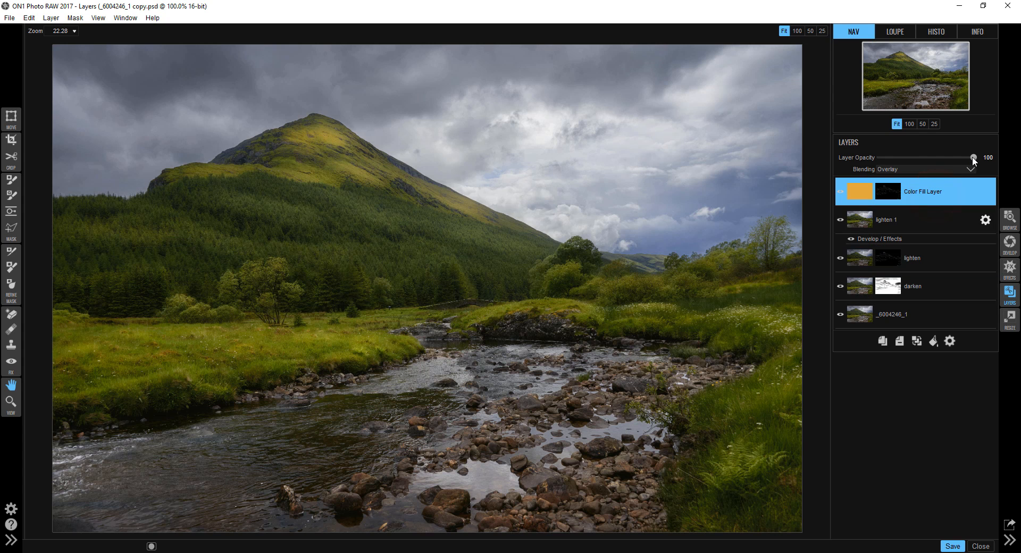
pyautogui.moveTo(973, 158); pyautogui.dragTo(948, 158)
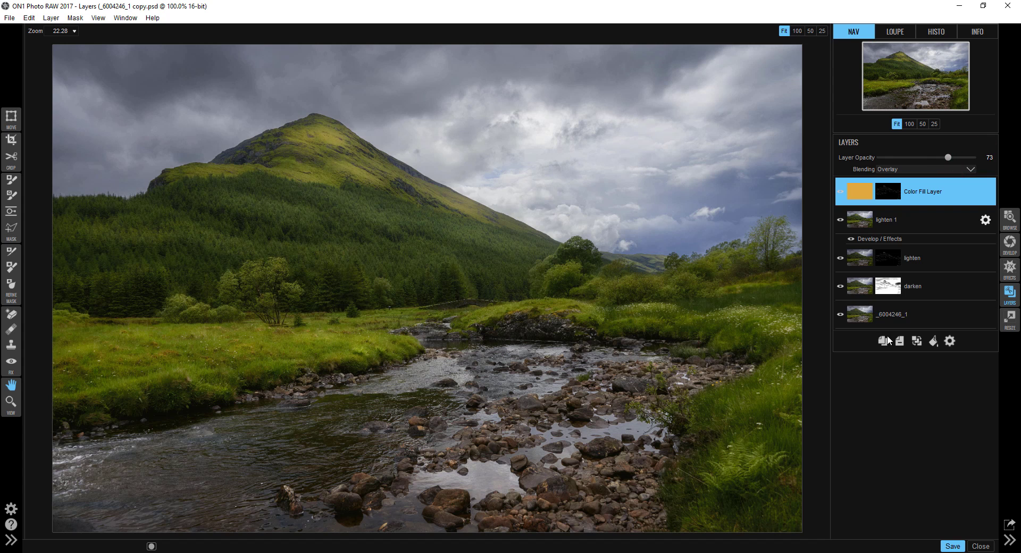
pyautogui.moveTo(884, 340)
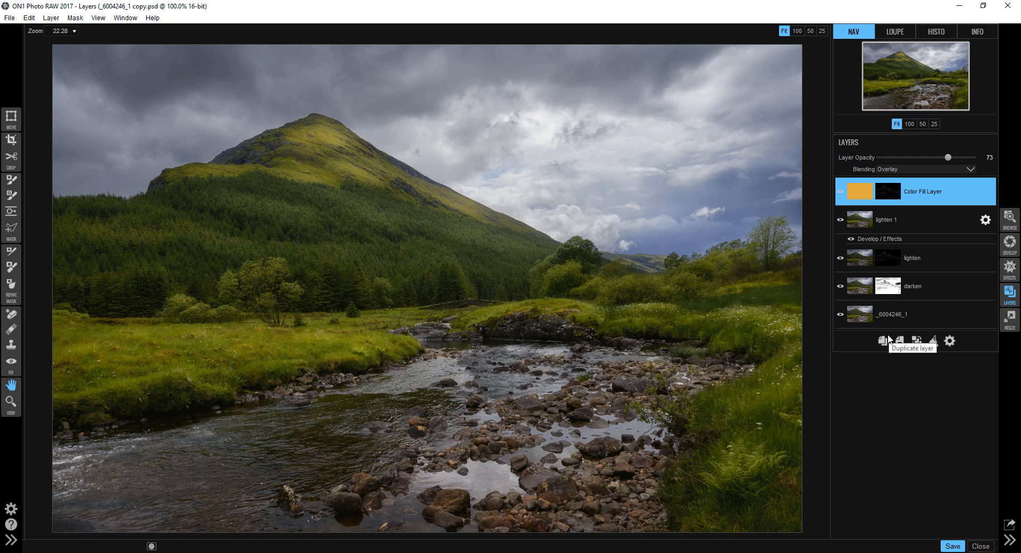
pyautogui.moveTo(854, 391)
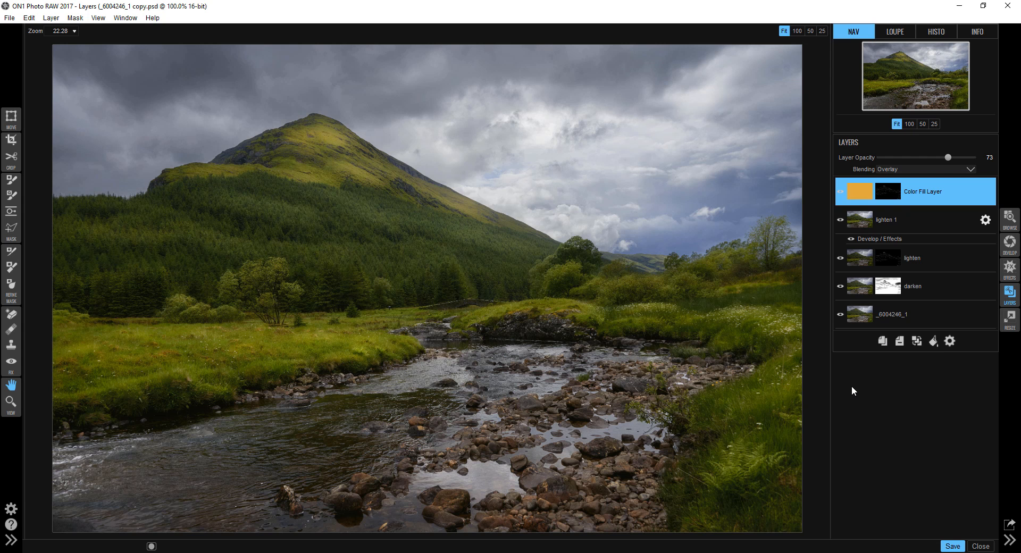